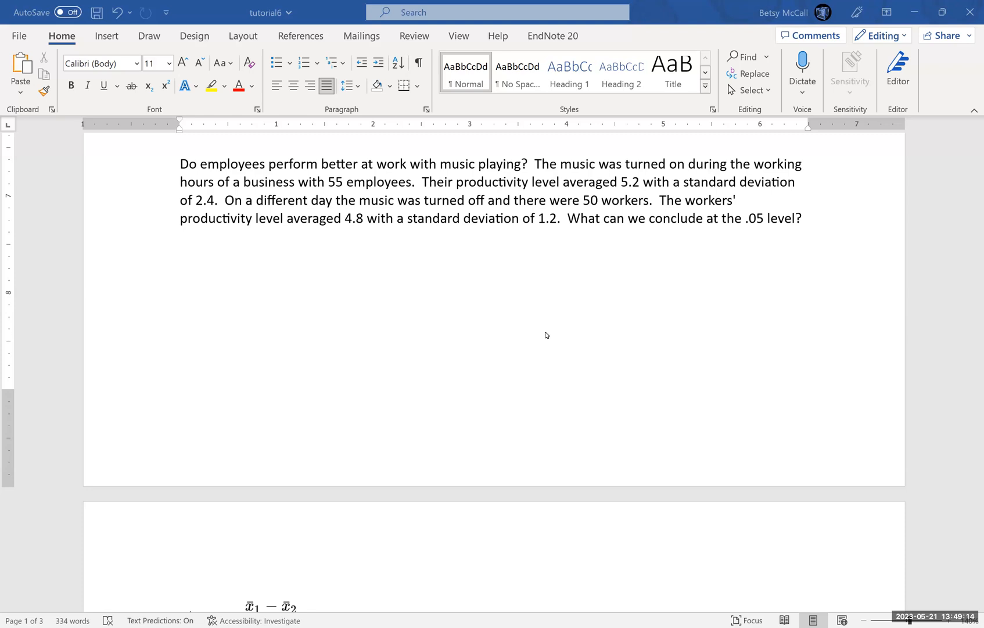
{"action": "mouse_move", "coordinate": [606, 333]}
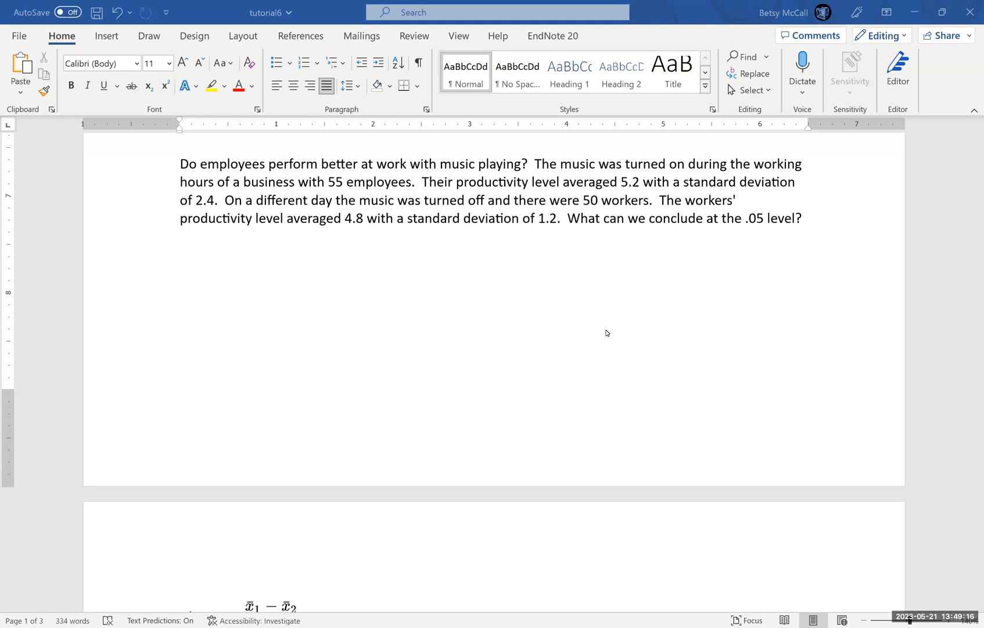
{"action": "mouse_move", "coordinate": [515, 227]}
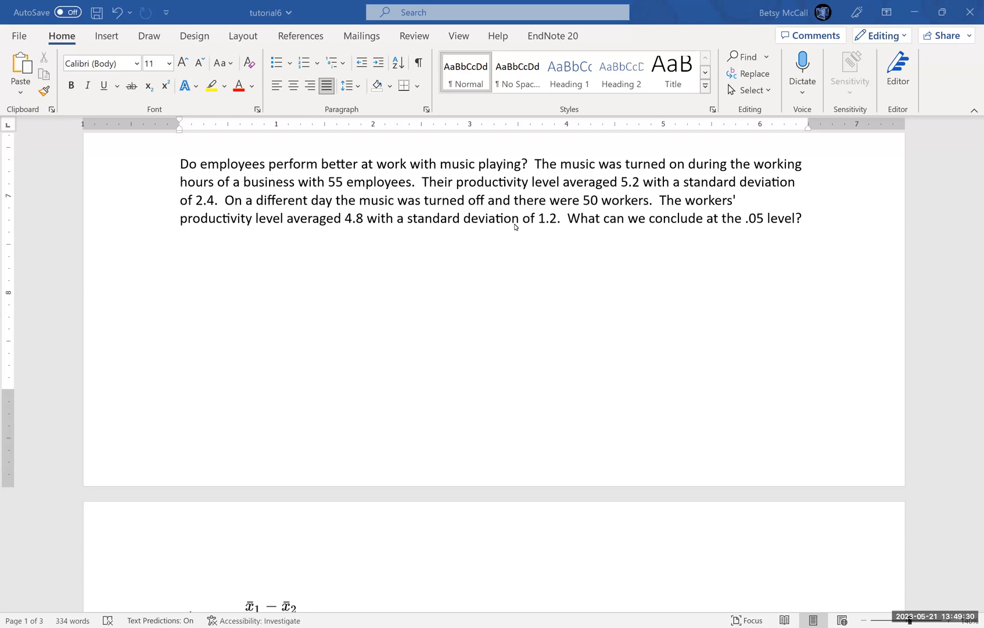
{"action": "mouse_move", "coordinate": [486, 230]}
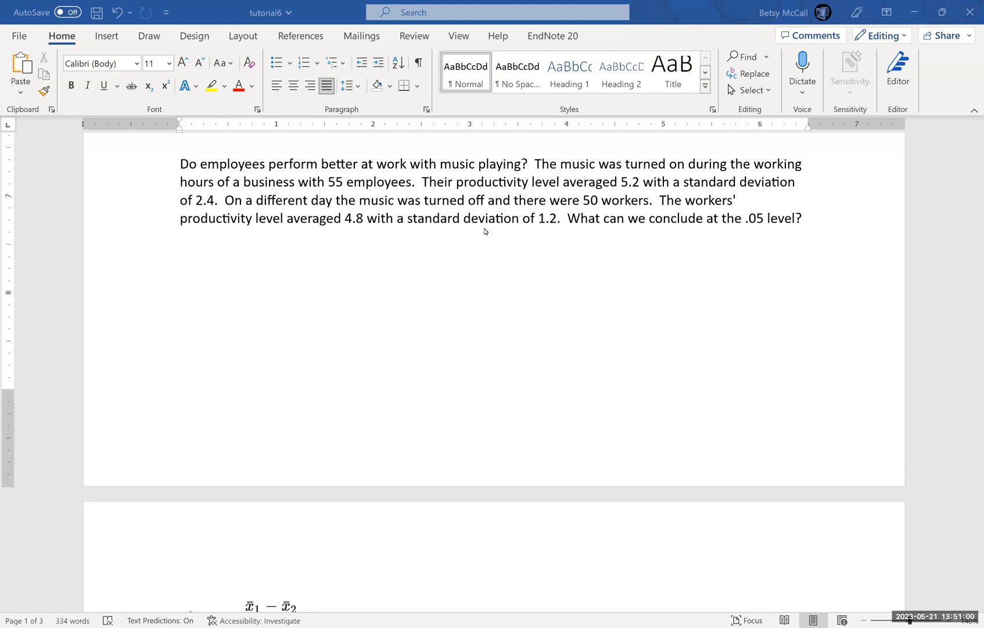
{"action": "mouse_move", "coordinate": [469, 289]}
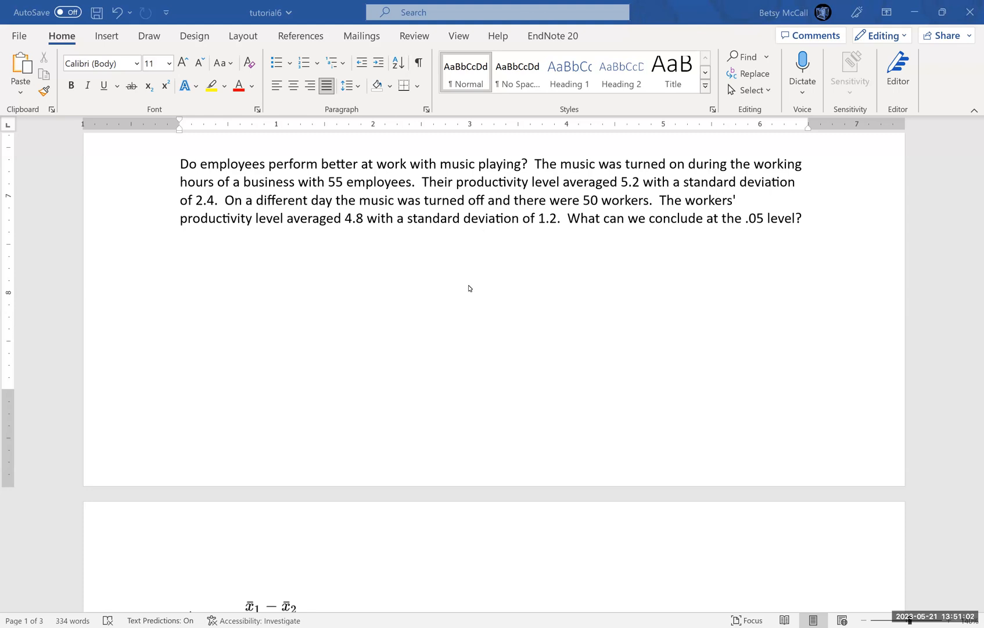
{"action": "mouse_move", "coordinate": [258, 272]}
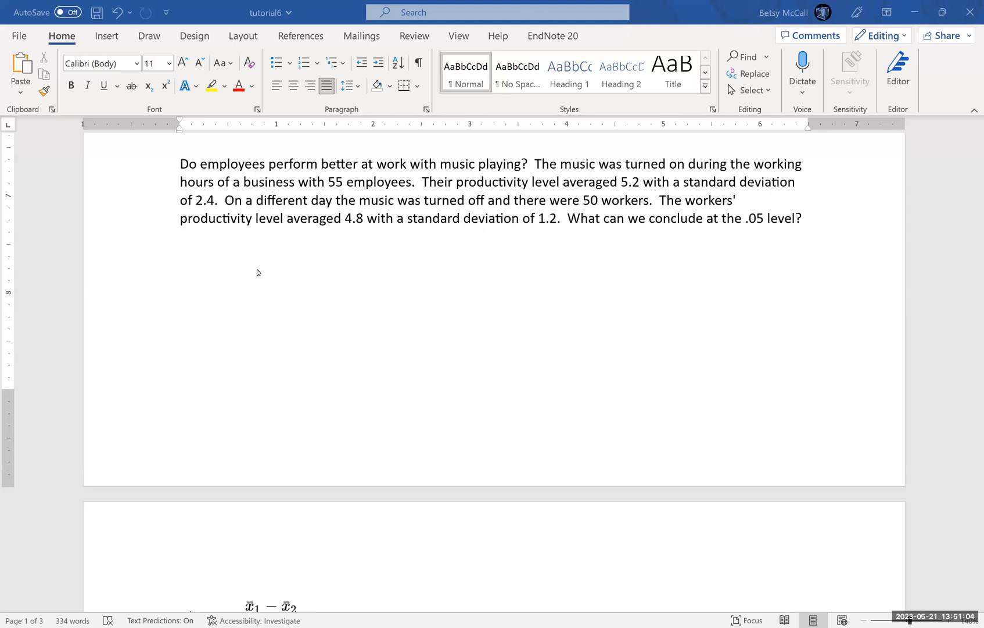
{"action": "mouse_move", "coordinate": [254, 307]}
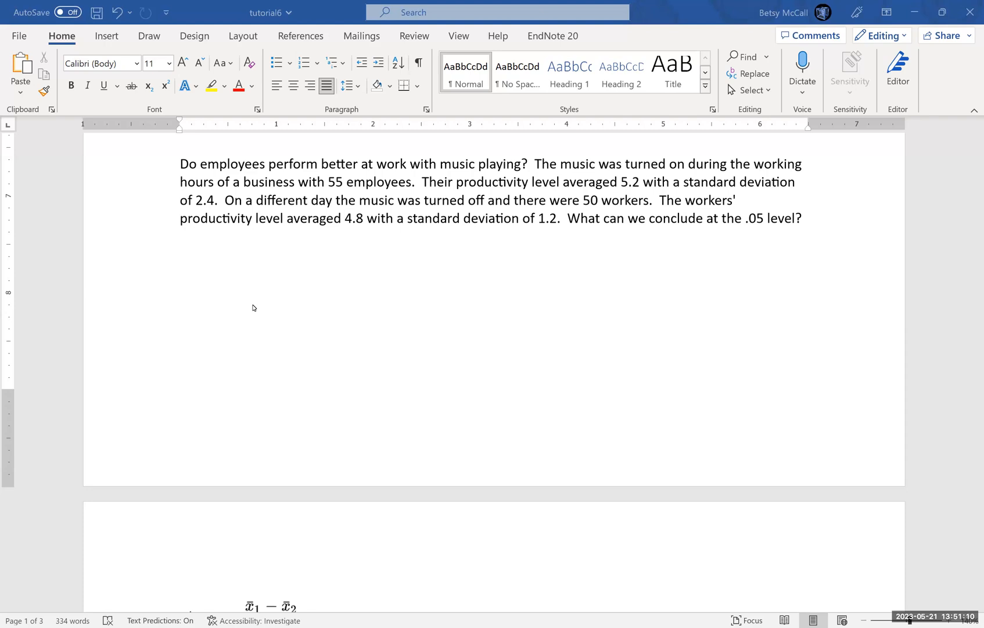
{"action": "mouse_move", "coordinate": [237, 284]}
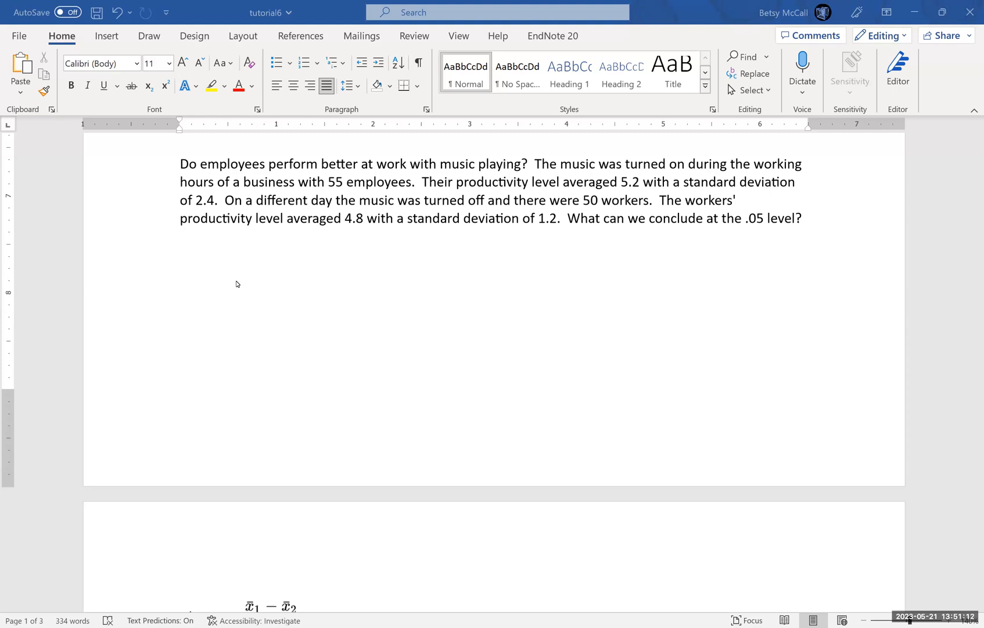
{"action": "mouse_move", "coordinate": [500, 190]}
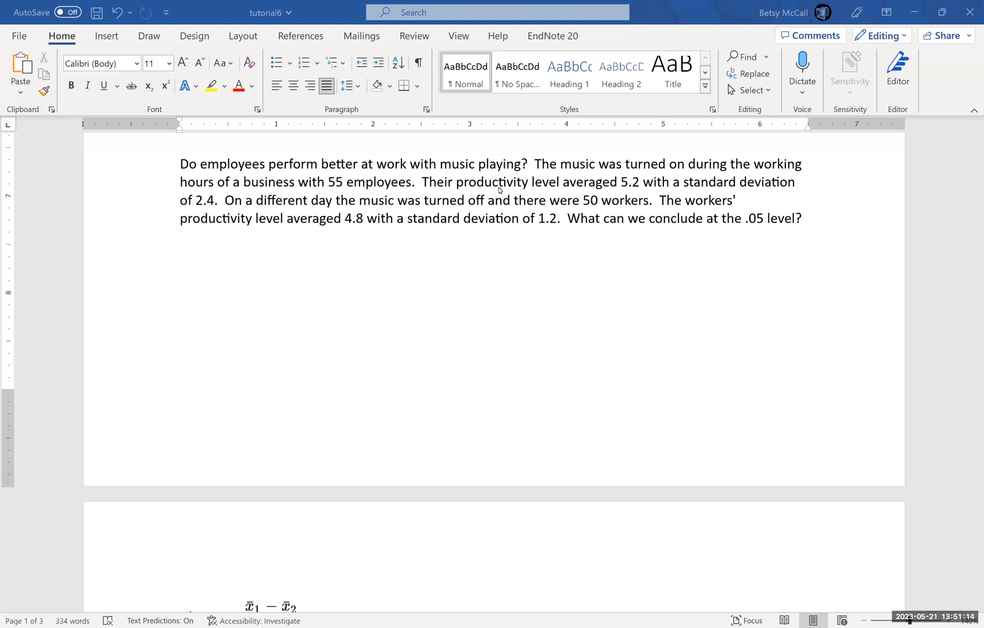
{"action": "mouse_move", "coordinate": [384, 295]}
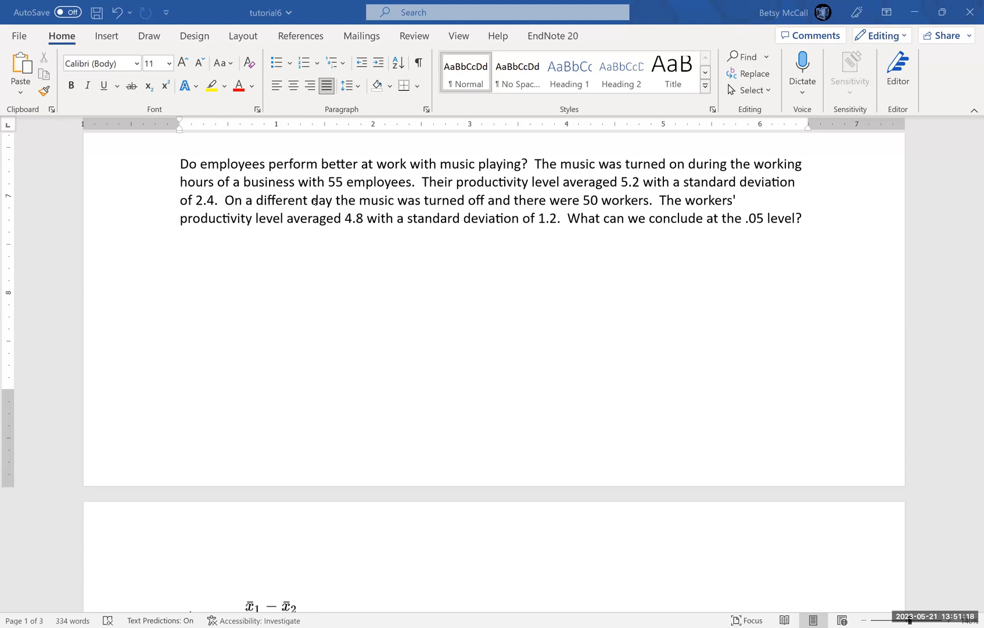
{"action": "mouse_move", "coordinate": [406, 224]}
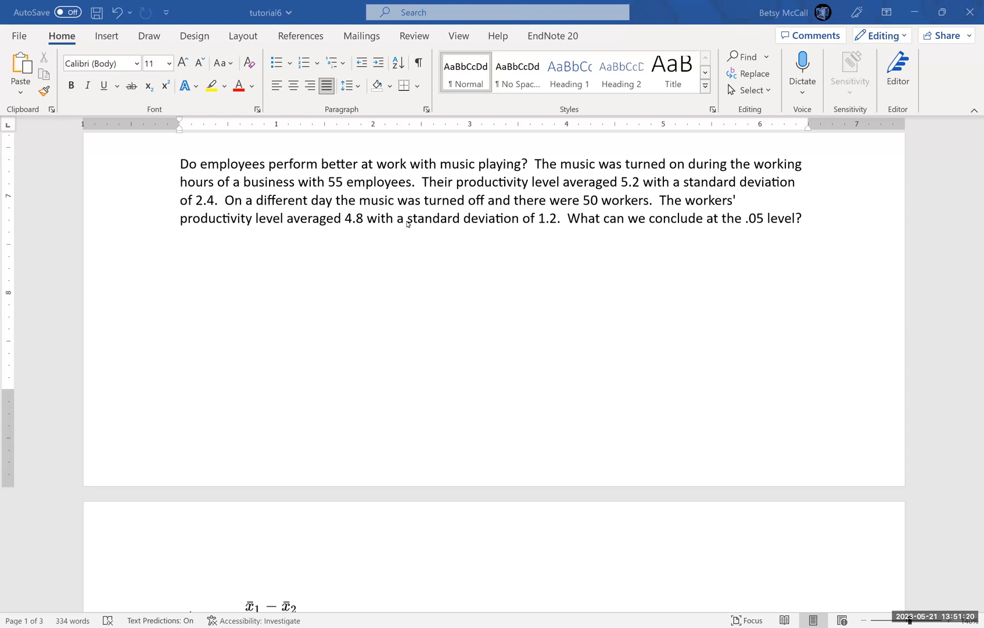
{"action": "mouse_move", "coordinate": [625, 189]}
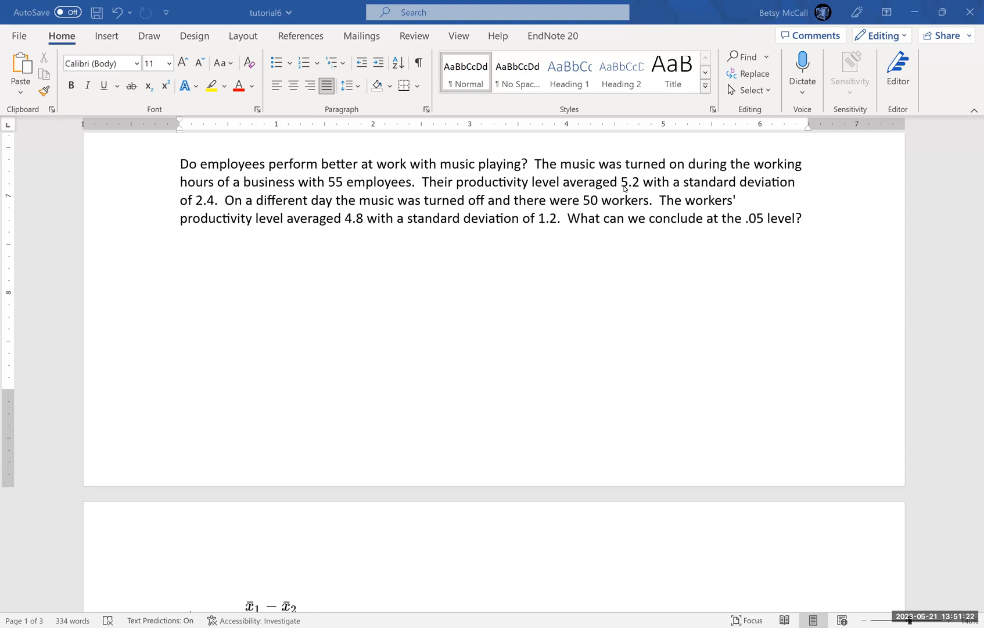
{"action": "mouse_move", "coordinate": [630, 190]}
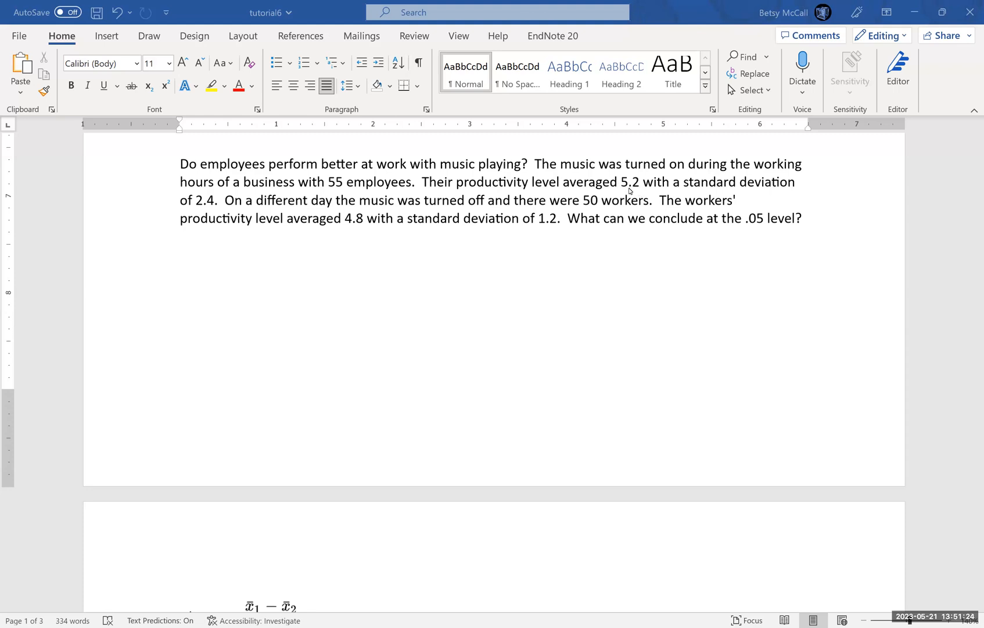
{"action": "mouse_move", "coordinate": [216, 203]}
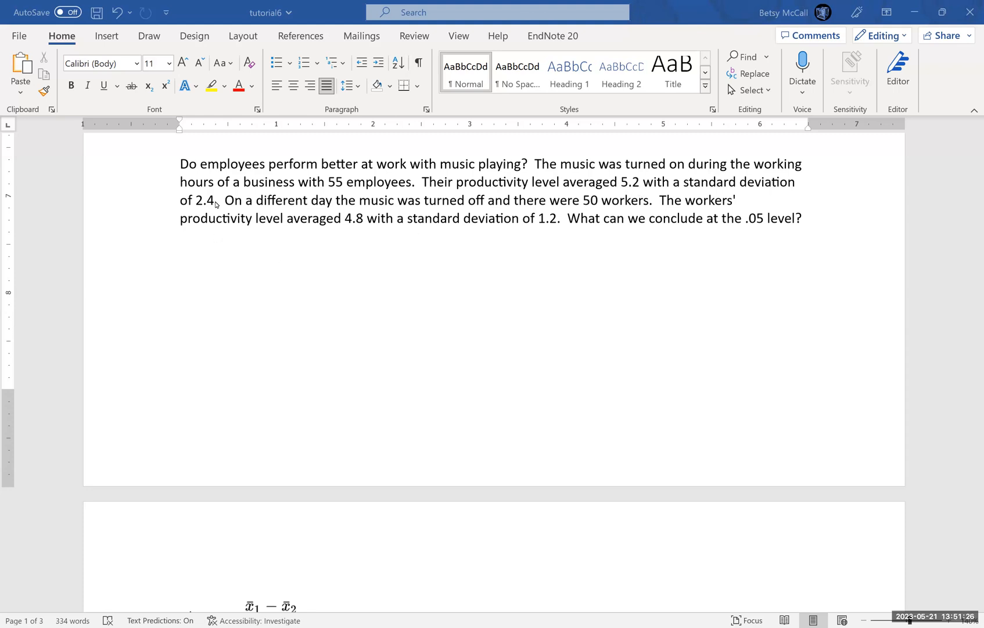
{"action": "mouse_move", "coordinate": [283, 293]}
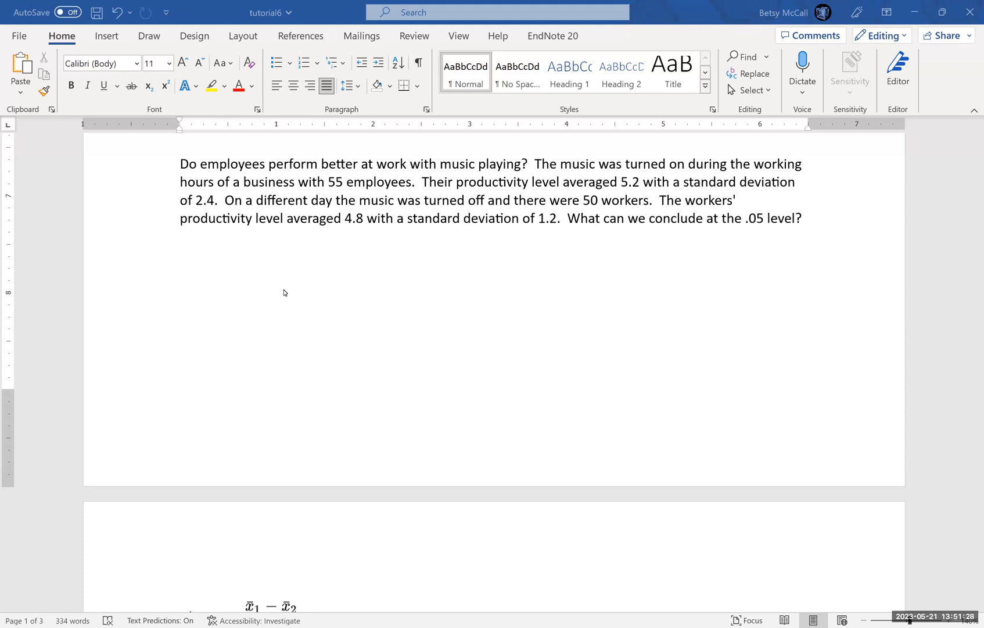
{"action": "mouse_move", "coordinate": [386, 258]}
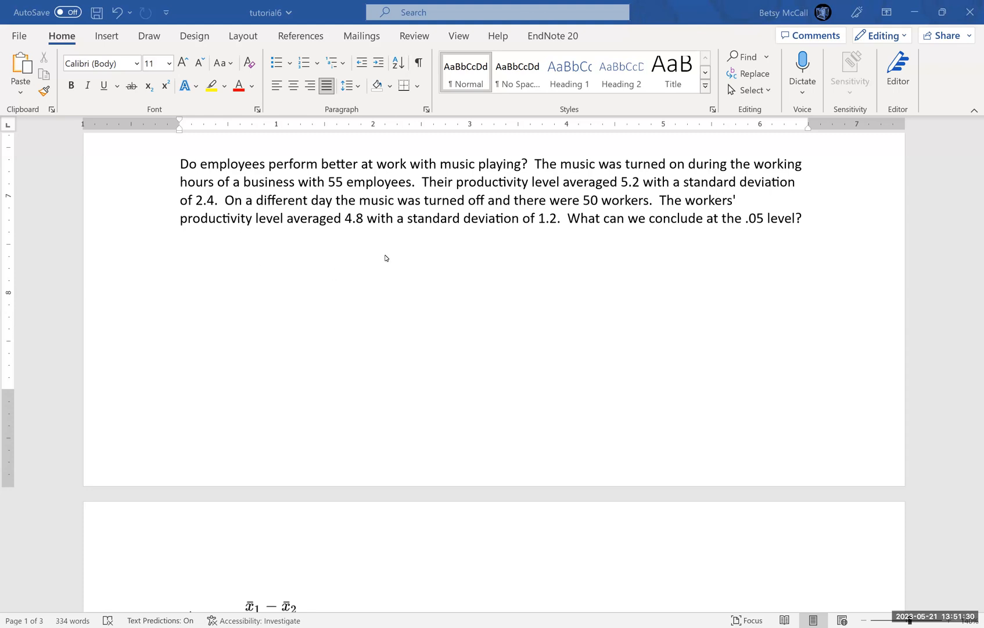
{"action": "mouse_move", "coordinate": [509, 269]}
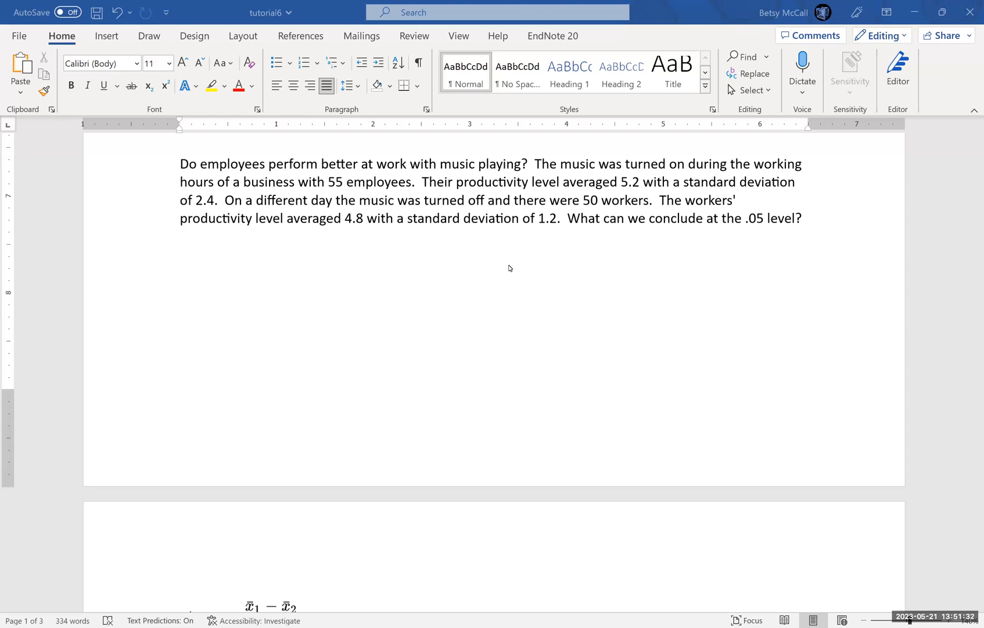
{"action": "mouse_move", "coordinate": [339, 231]}
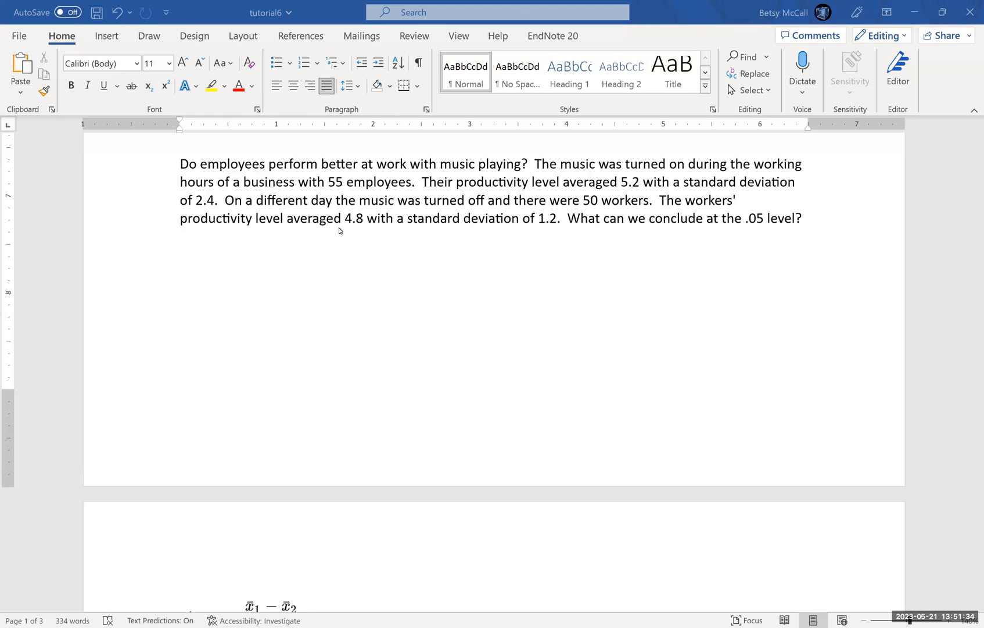
{"action": "mouse_move", "coordinate": [549, 230]}
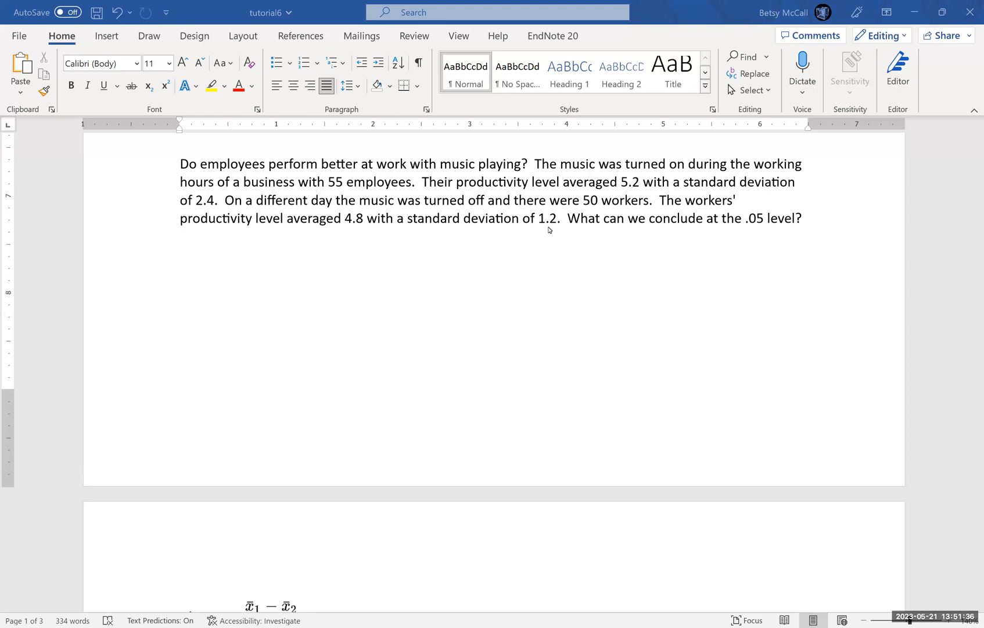
{"action": "mouse_move", "coordinate": [552, 234]}
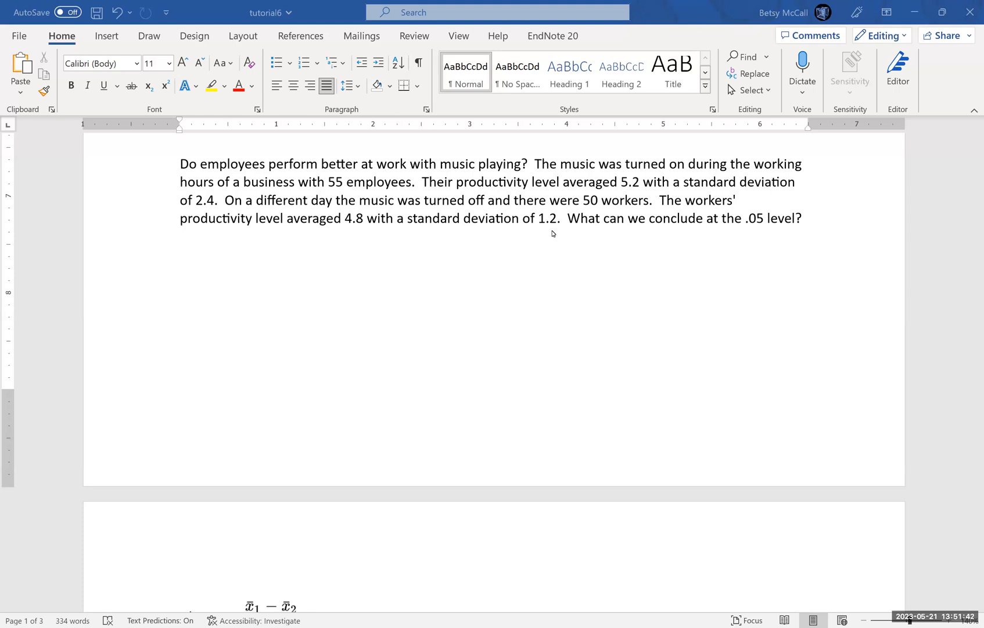
{"action": "mouse_move", "coordinate": [546, 242]}
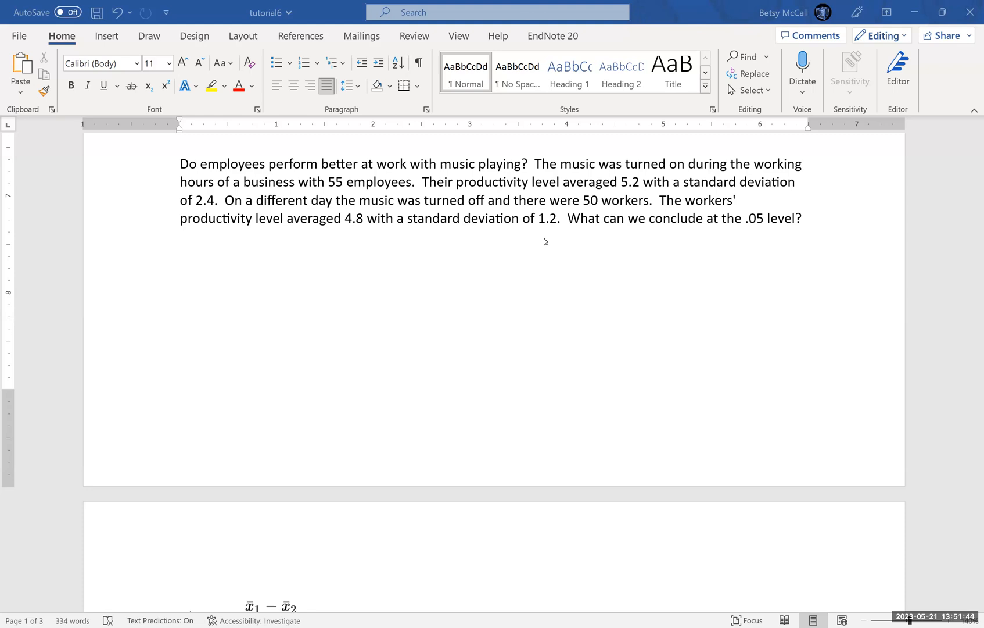
{"action": "mouse_move", "coordinate": [472, 173]}
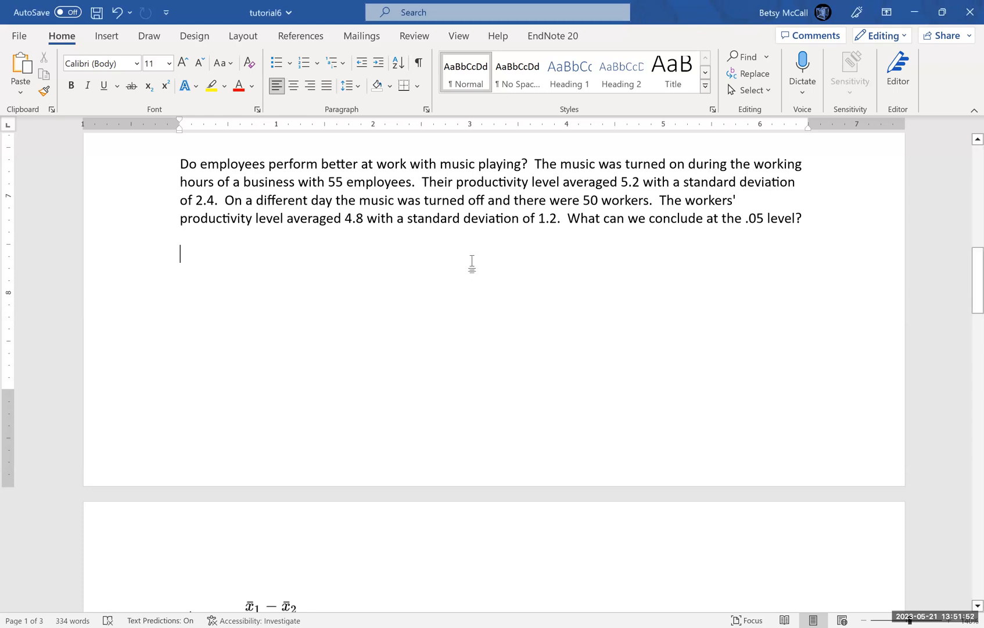
- Type the null hypothesis H0: μ1 = μ2 in the equation
{"action": "type", "text": "H_0"}
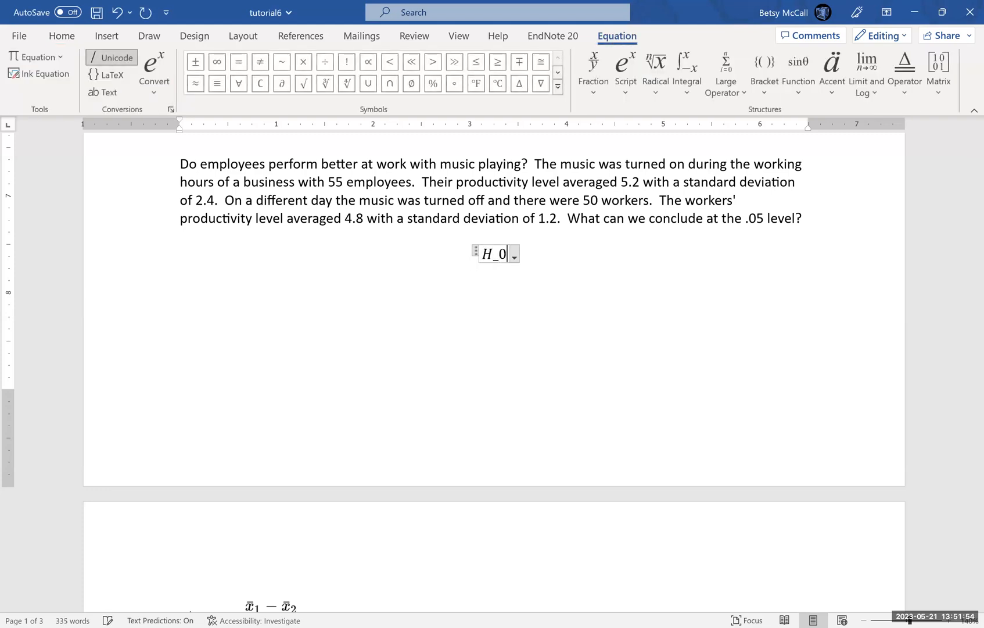
{"action": "type", "text": ":"}
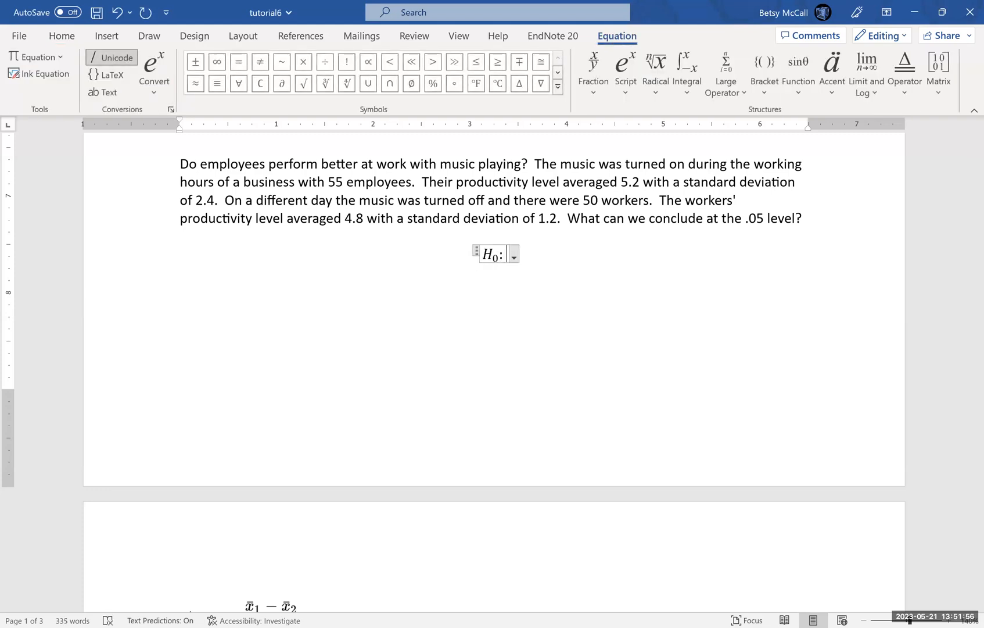
{"action": "type", "text": "\\"}
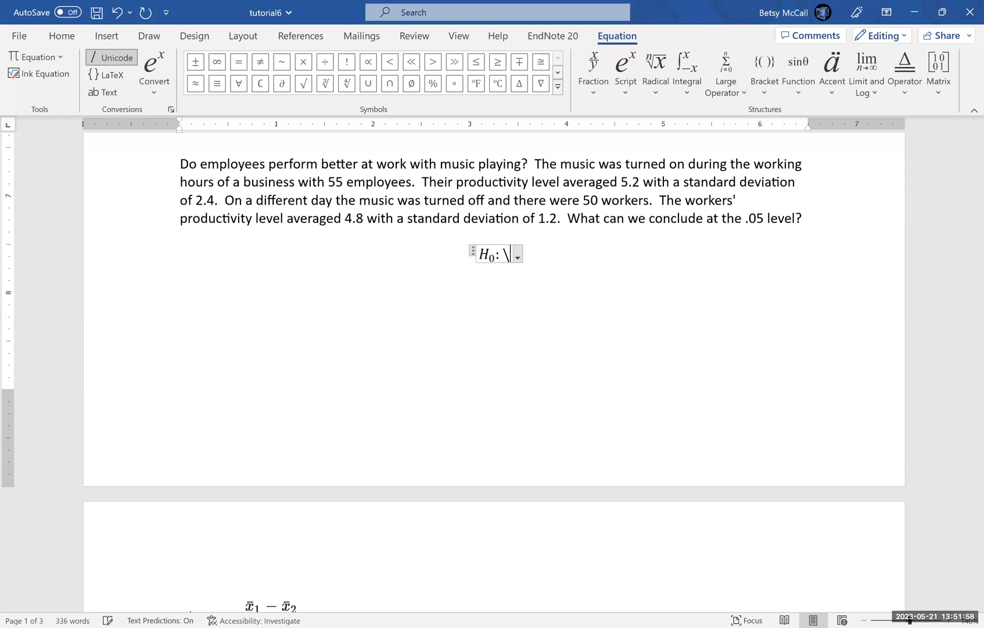
{"action": "type", "text": "mu"}
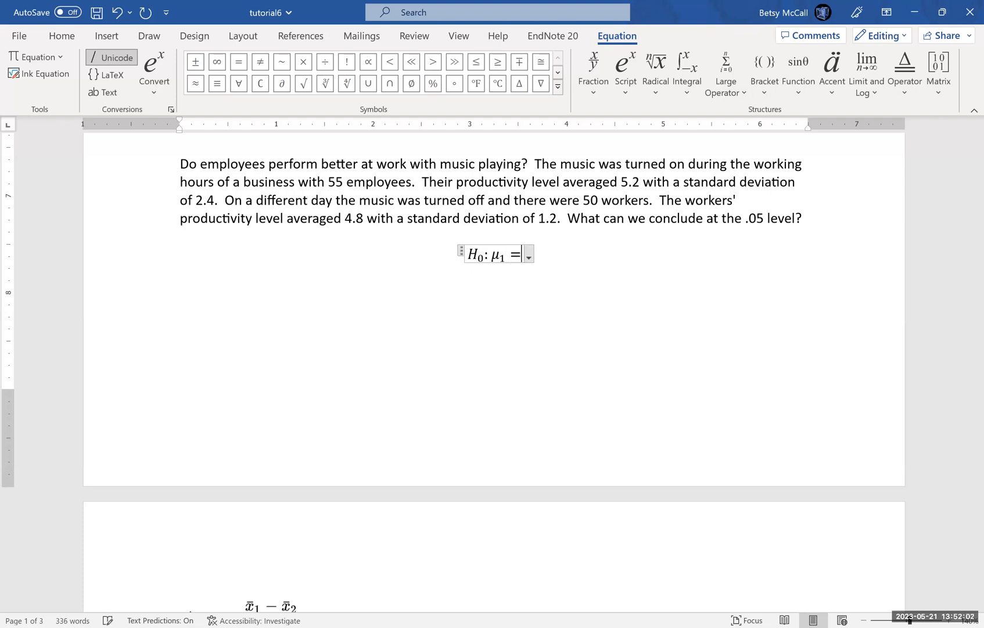
{"action": "type", "text": "\\mu"}
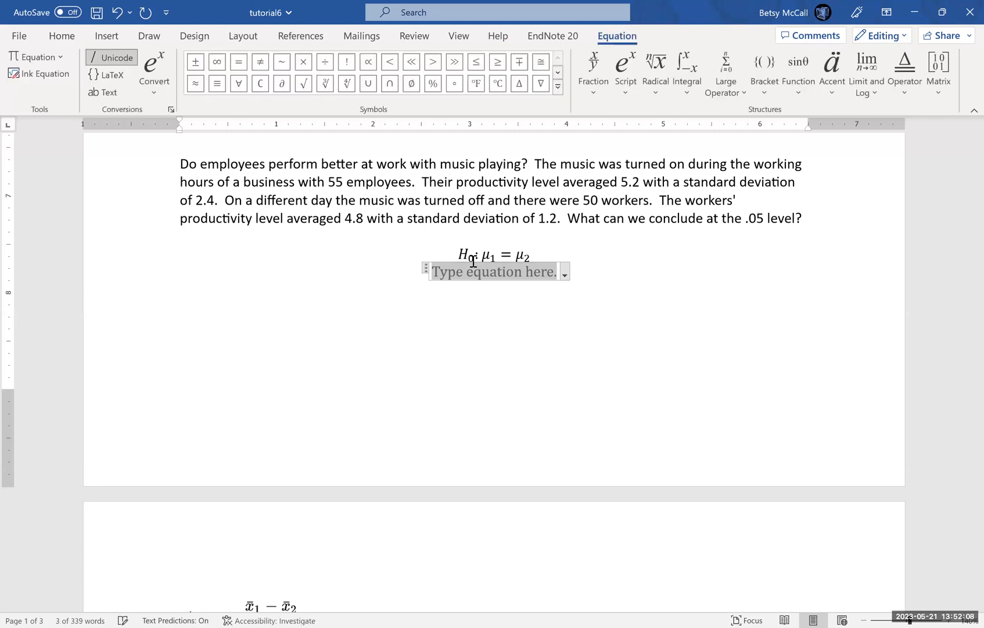
- Type the alternative hypothesis Ha: μ1 > μ2 and leave the equation
{"action": "type", "text": "H"}
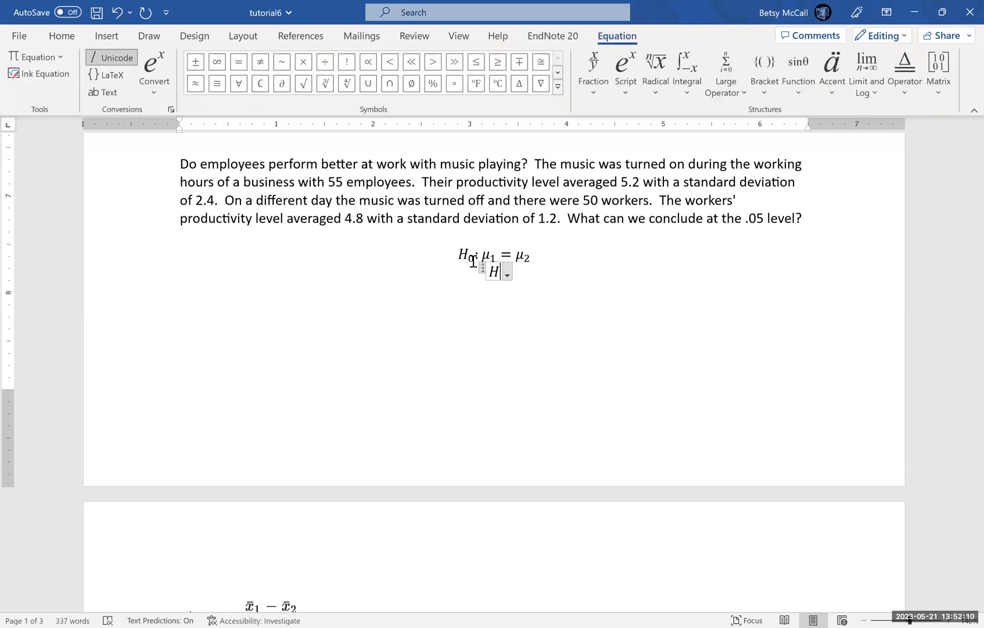
{"action": "type", "text": "a"}
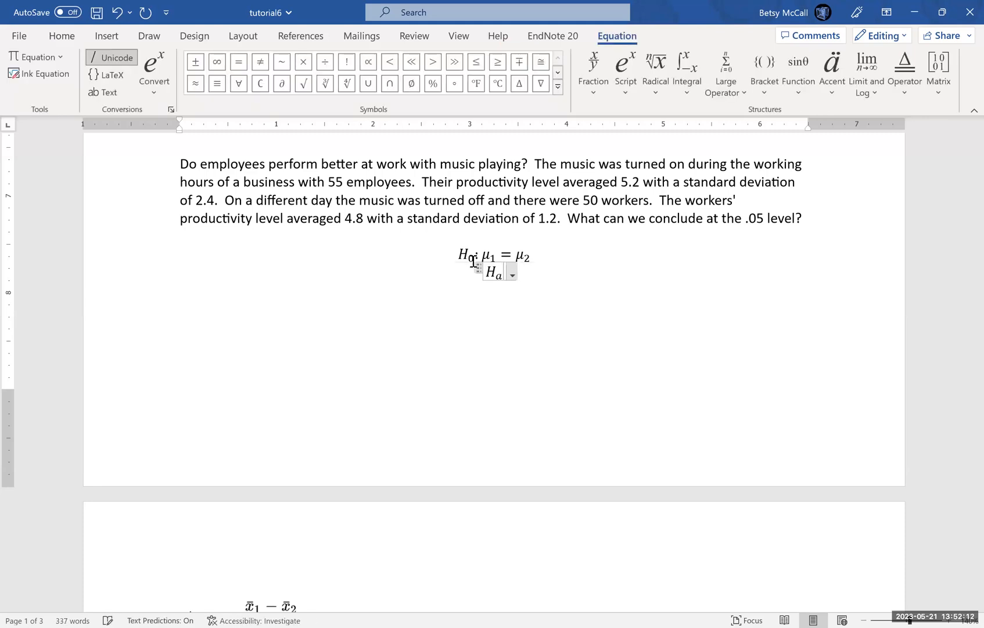
{"action": "type", "text": ":"}
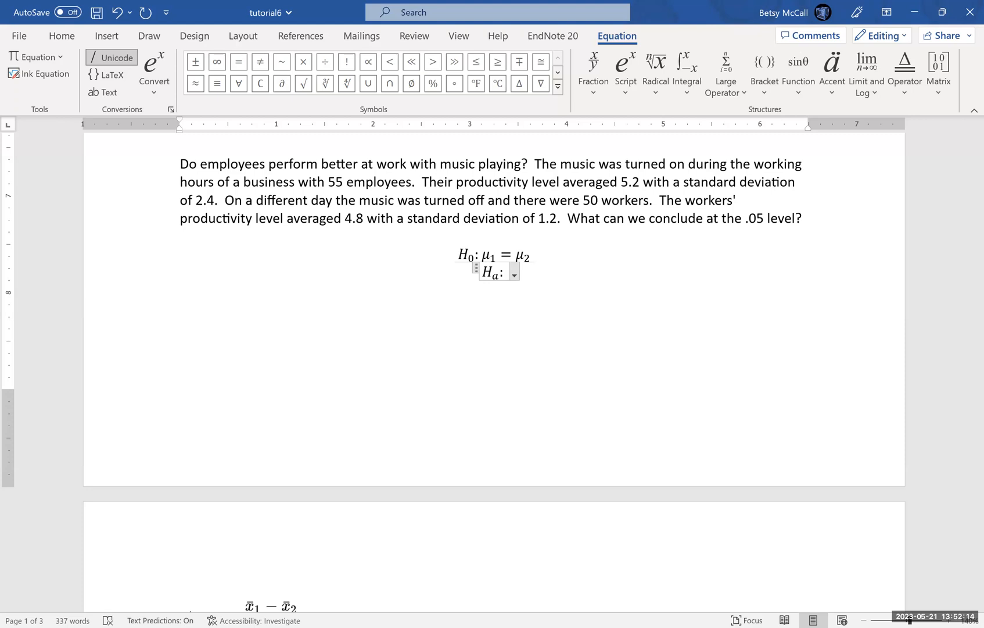
{"action": "type", "text": "\\"}
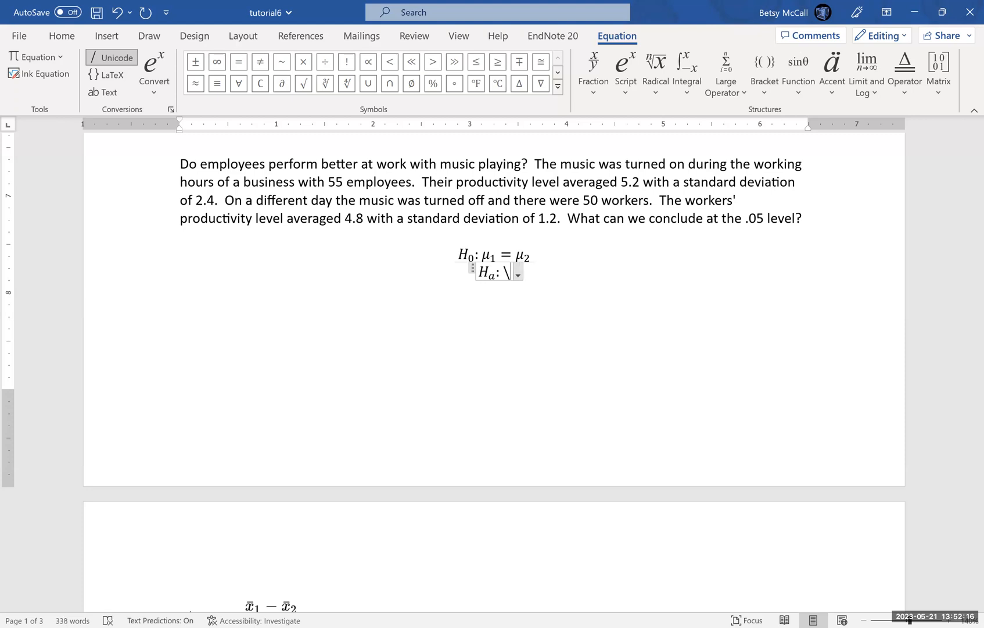
{"action": "type", "text": "mu"}
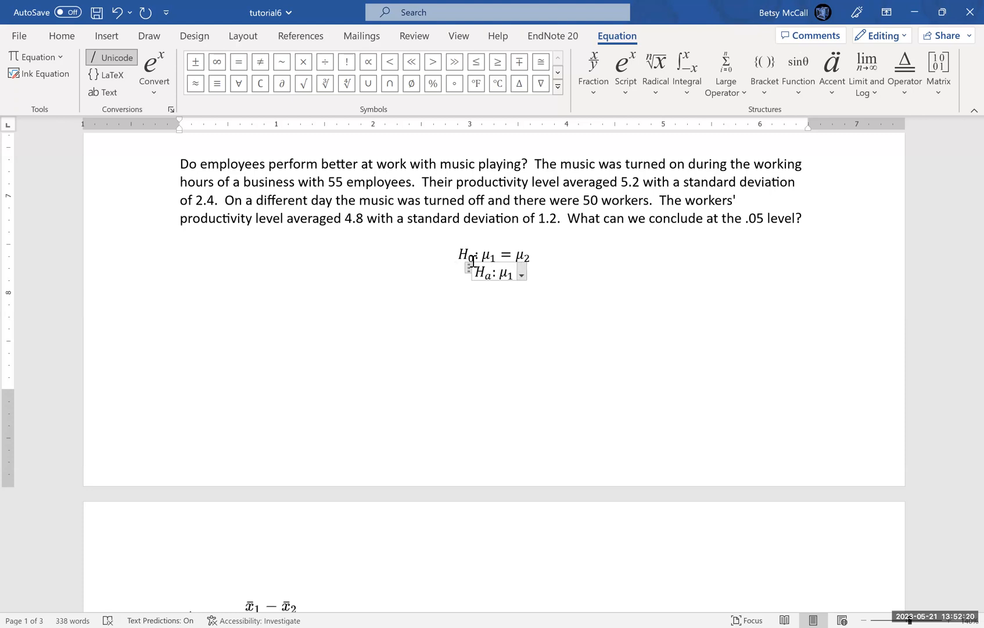
{"action": "type", "text": ">"}
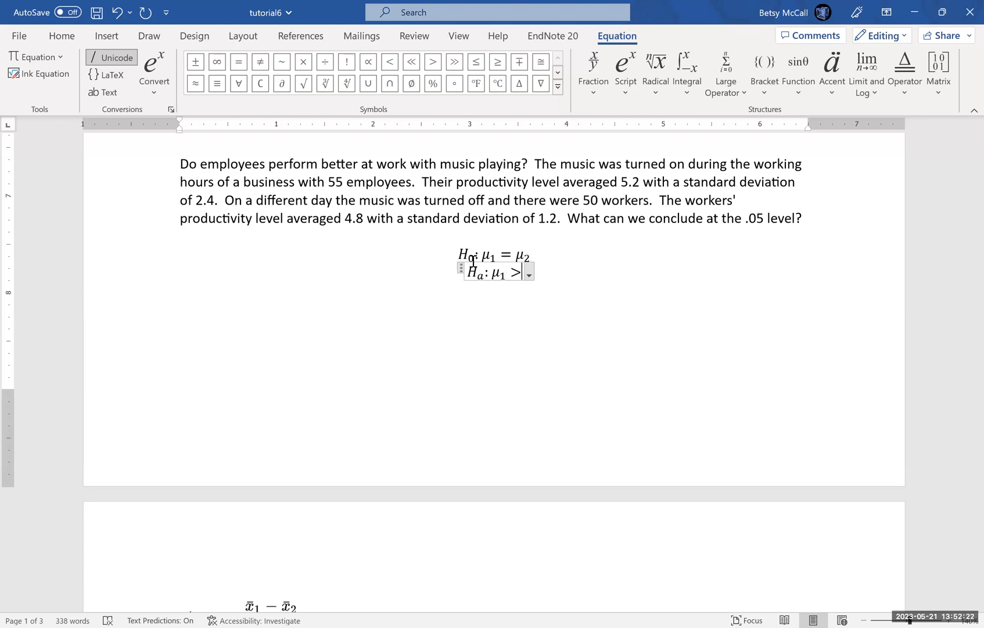
{"action": "type", "text": "\\mu"}
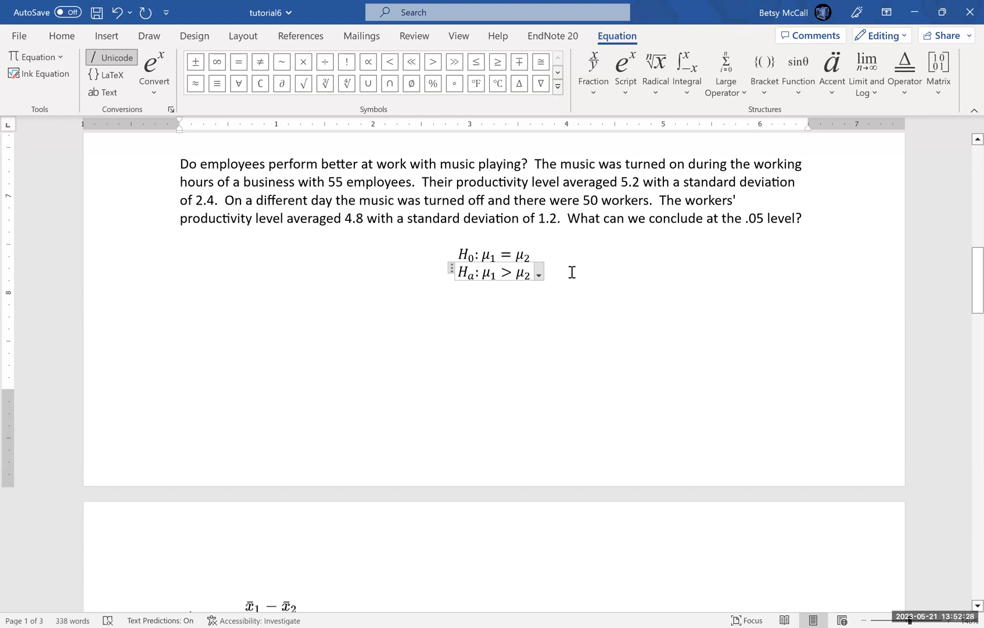
{"action": "left_click", "coordinate": [179, 308]}
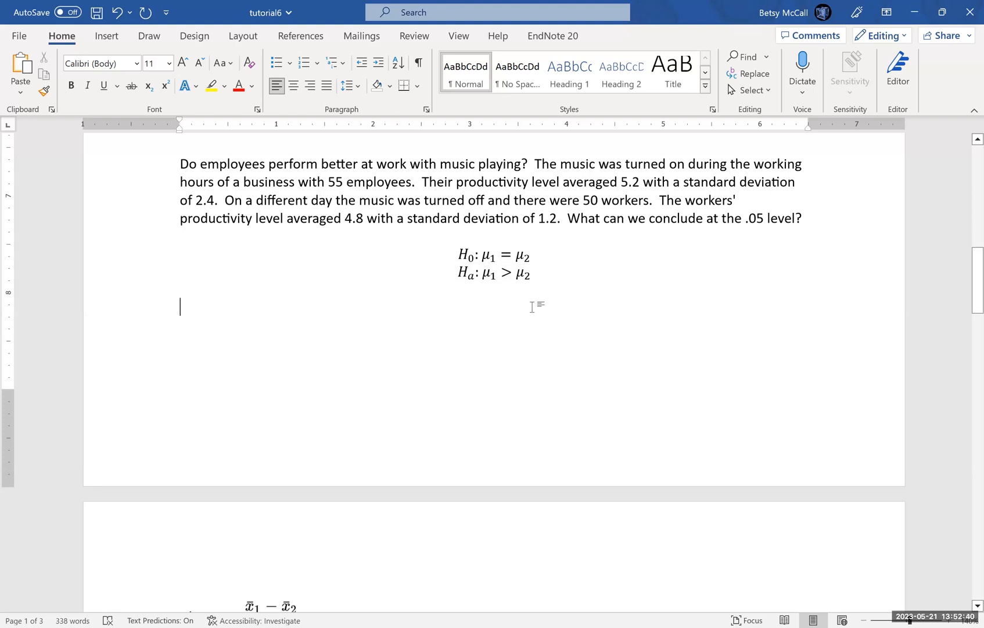
{"action": "mouse_move", "coordinate": [516, 353]}
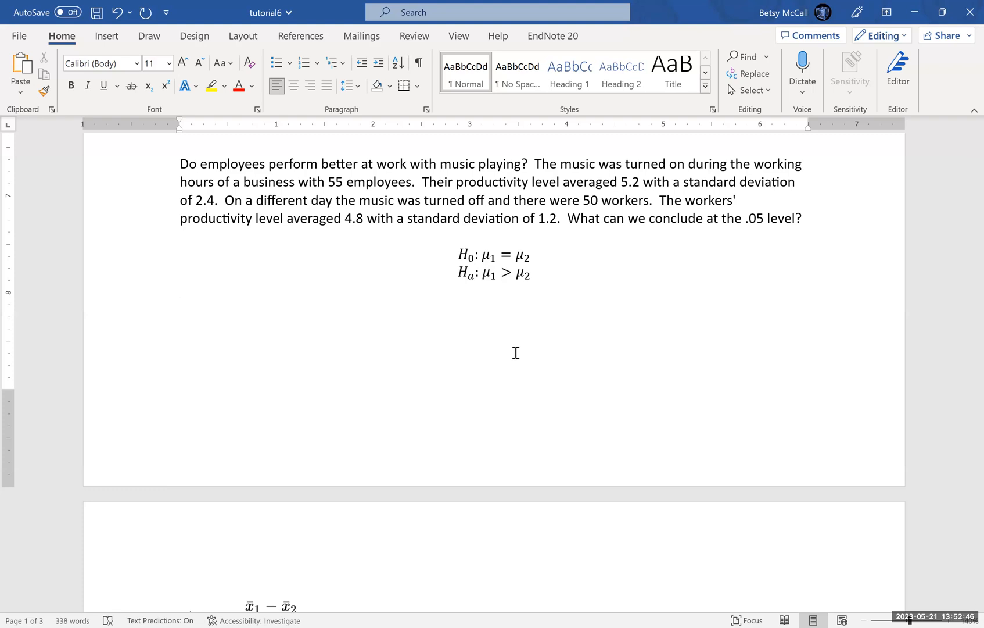
{"action": "left_click", "coordinate": [180, 306]}
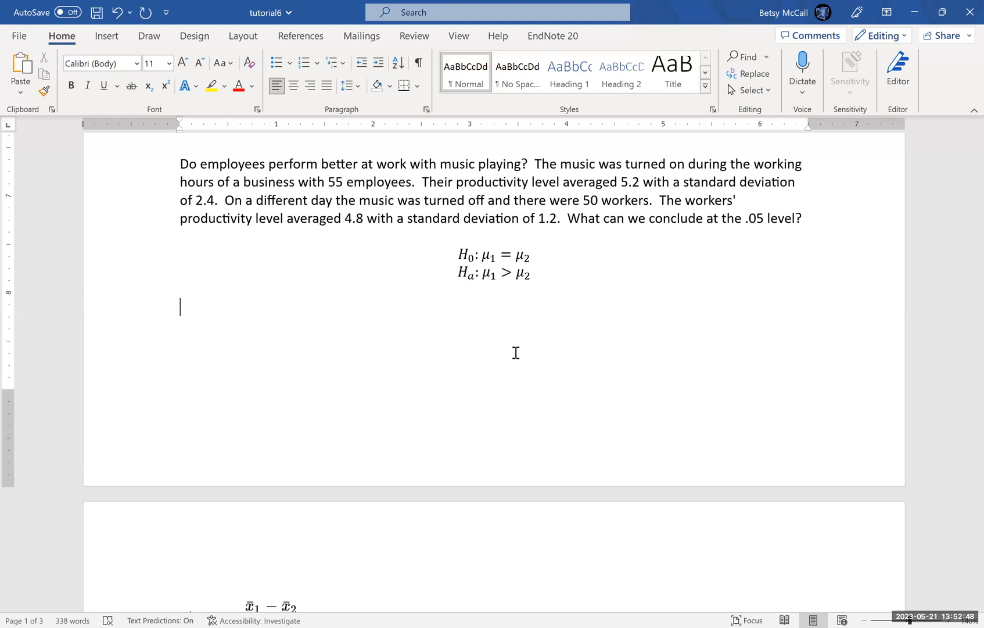
{"action": "mouse_move", "coordinate": [491, 386]}
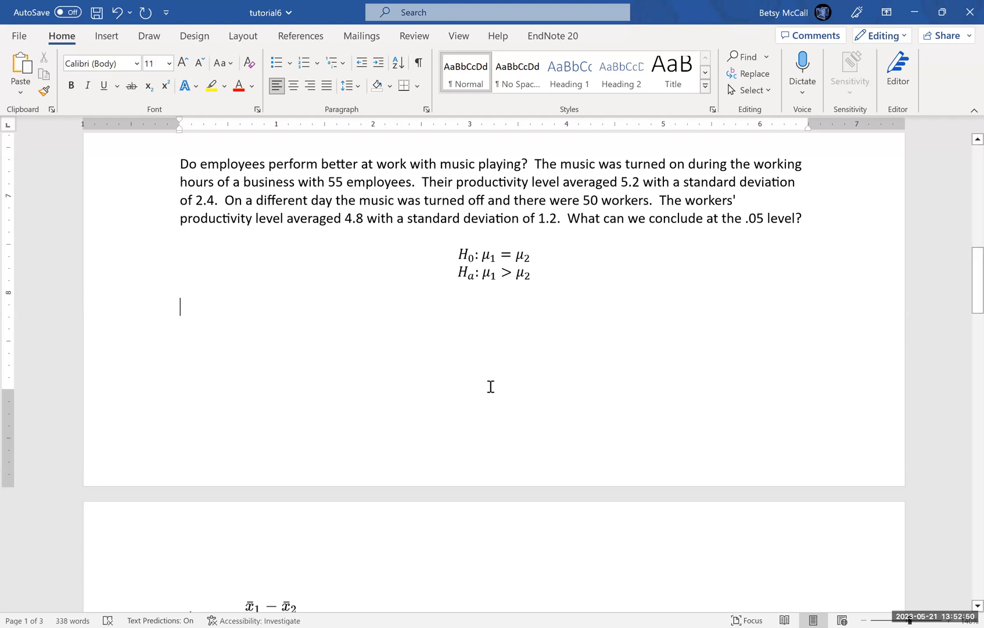
{"action": "scroll", "scroll_direction": "up", "scroll_amount": 3}
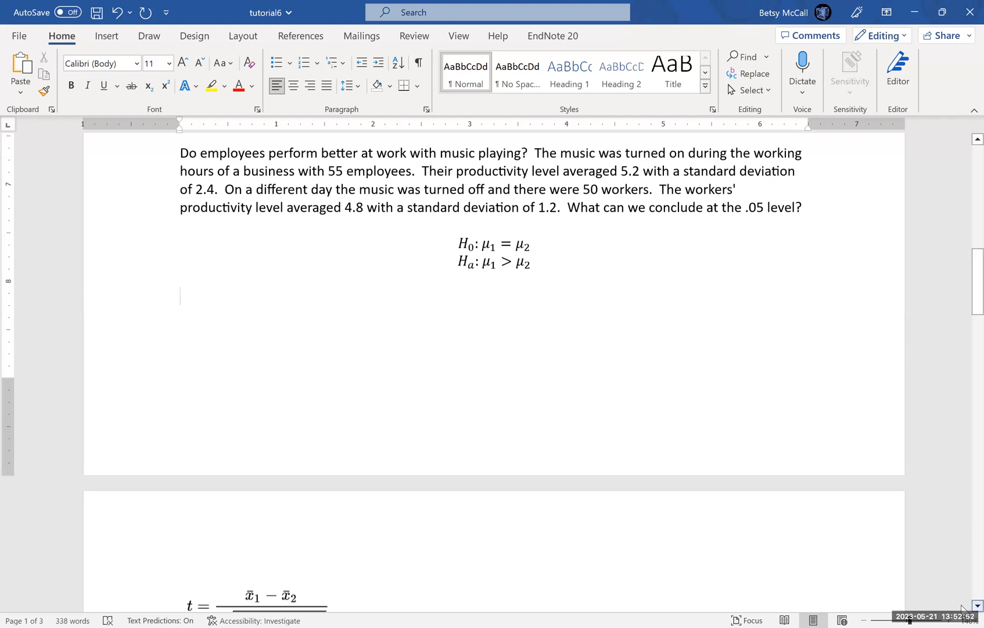
{"action": "scroll", "scroll_direction": "down", "scroll_amount": 3}
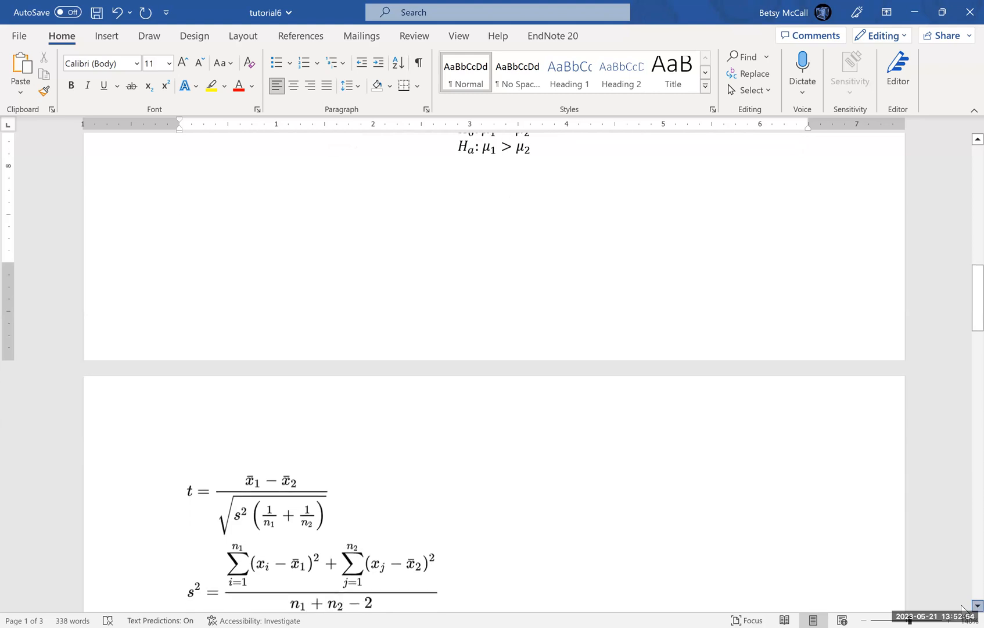
{"action": "scroll", "scroll_direction": "down", "scroll_amount": 3}
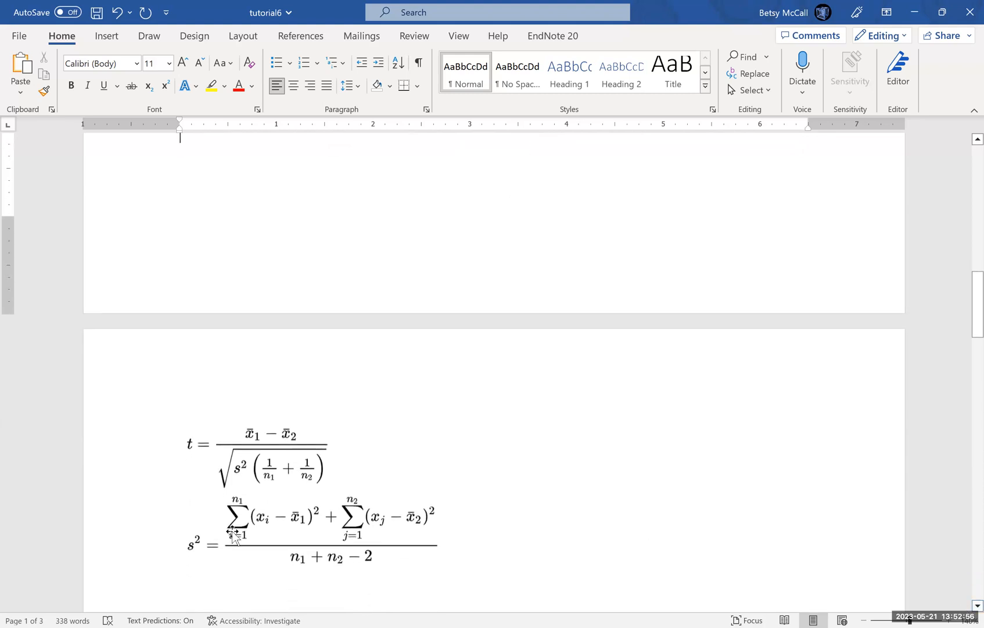
{"action": "mouse_move", "coordinate": [263, 467]}
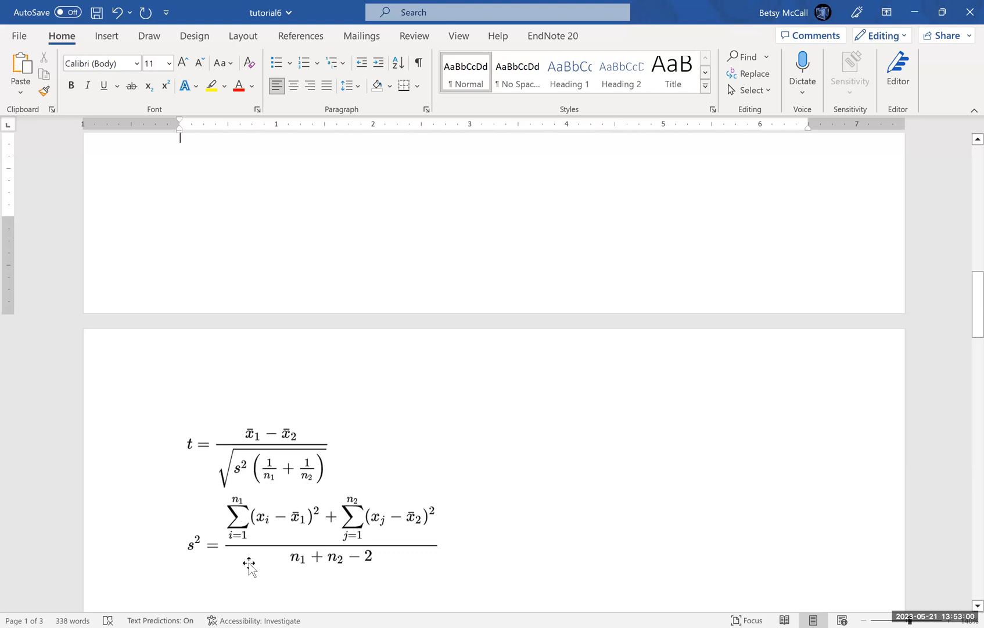
{"action": "mouse_move", "coordinate": [242, 481]}
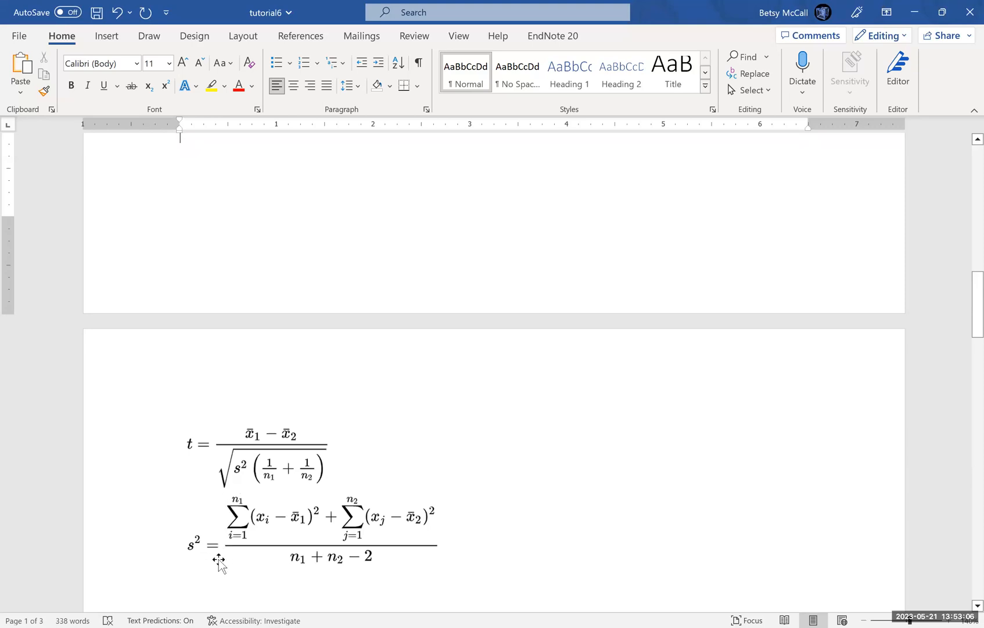
{"action": "mouse_move", "coordinate": [330, 564]}
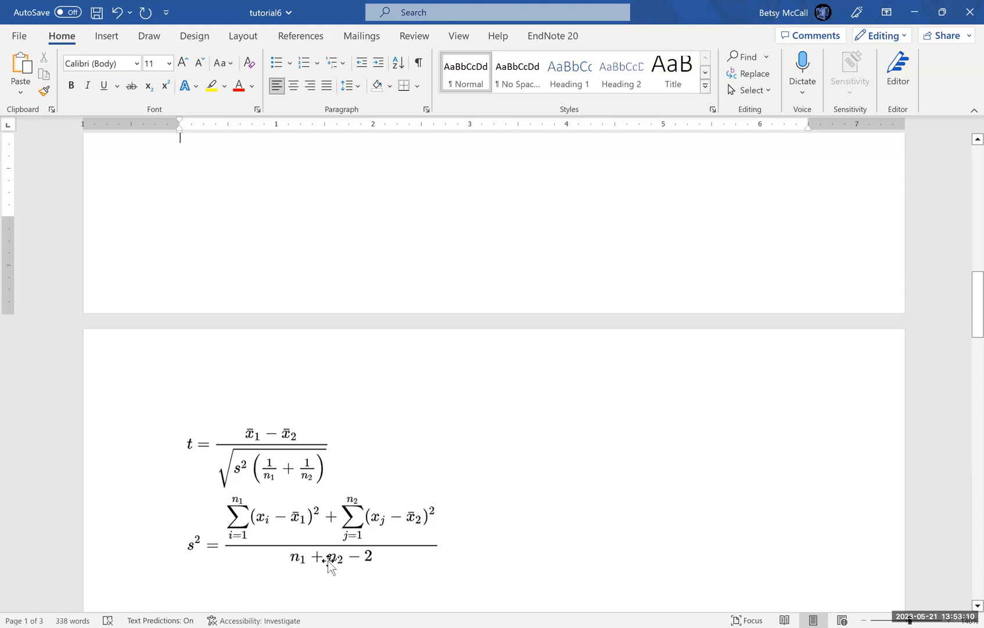
{"action": "mouse_move", "coordinate": [365, 558]}
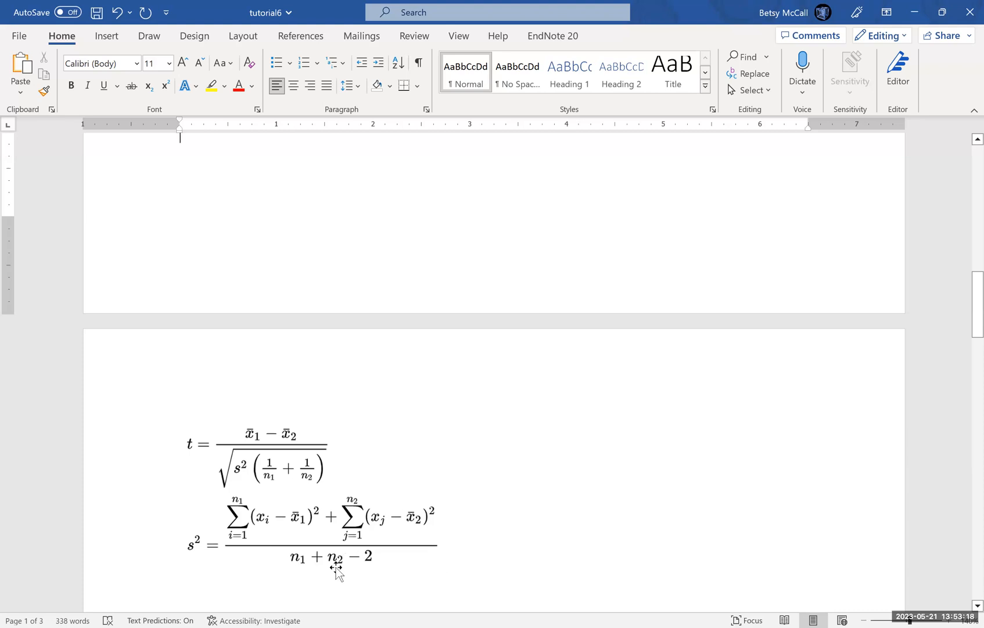
{"action": "mouse_move", "coordinate": [351, 563]}
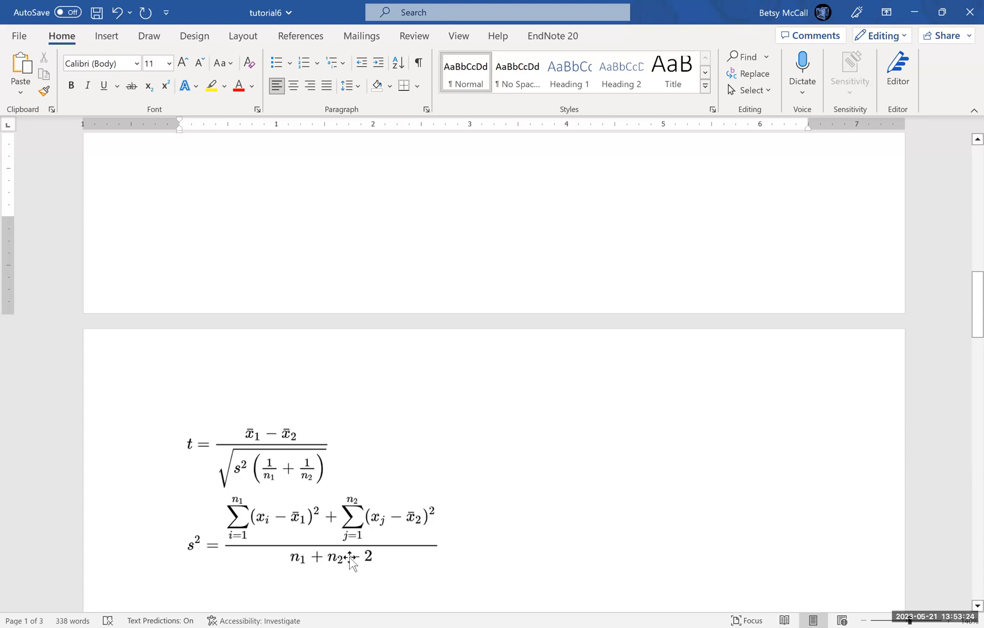
{"action": "left_click", "coordinate": [179, 137]}
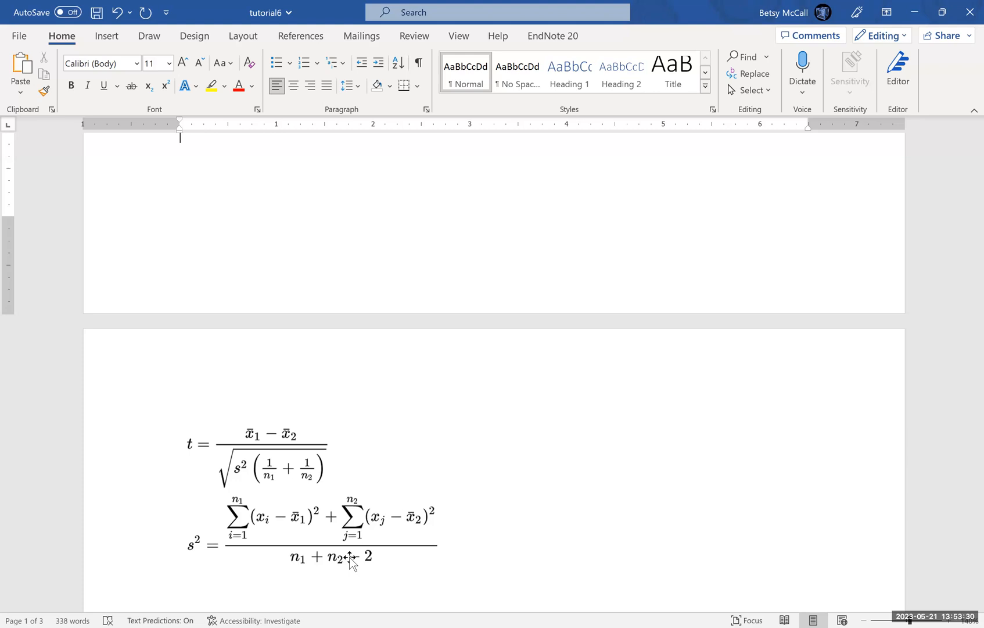
{"action": "mouse_move", "coordinate": [346, 562]}
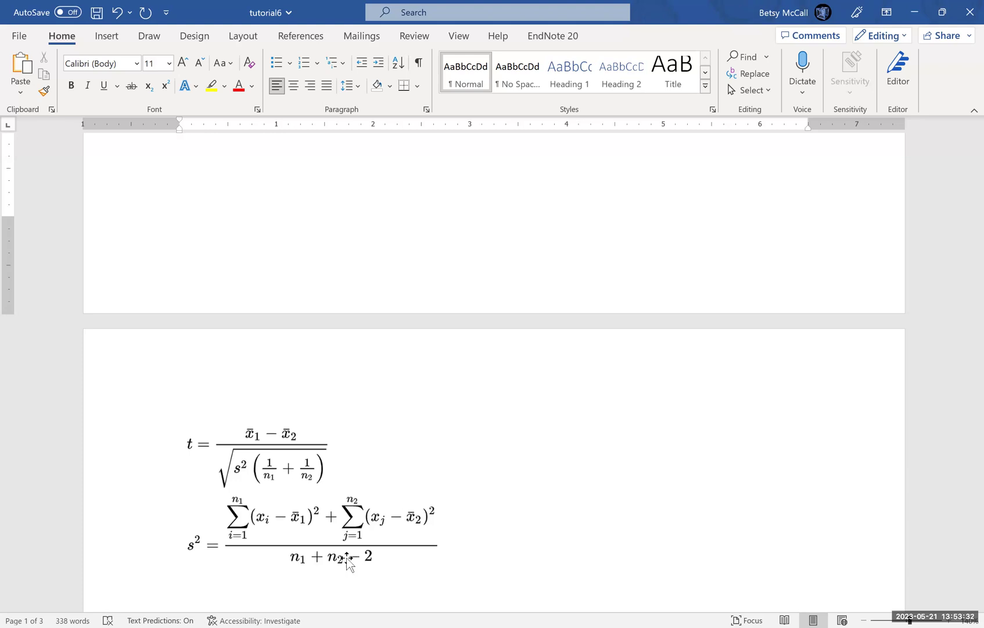
{"action": "mouse_move", "coordinate": [371, 560]}
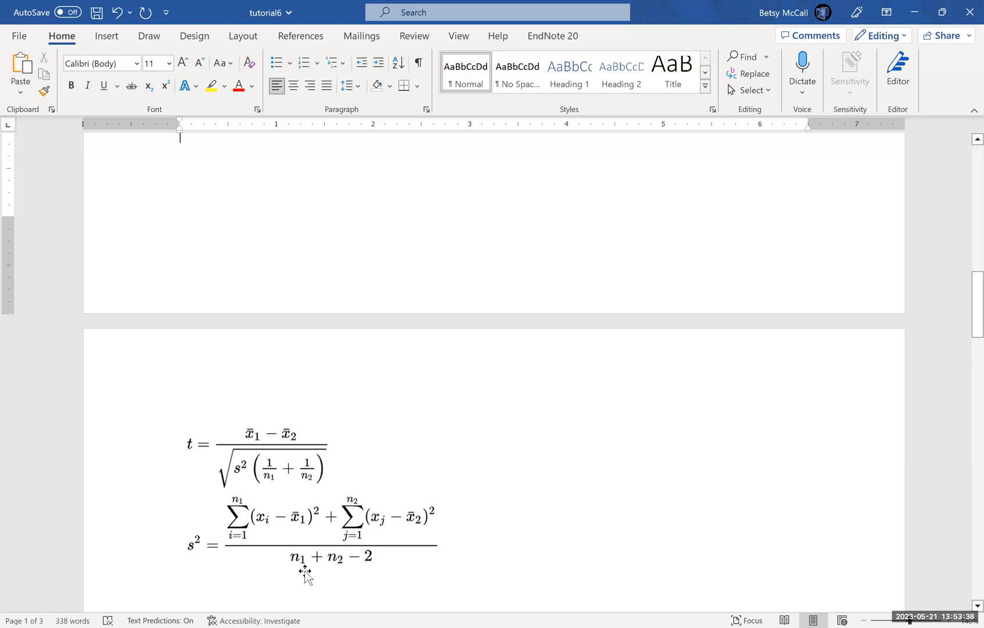
{"action": "mouse_move", "coordinate": [337, 562]}
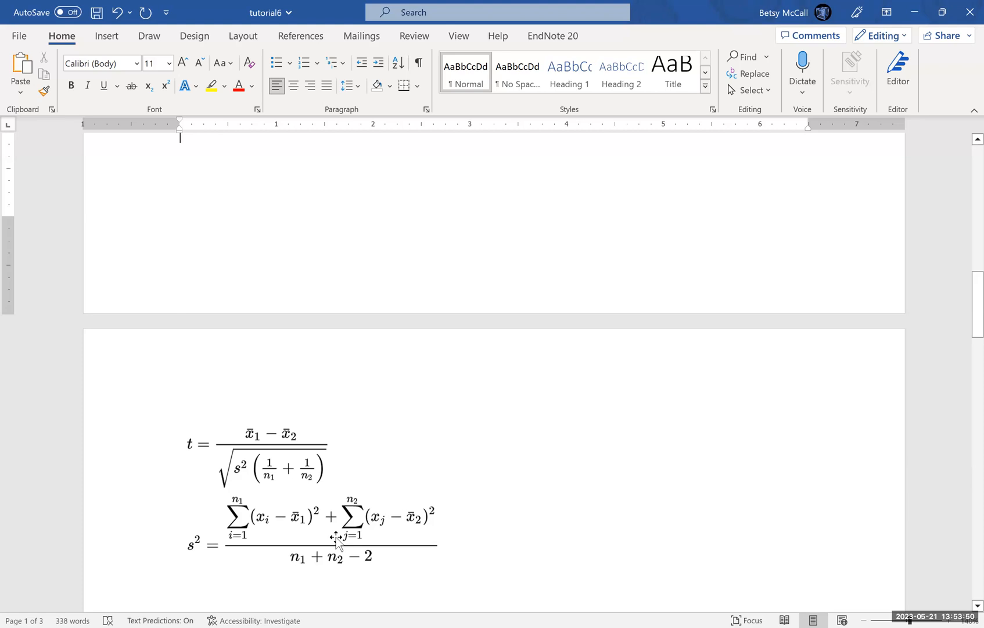
{"action": "mouse_move", "coordinate": [343, 552]}
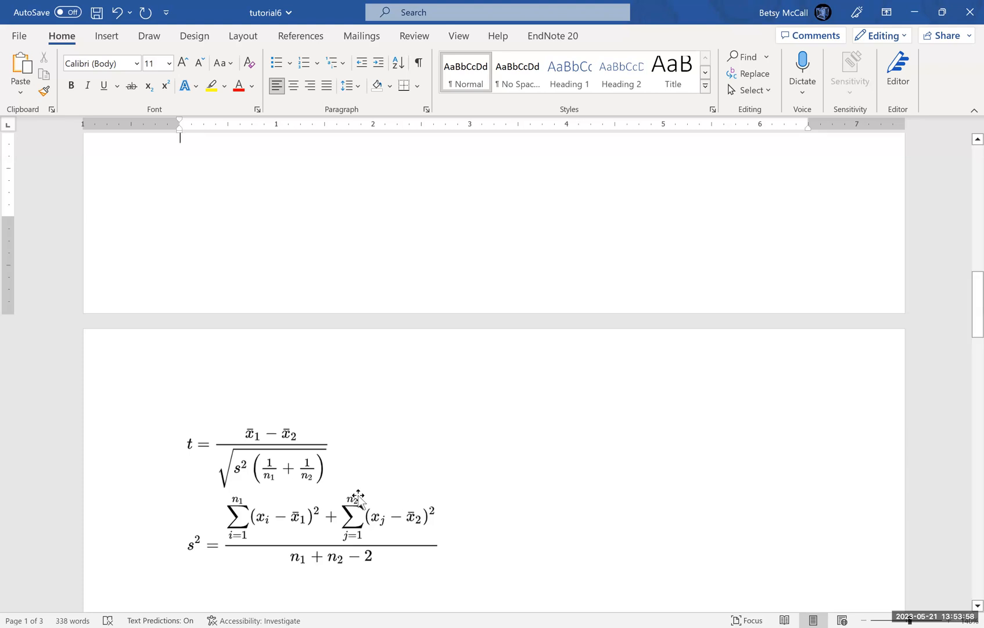
{"action": "mouse_move", "coordinate": [242, 480]}
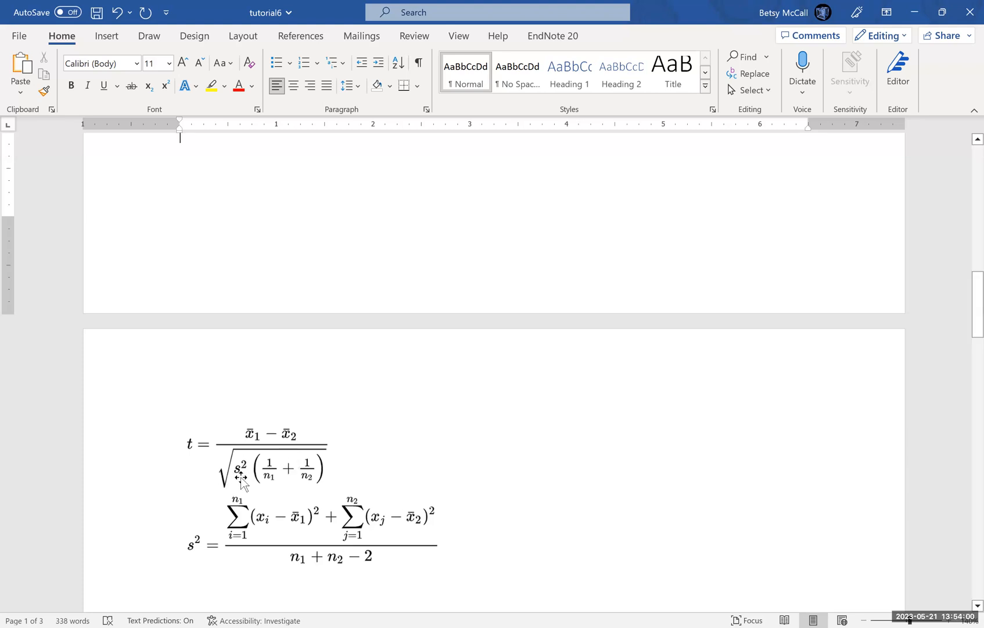
{"action": "mouse_move", "coordinate": [289, 468]}
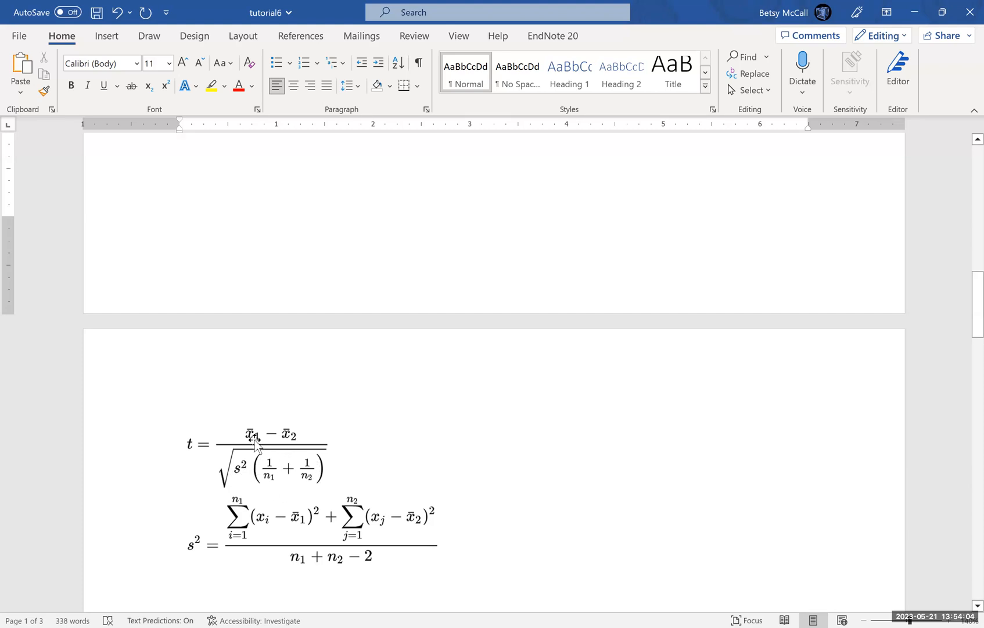
{"action": "mouse_move", "coordinate": [269, 477]}
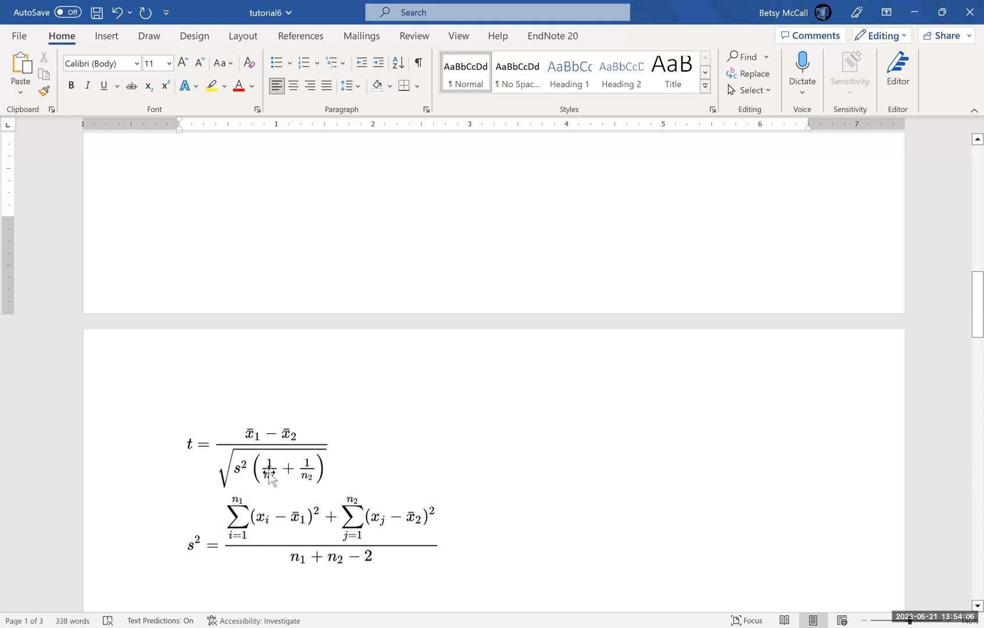
{"action": "mouse_move", "coordinate": [270, 448]}
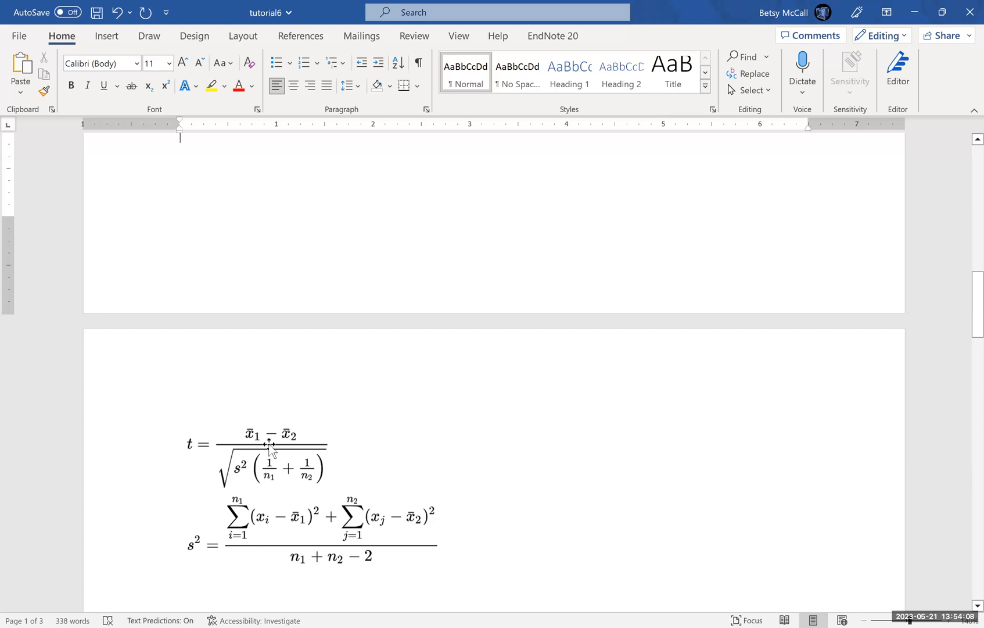
{"action": "mouse_move", "coordinate": [319, 438]}
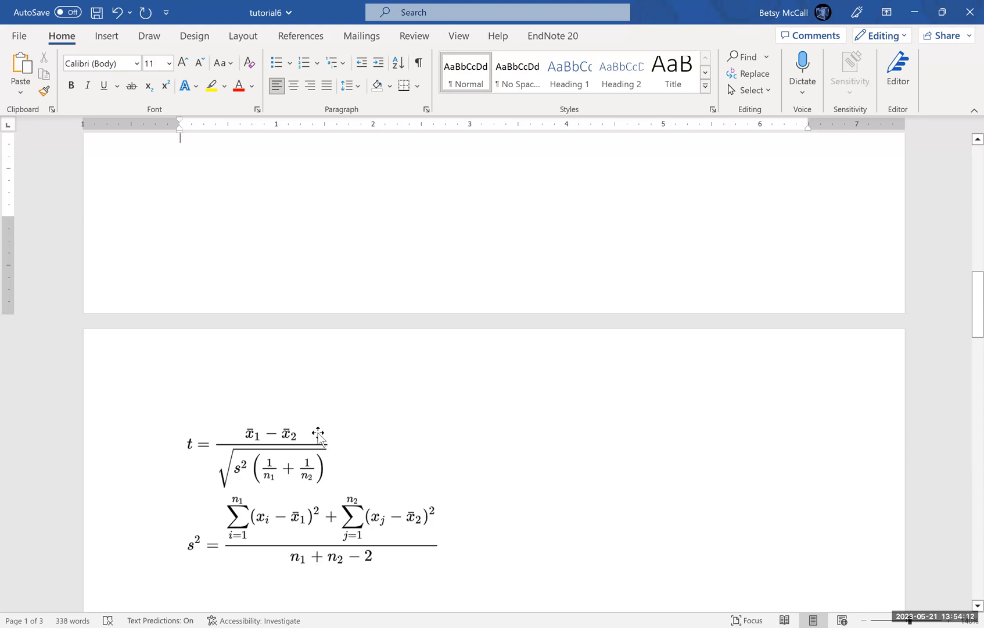
{"action": "mouse_move", "coordinate": [307, 436]}
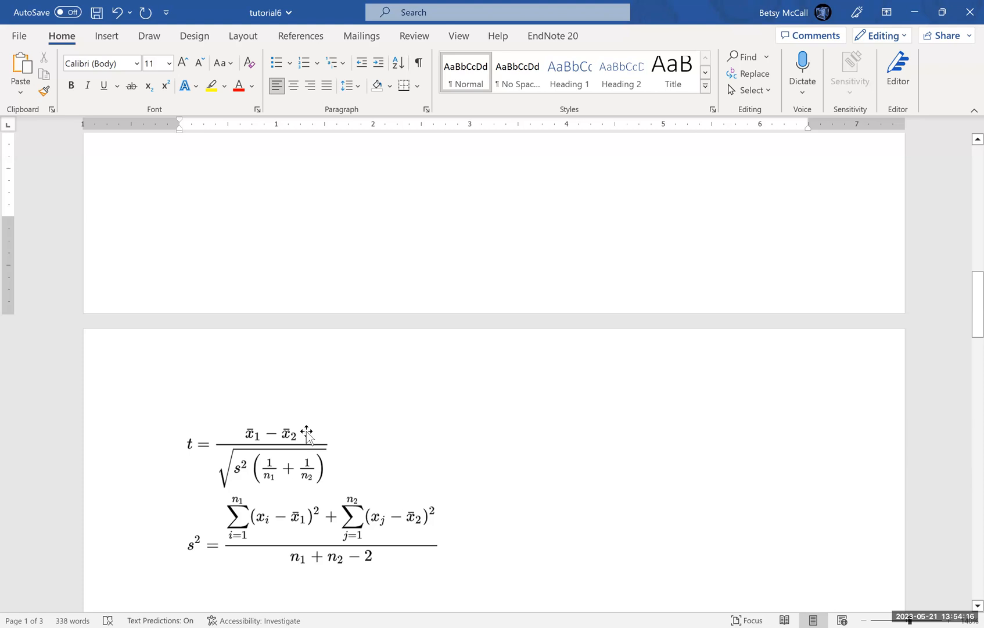
{"action": "left_click", "coordinate": [179, 138]}
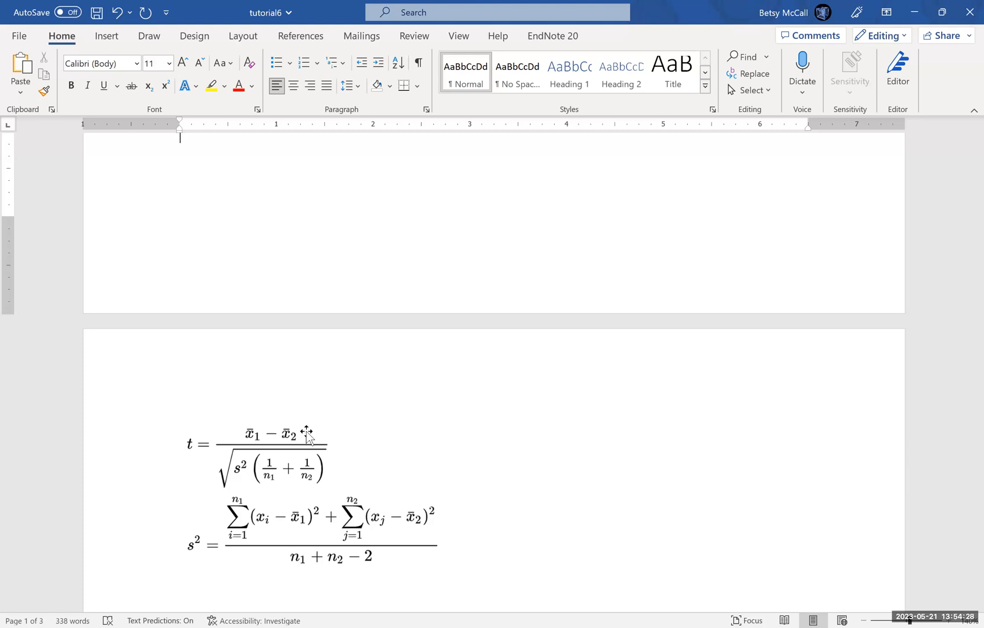
{"action": "mouse_move", "coordinate": [406, 385]}
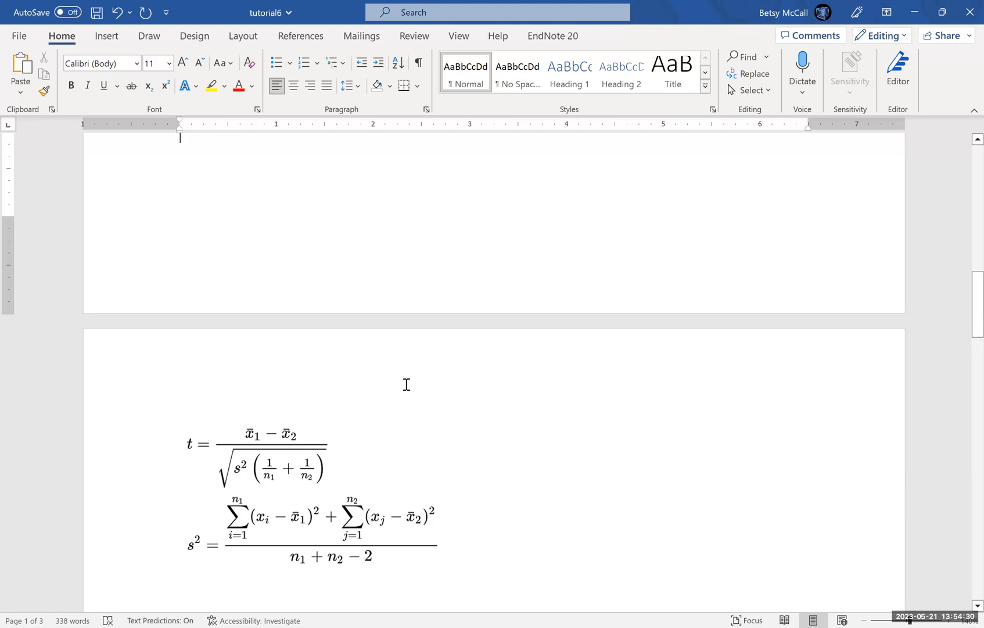
{"action": "mouse_move", "coordinate": [593, 30]}
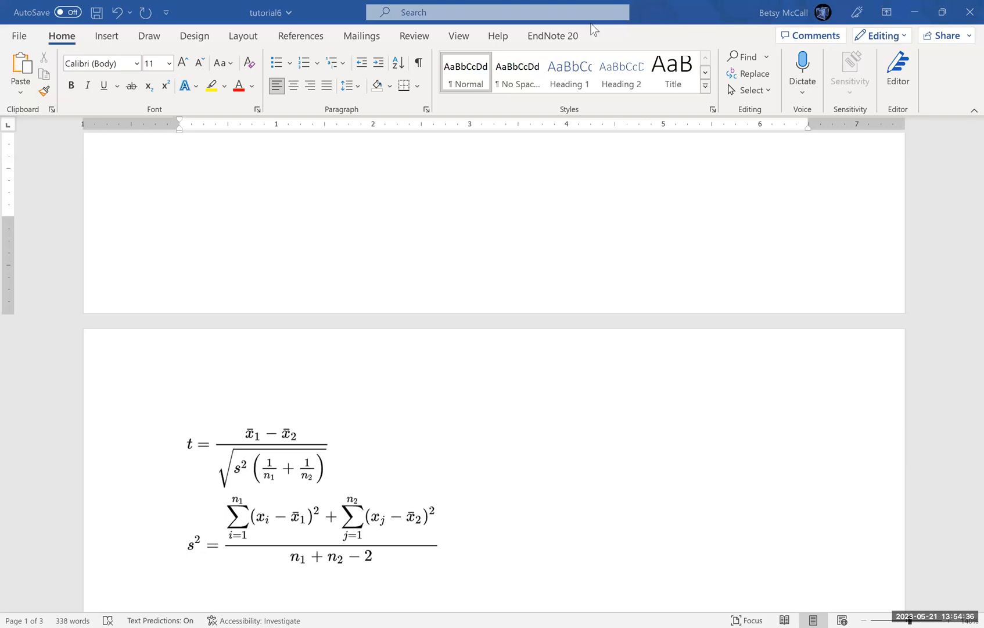
{"action": "mouse_move", "coordinate": [521, 437]}
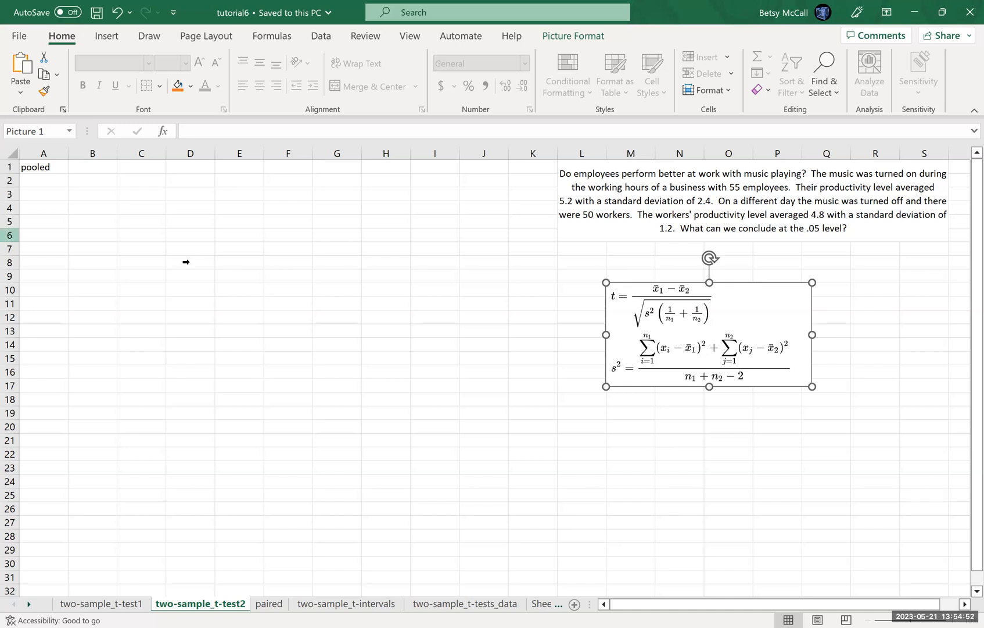
- Enter labels mean1, s1, n1 with values 5.2, 2.4 and 55
{"action": "left_click", "coordinate": [43, 181]}
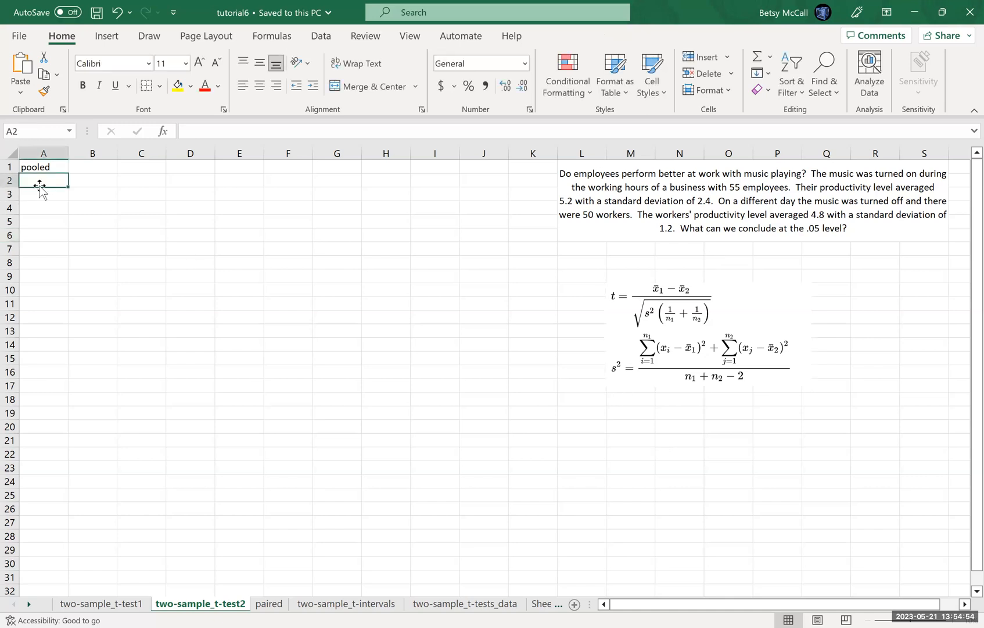
{"action": "type", "text": "mean1"}
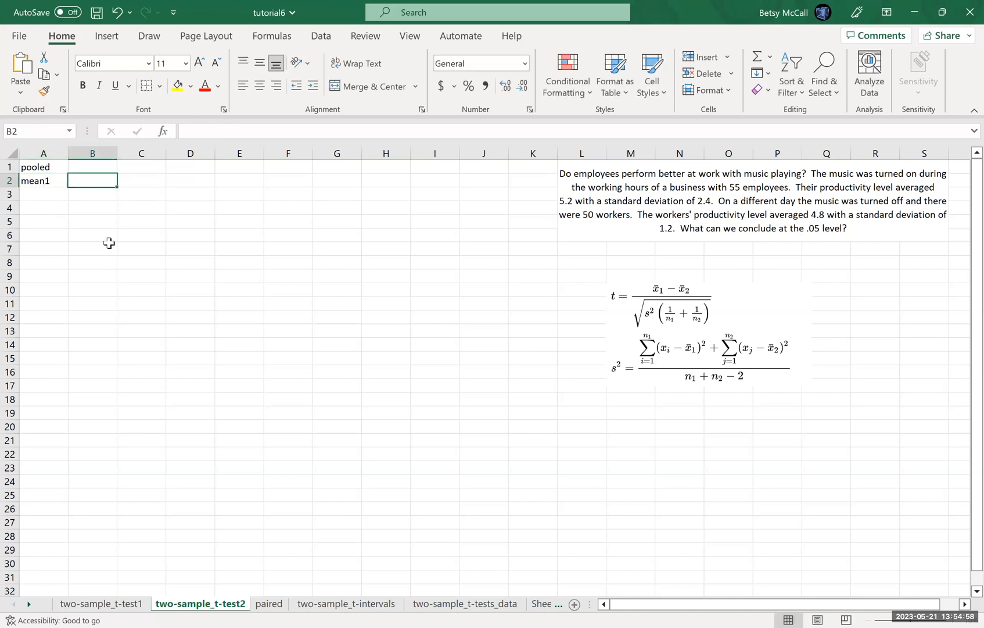
{"action": "type", "text": "5.2"}
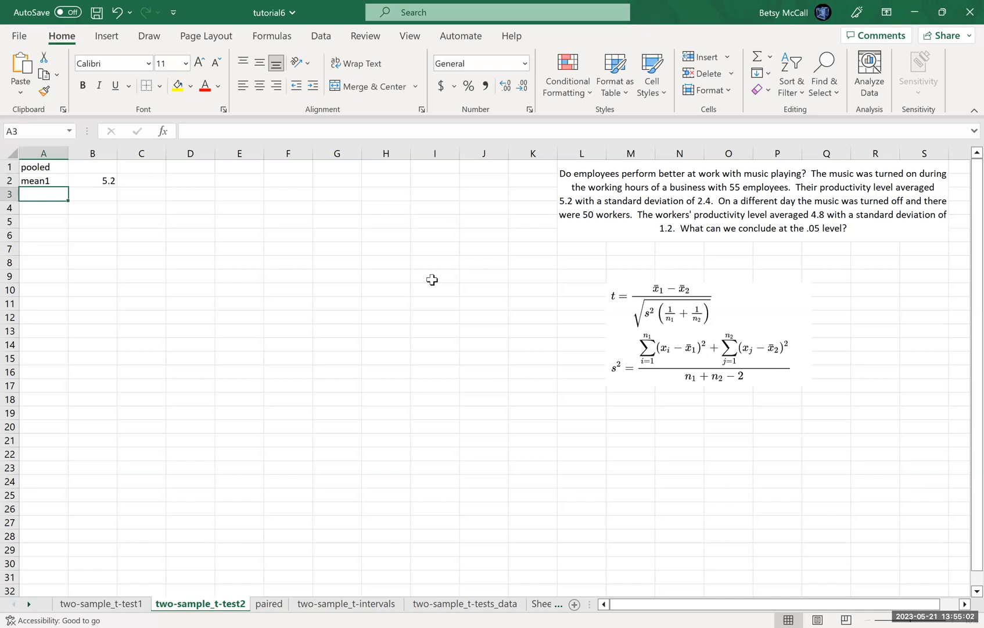
{"action": "type", "text": "s1"}
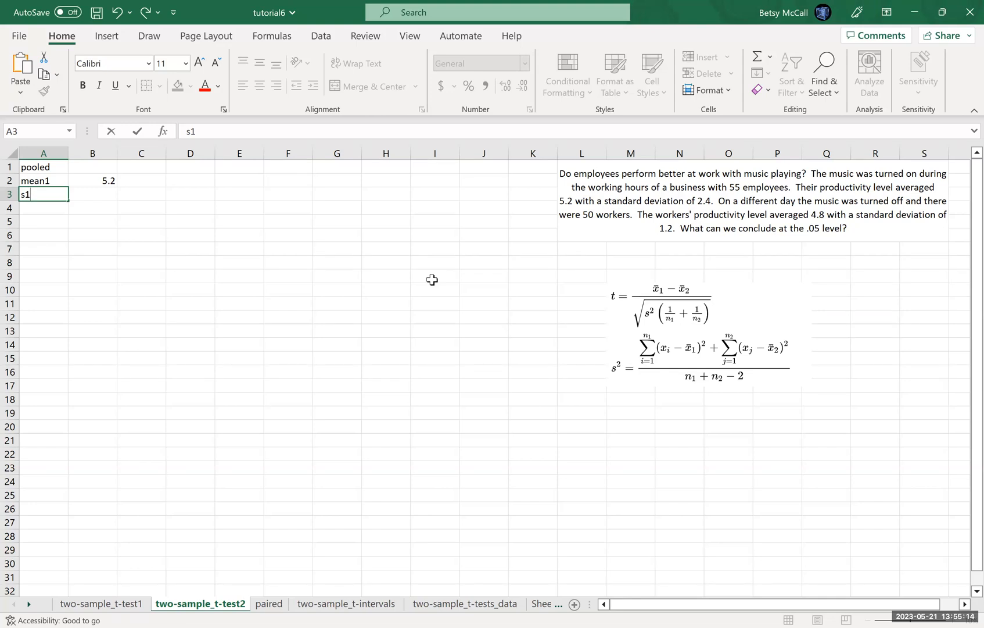
{"action": "left_click", "coordinate": [92, 194]}
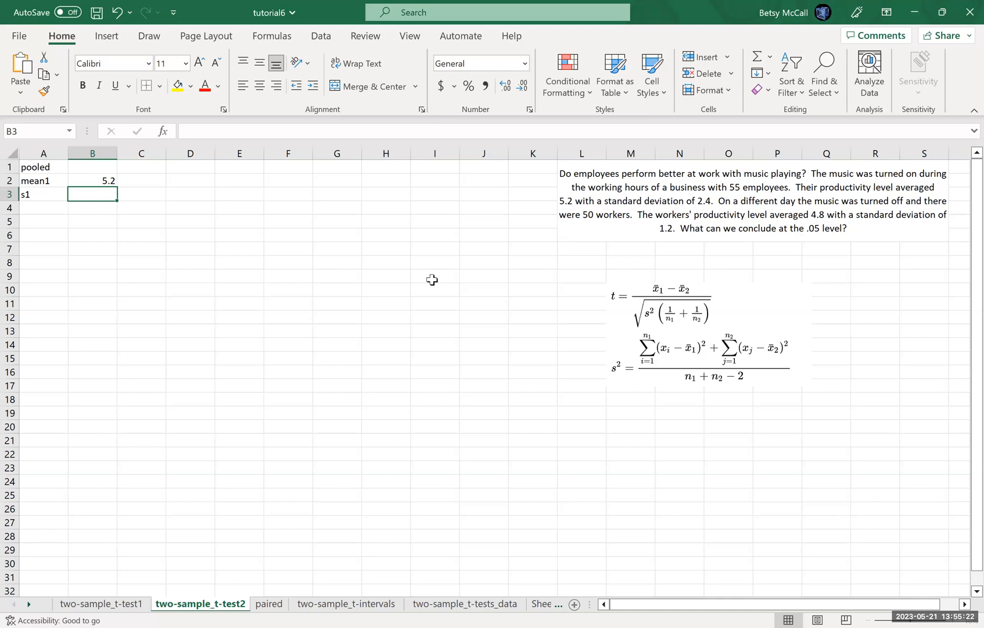
{"action": "type", "text": "2.4"}
{"action": "left_click", "coordinate": [43, 208]}
{"action": "type", "text": "n1"}
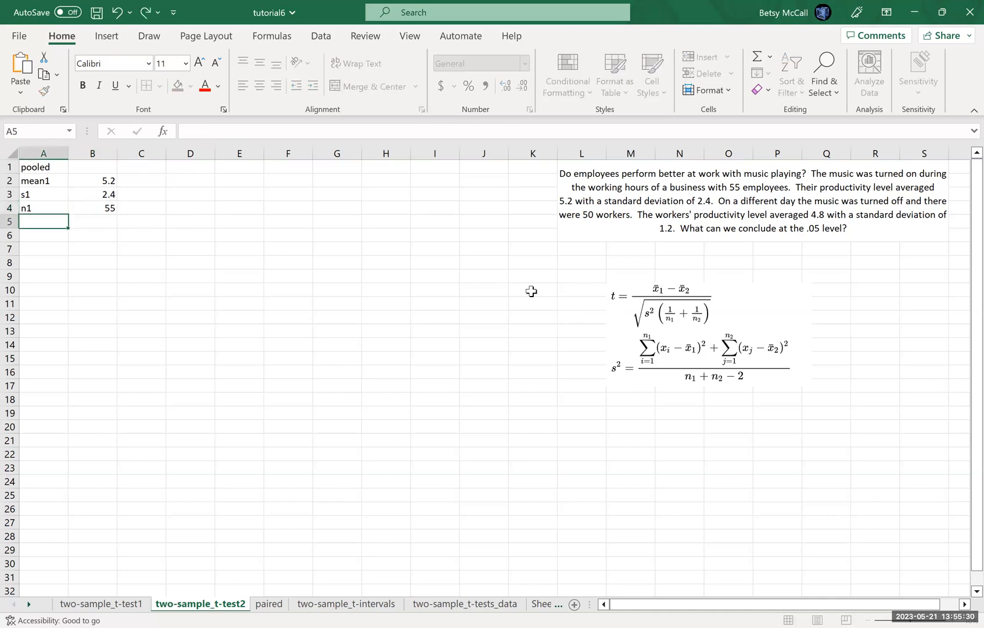
- Enter labels mean2, s2, n2 with values 4.8, 1.2 and 50
{"action": "type", "text": "means"}
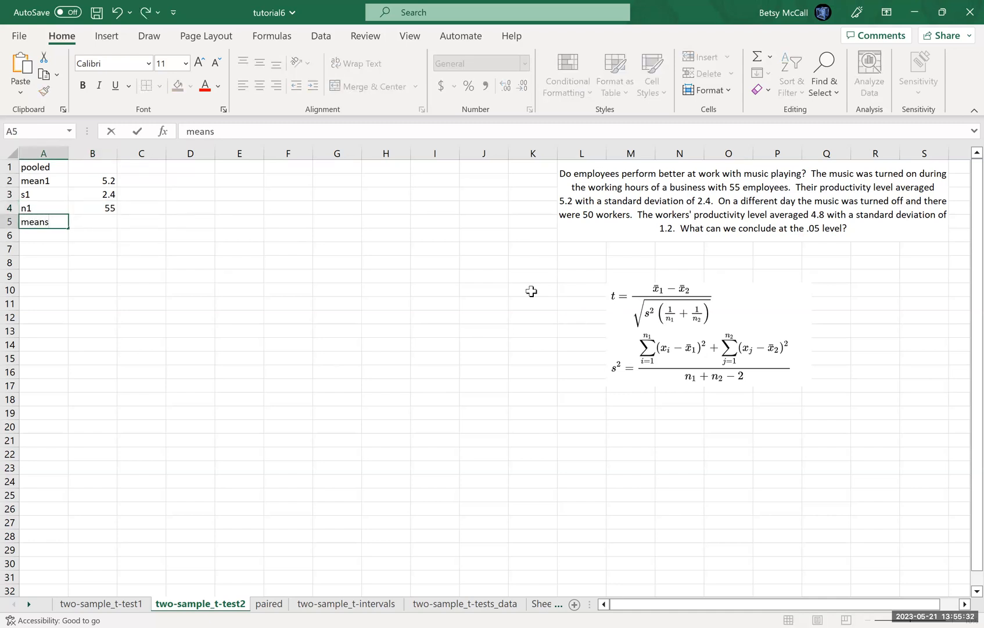
{"action": "left_click", "coordinate": [93, 222]}
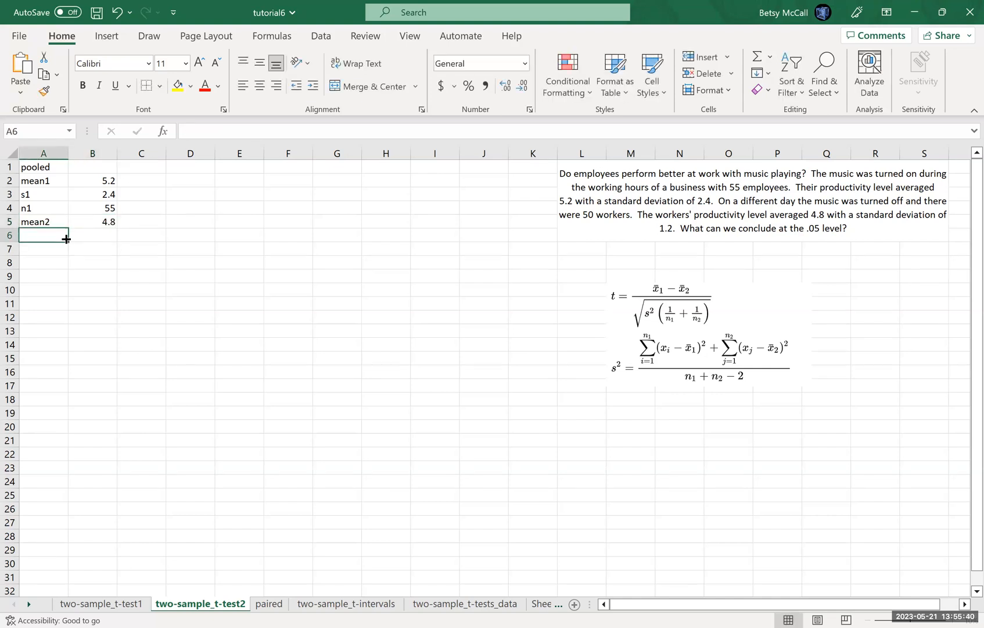
{"action": "type", "text": "s2"}
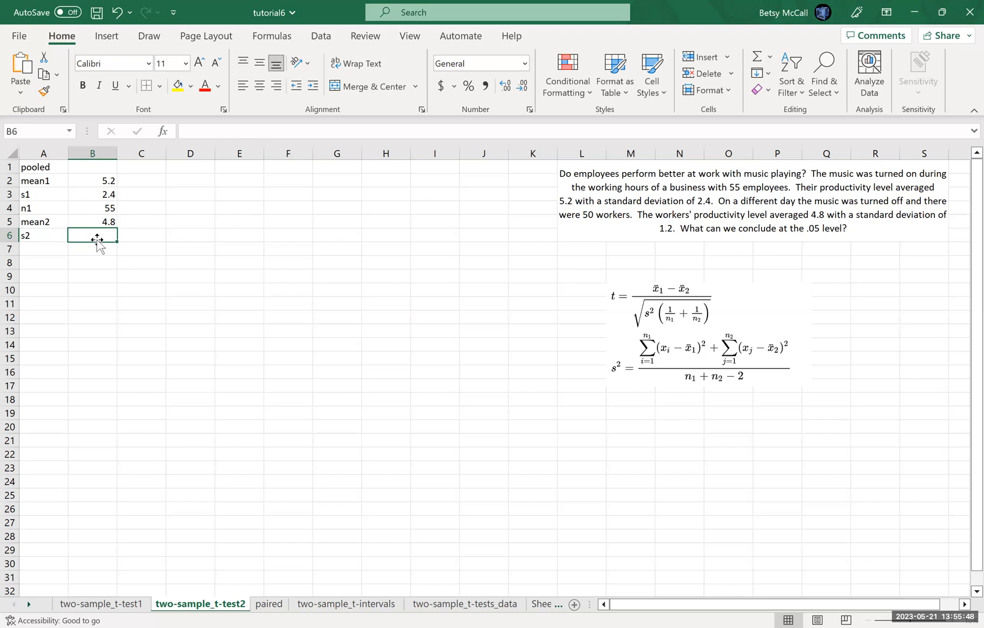
{"action": "type", "text": "1.2"}
{"action": "left_click", "coordinate": [44, 249]}
{"action": "type", "text": "n2"}
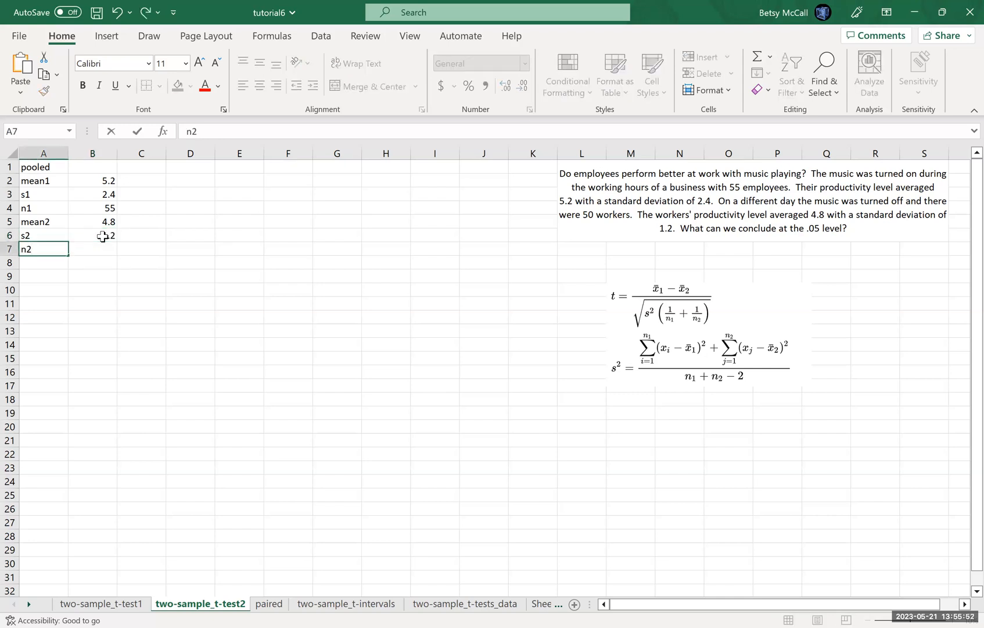
{"action": "type", "text": "50"}
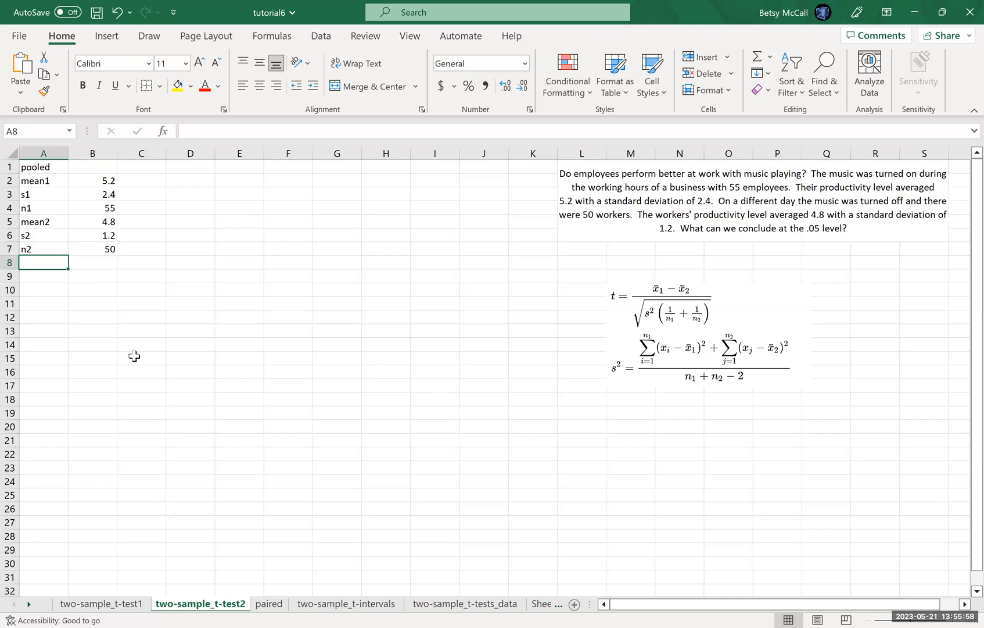
{"action": "mouse_move", "coordinate": [188, 421]}
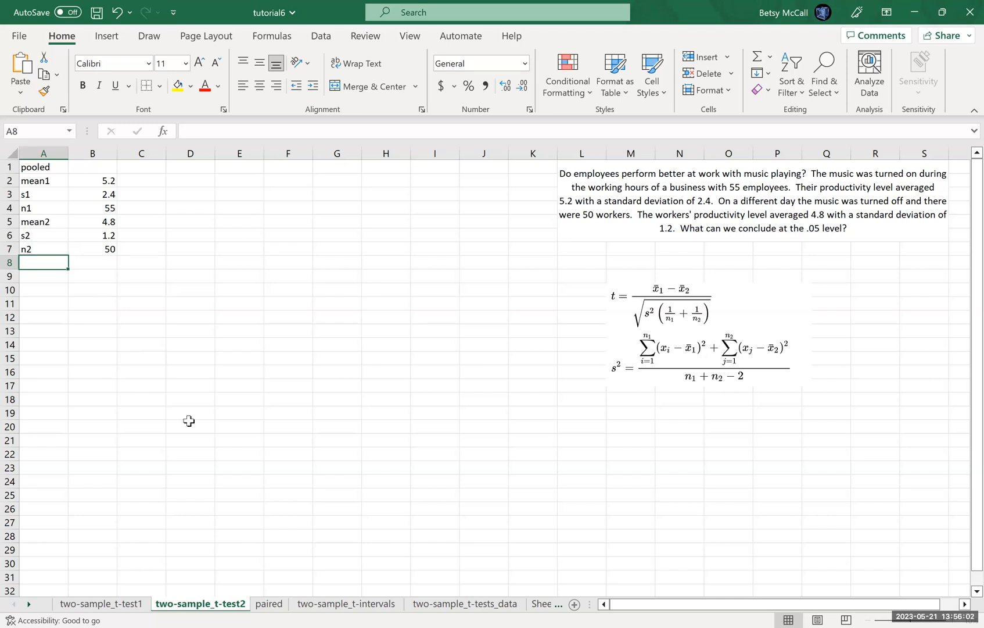
{"action": "mouse_move", "coordinate": [681, 393]}
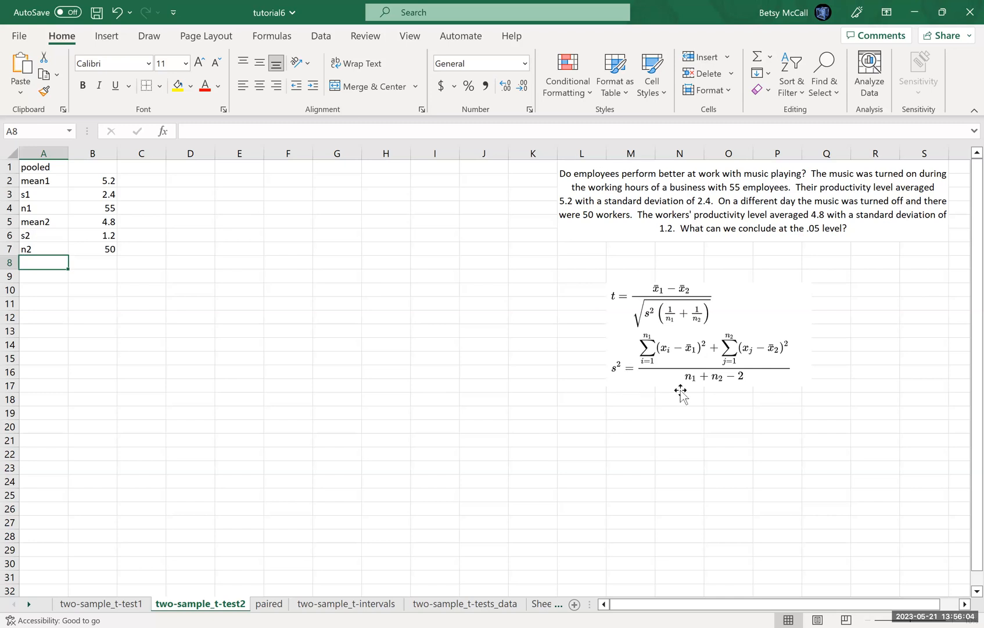
{"action": "mouse_move", "coordinate": [314, 440]}
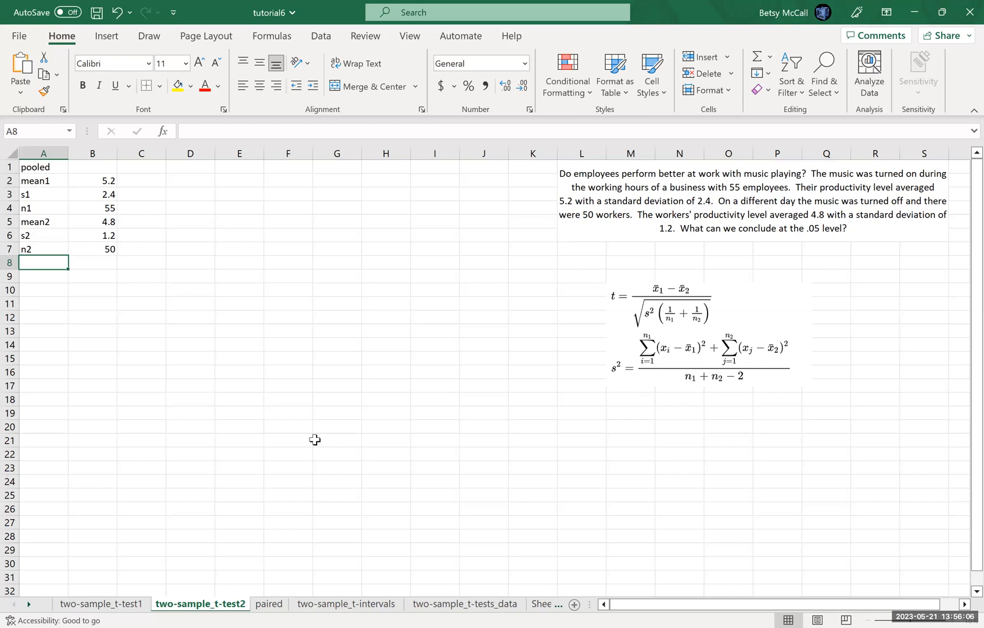
{"action": "mouse_move", "coordinate": [54, 267]}
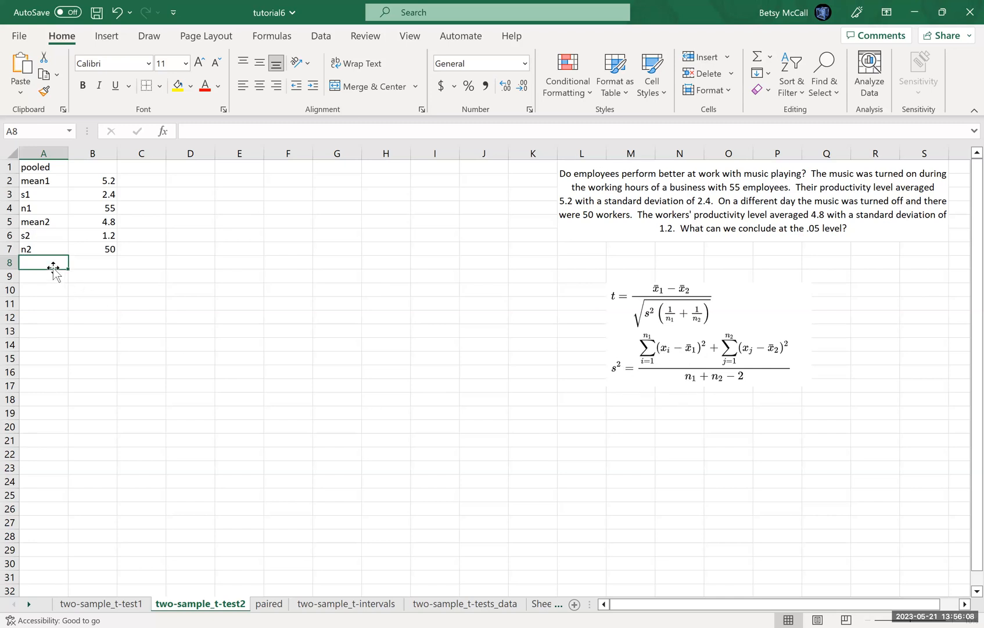
{"action": "mouse_move", "coordinate": [680, 357]}
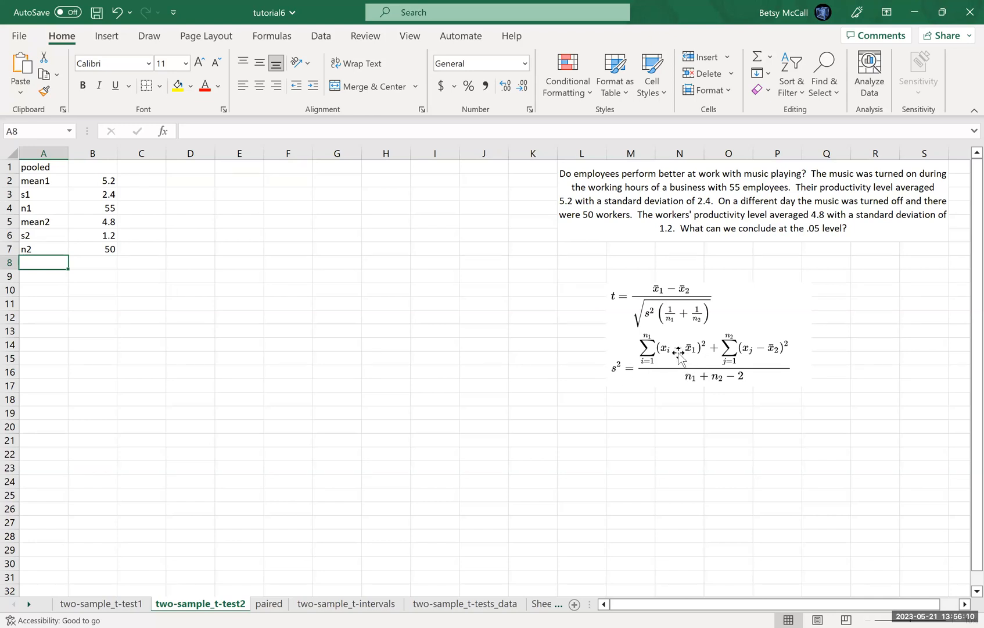
{"action": "mouse_move", "coordinate": [660, 363]}
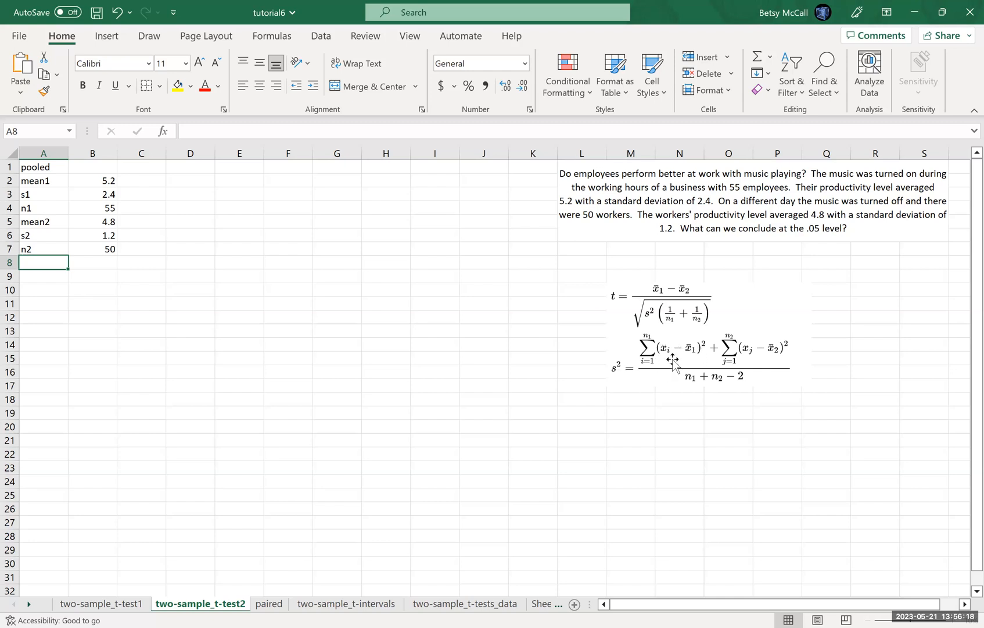
{"action": "mouse_move", "coordinate": [653, 493]}
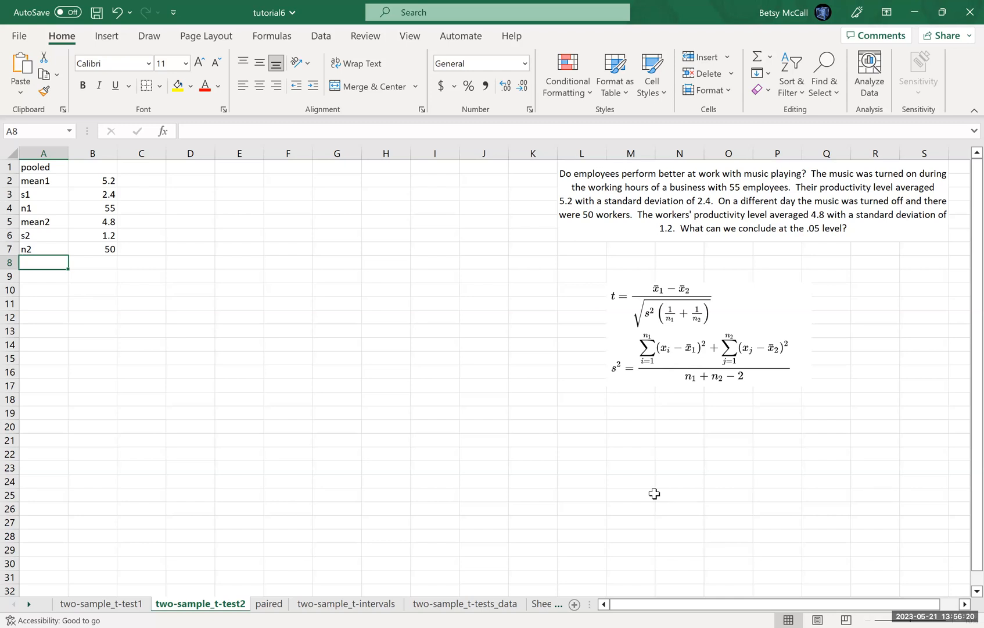
{"action": "mouse_move", "coordinate": [209, 375]}
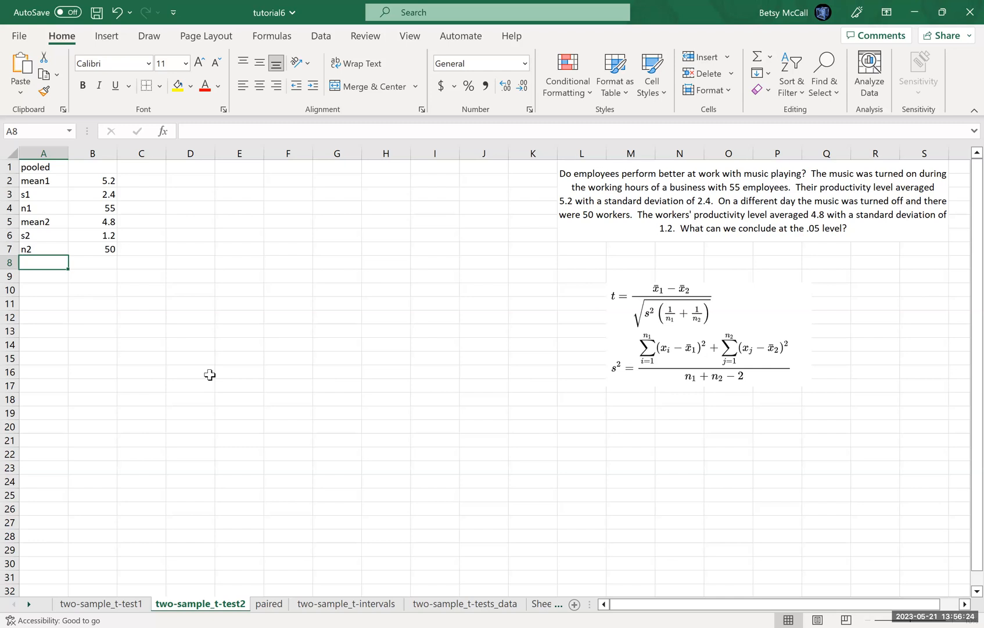
- Add the s1^2 row with a formula squaring s1, giving 5.76
{"action": "type", "text": "s"}
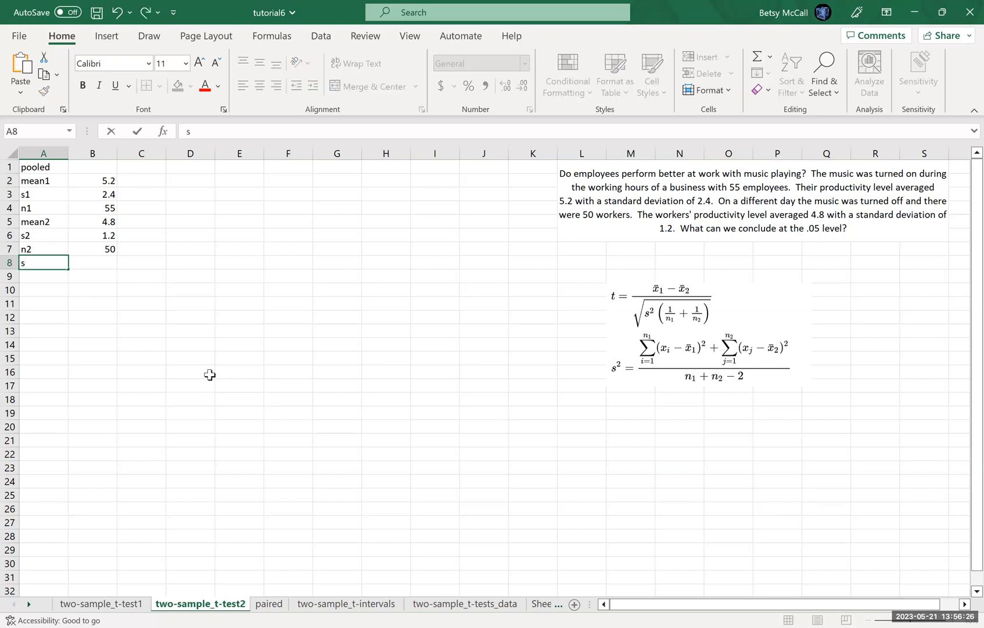
{"action": "type", "text": "1^2"}
{"action": "left_click", "coordinate": [92, 262]}
{"action": "type", "text": "="}
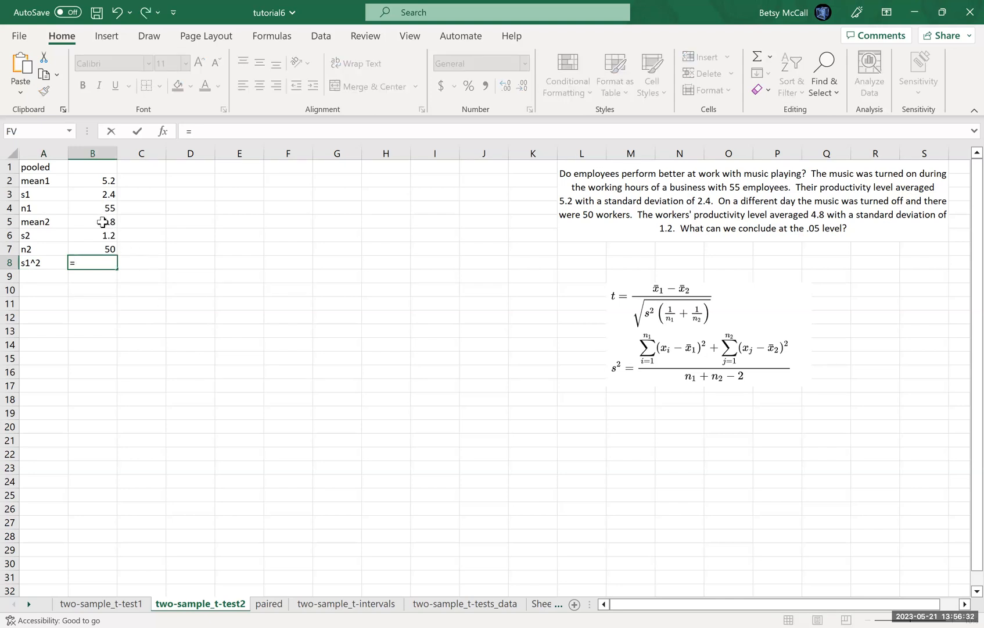
{"action": "left_click", "coordinate": [92, 194]}
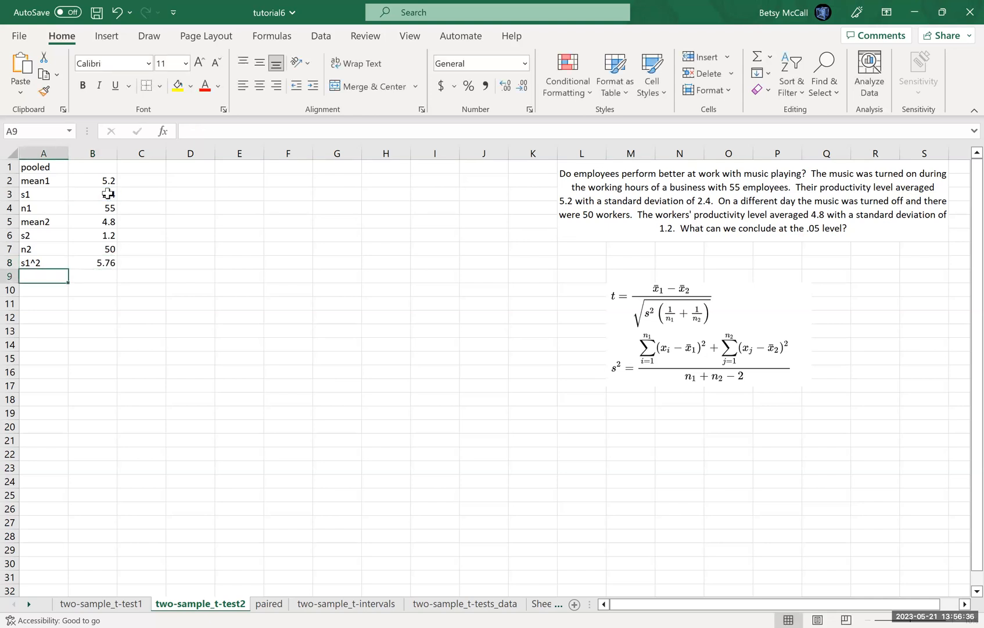
- Add the sumsqdiff1 row with =B8*(B4-1), giving 311.04
{"action": "type", "text": "sumsq"}
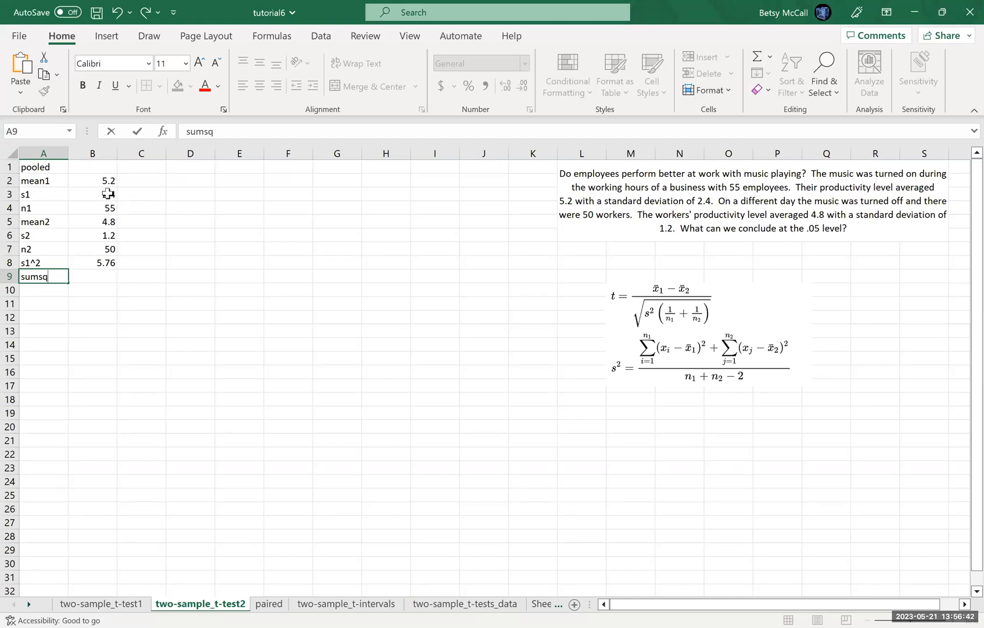
{"action": "type", "text": "diff1"}
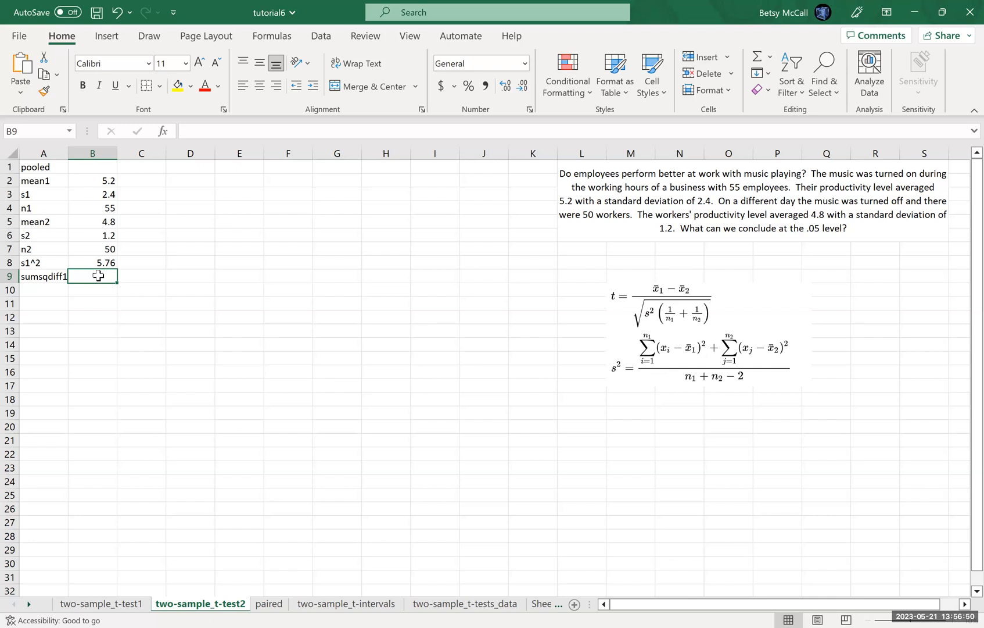
{"action": "left_click", "coordinate": [92, 262]}
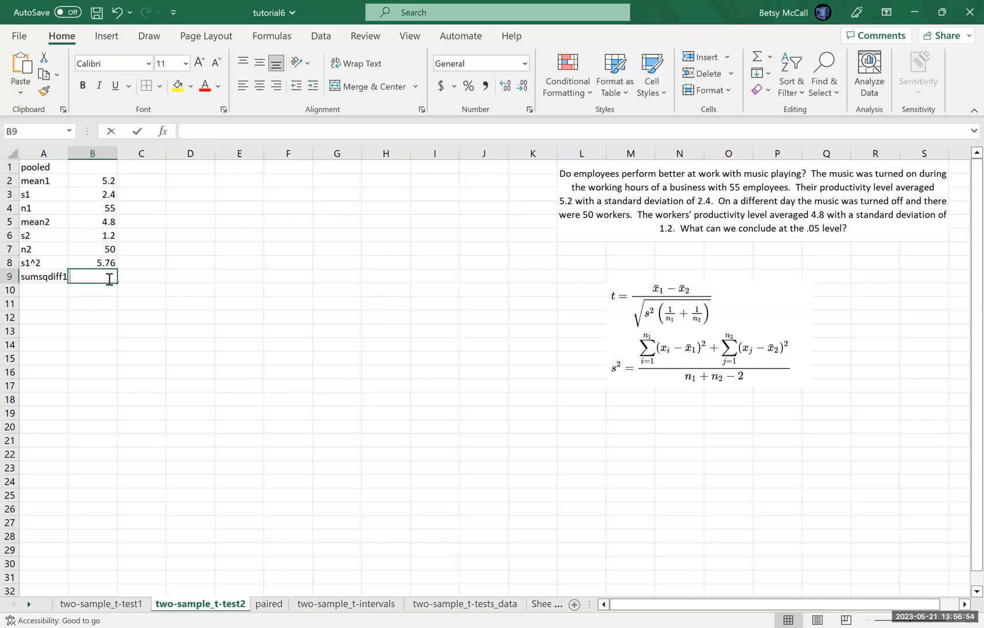
{"action": "type", "text": "=B8"}
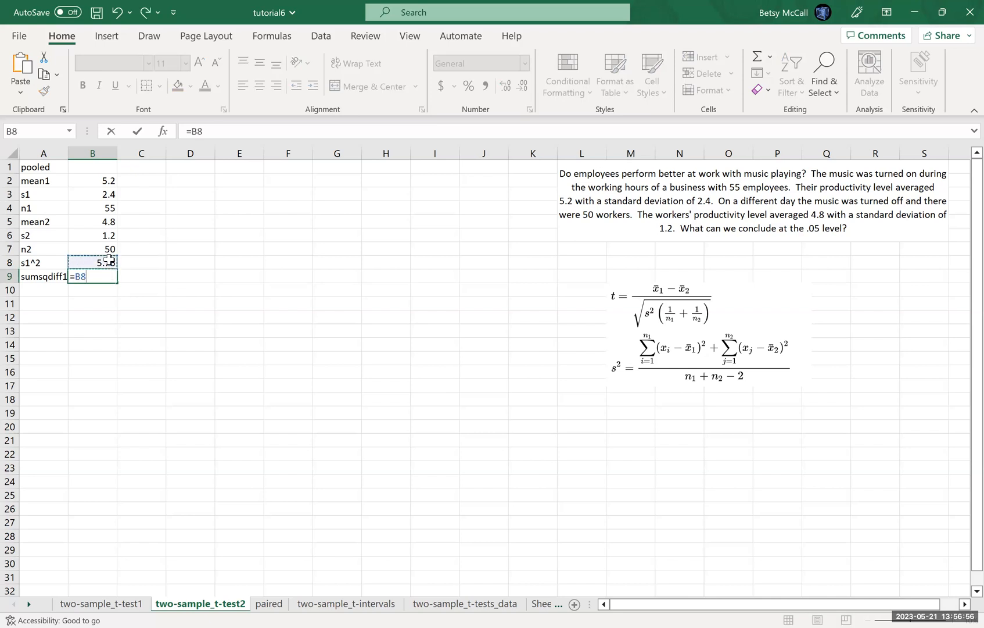
{"action": "type", "text": "*("}
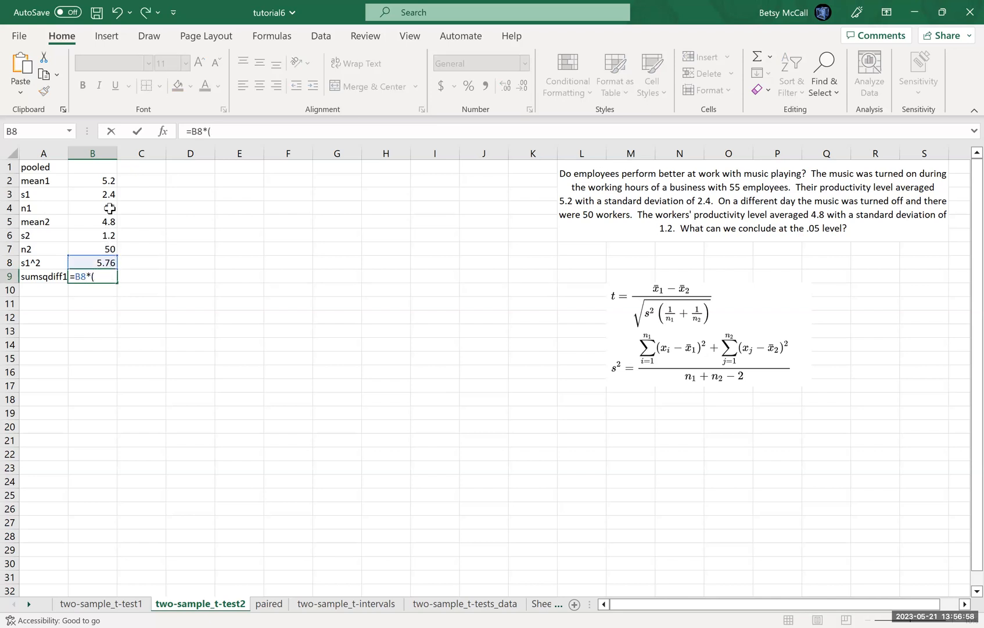
{"action": "type", "text": "B4-1)"}
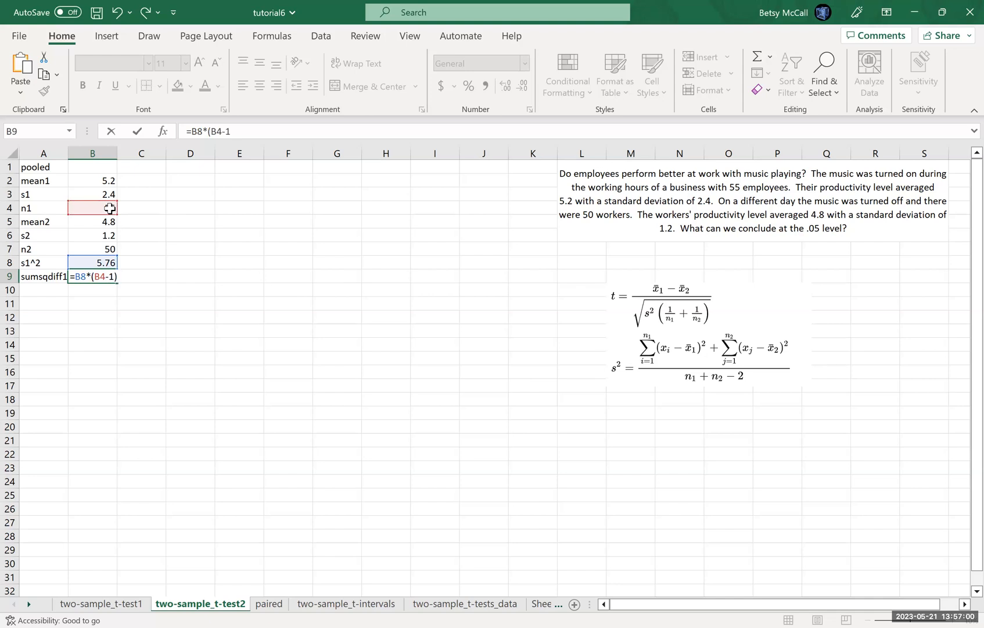
{"action": "key", "text": "Return"}
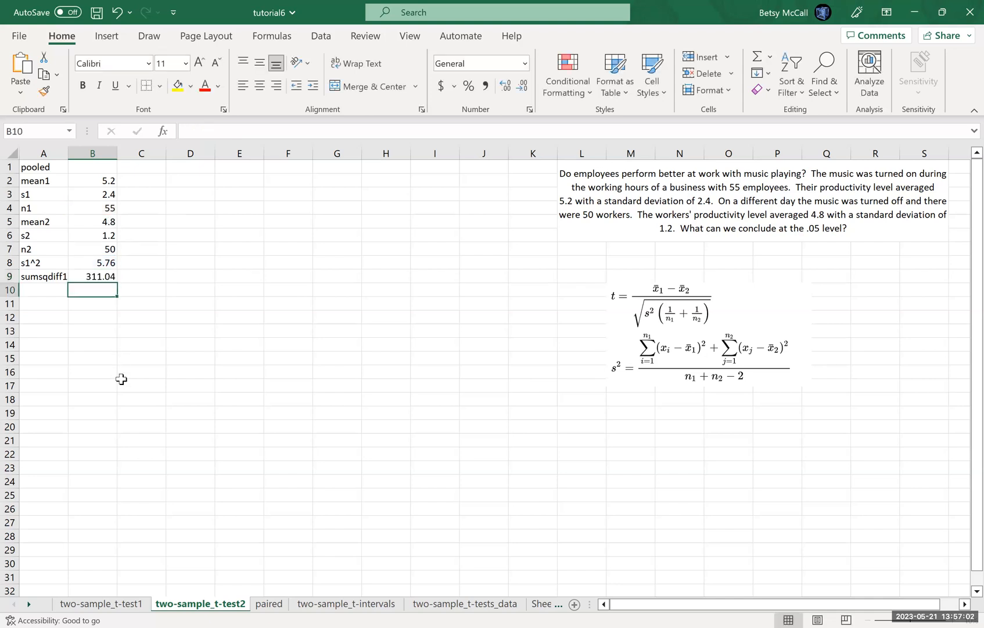
{"action": "mouse_move", "coordinate": [450, 394]}
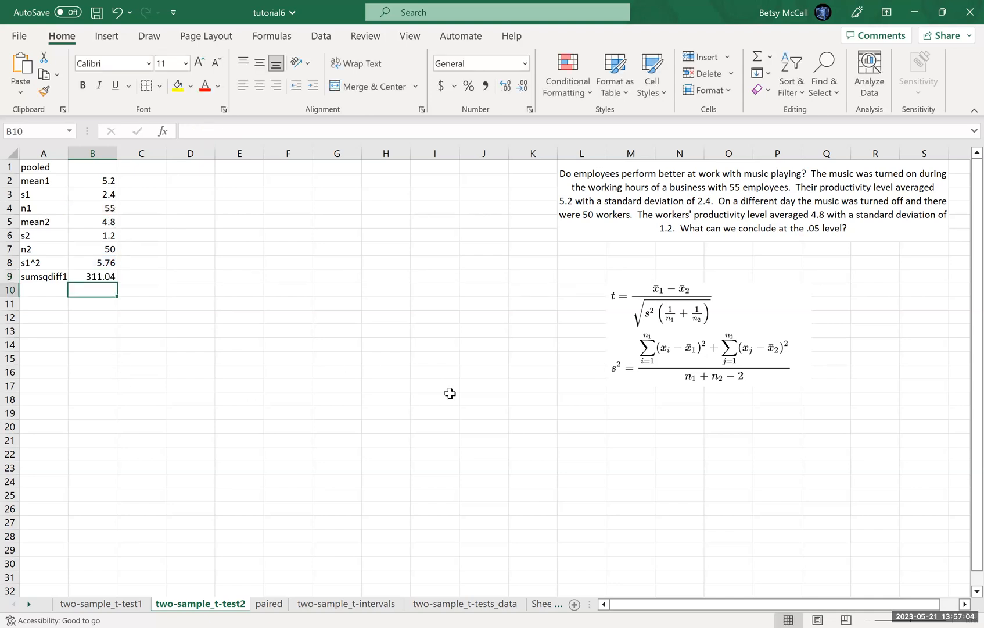
{"action": "mouse_move", "coordinate": [520, 430]}
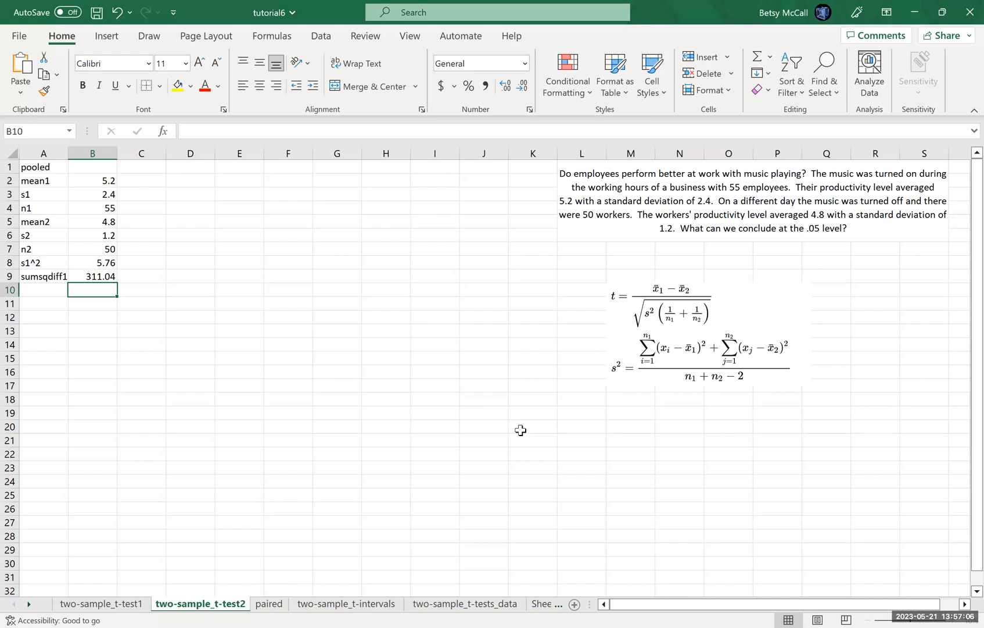
{"action": "mouse_move", "coordinate": [662, 360]}
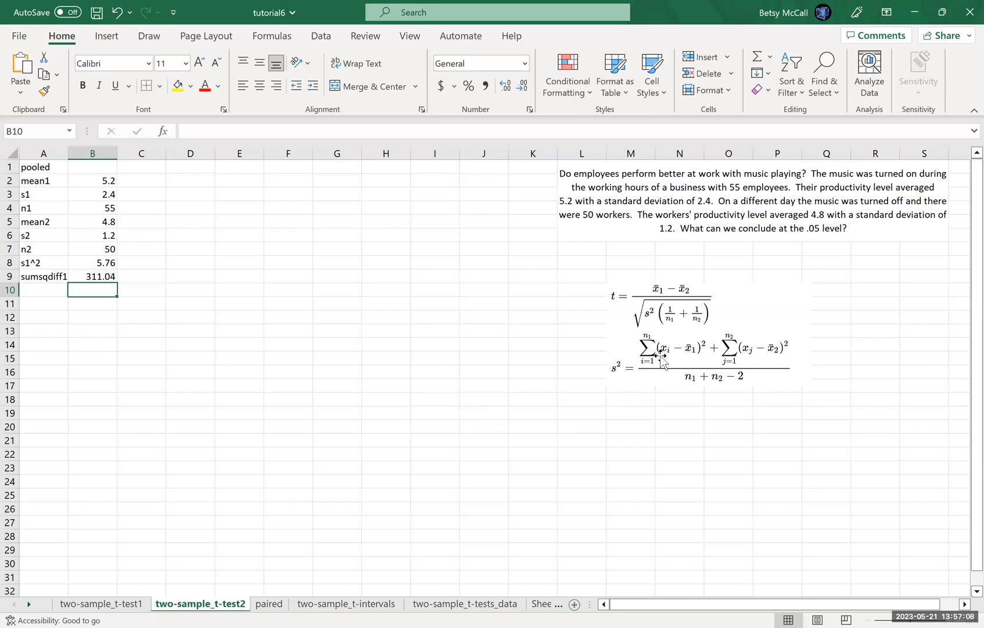
{"action": "mouse_move", "coordinate": [697, 358]}
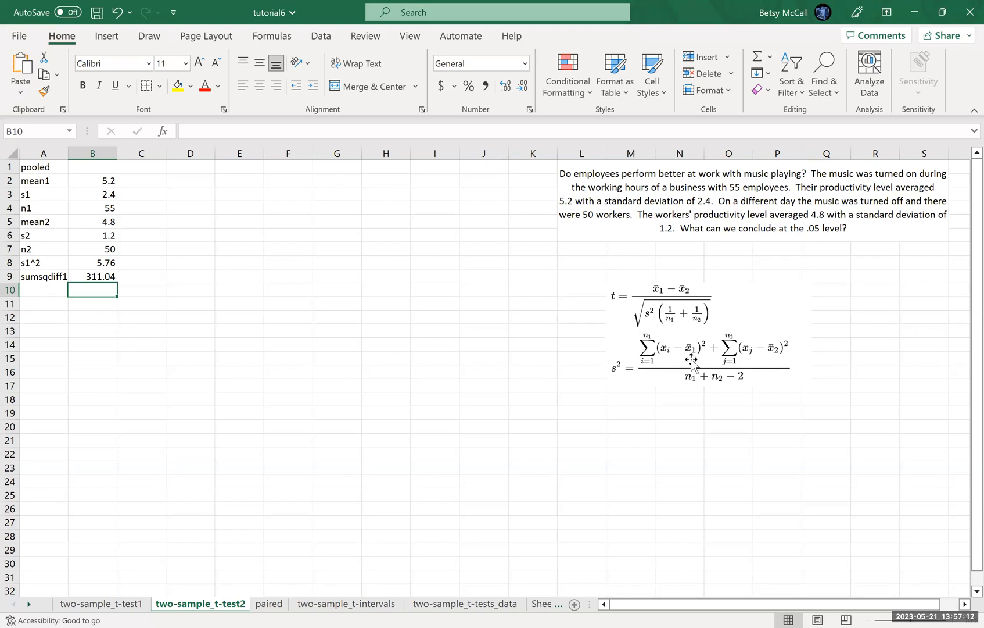
{"action": "mouse_move", "coordinate": [550, 508]}
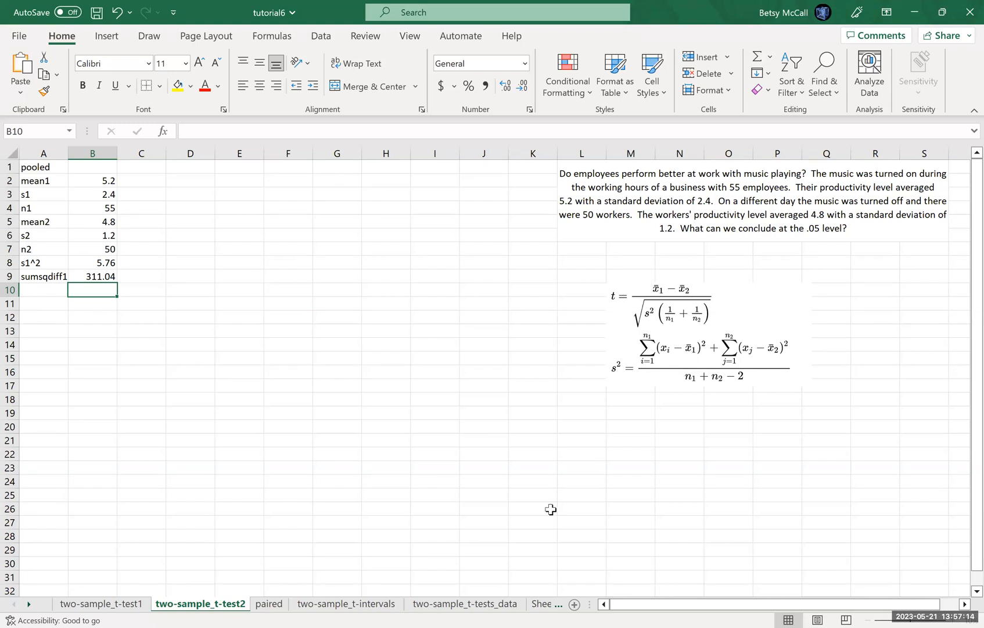
{"action": "mouse_move", "coordinate": [475, 515]}
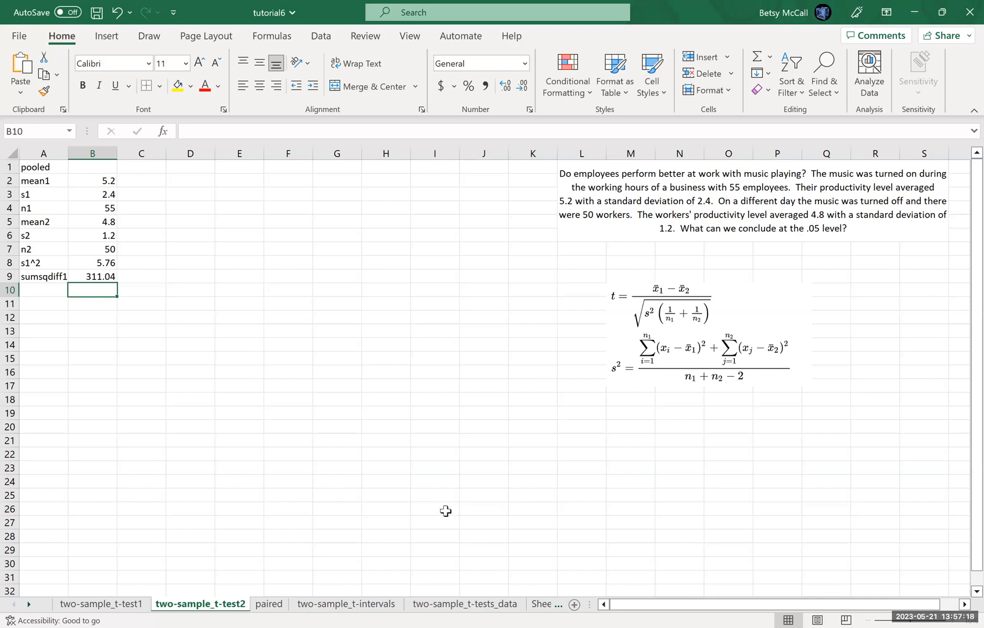
{"action": "mouse_move", "coordinate": [675, 365]}
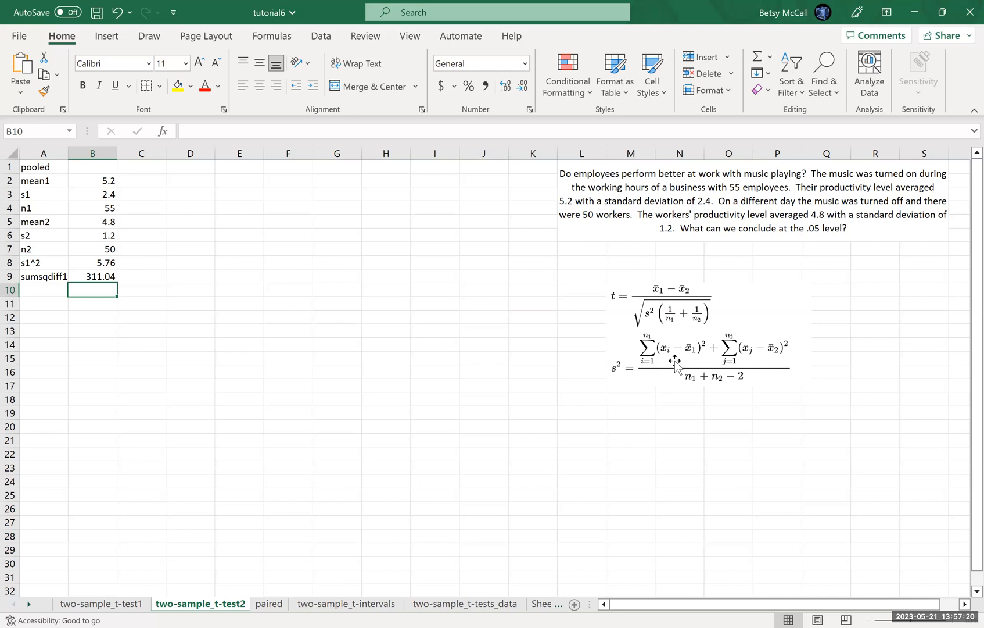
{"action": "mouse_move", "coordinate": [325, 384]}
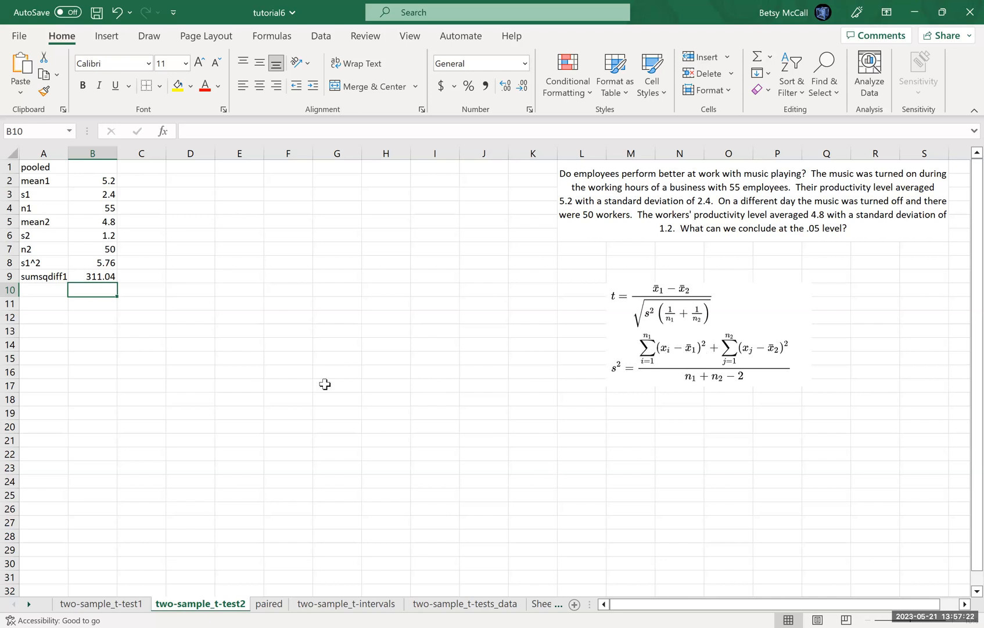
- Add the s2^2 row squaring s2, giving 1.44
{"action": "left_click", "coordinate": [43, 289]}
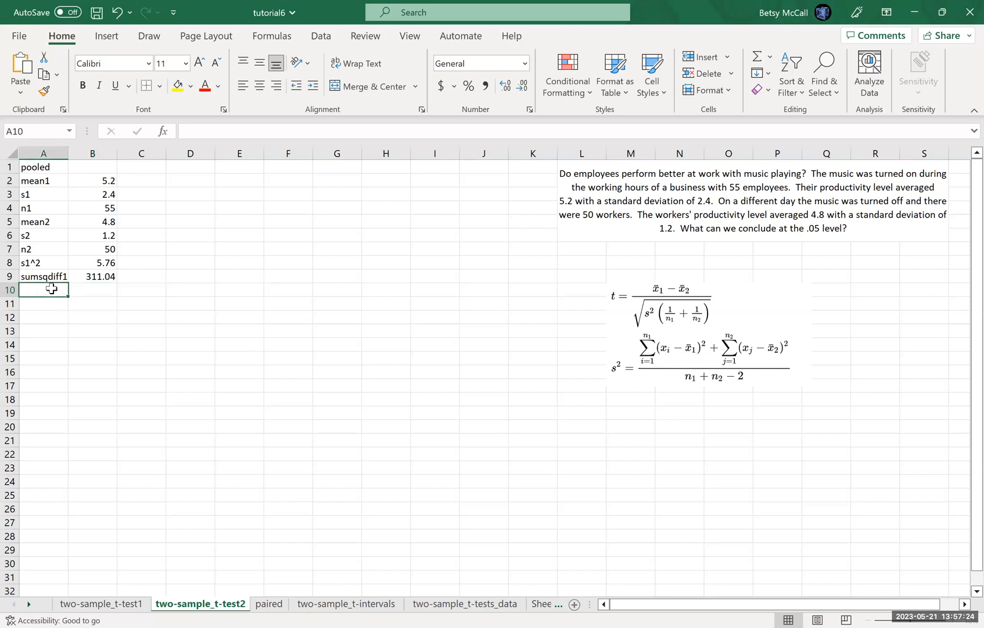
{"action": "type", "text": "sumsqdiff1"}
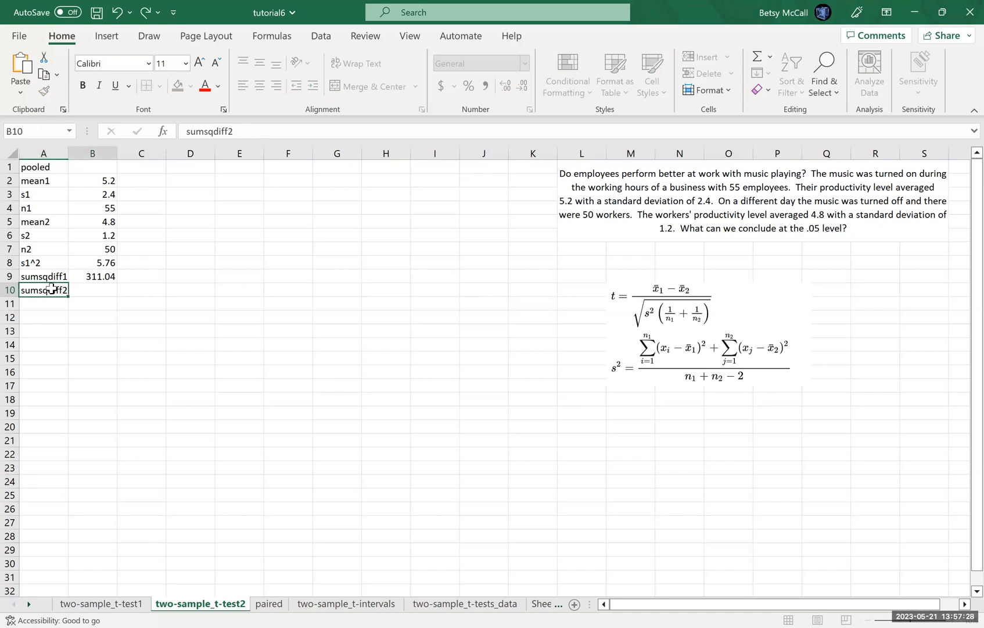
{"action": "type", "text": "="}
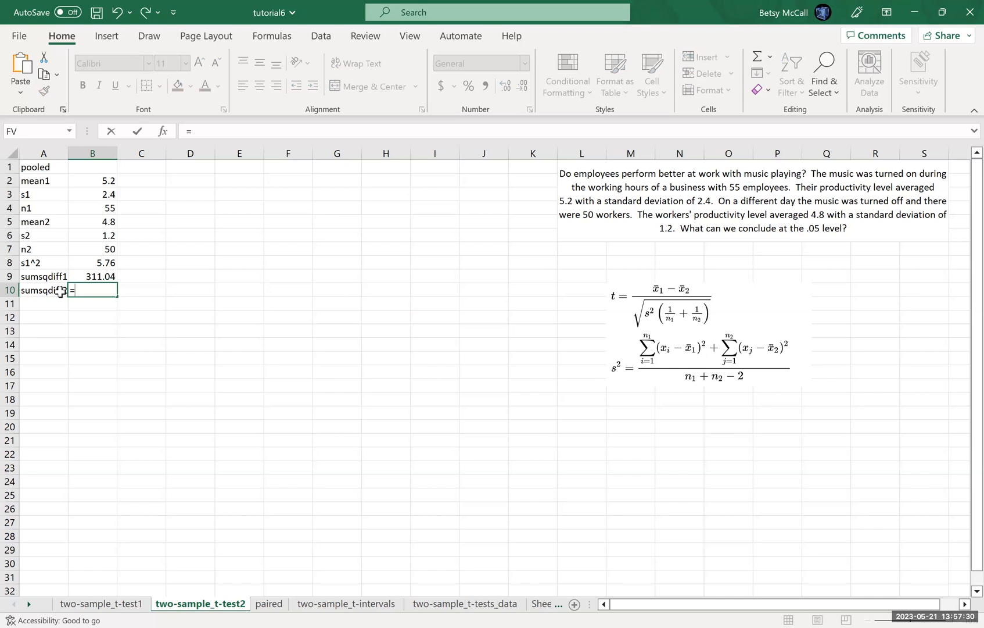
{"action": "key", "text": "Escape"}
{"action": "type", "text": "s2^2"}
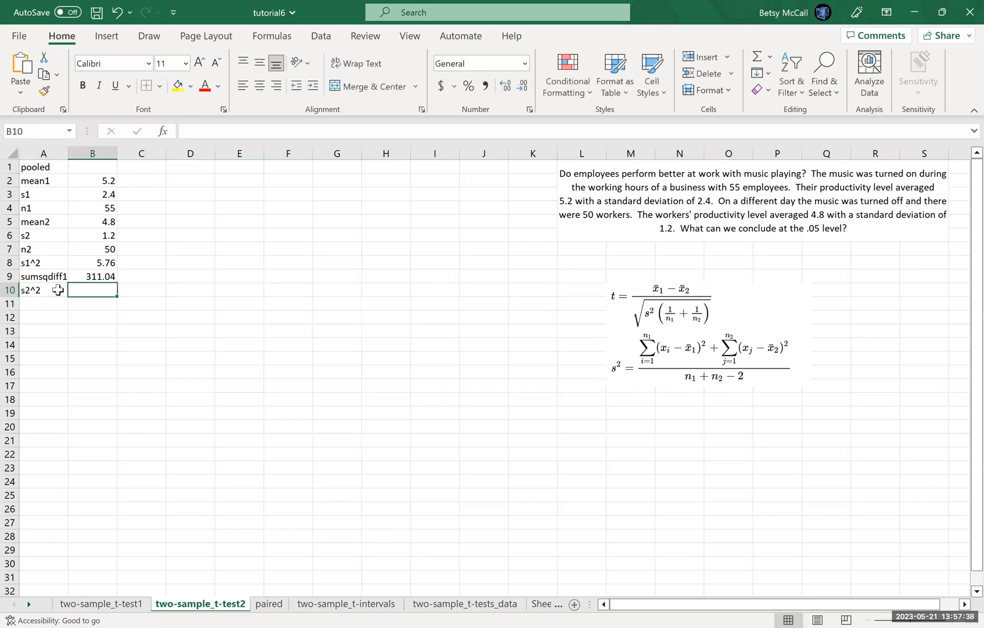
{"action": "type", "text": "="}
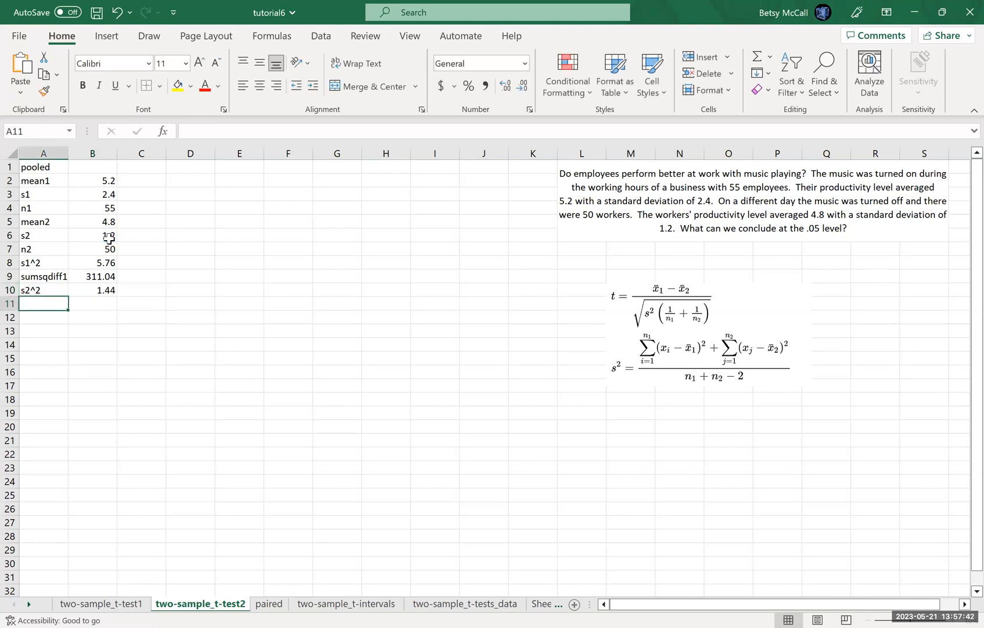
{"action": "type", "text": "sumsqdiff1"}
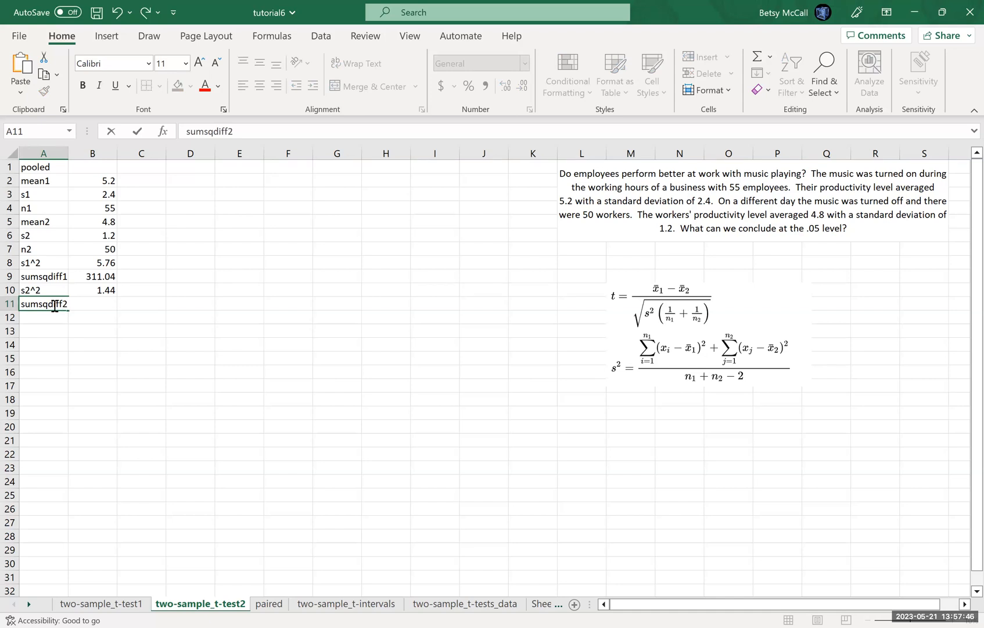
- Add the sumsqdiff2 value as =B10*(B7-1), giving 70.56
{"action": "left_click", "coordinate": [92, 303]}
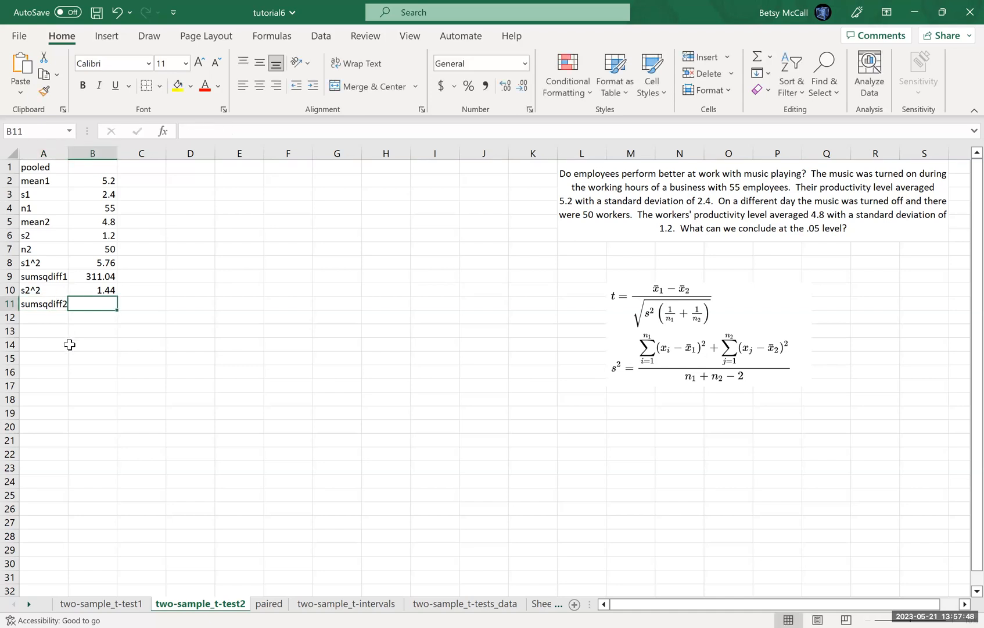
{"action": "type", "text": "="}
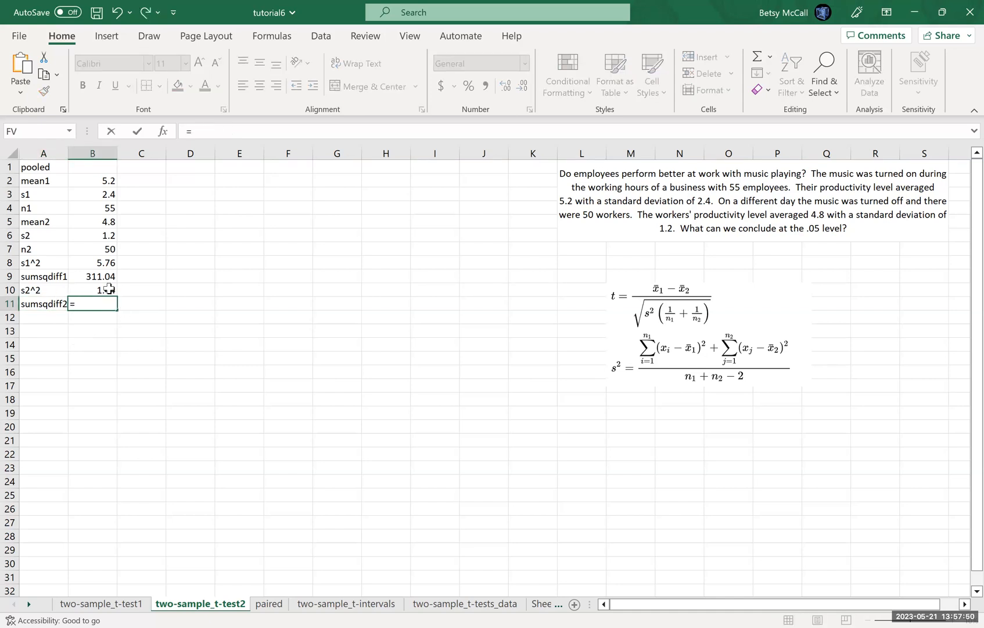
{"action": "left_click", "coordinate": [92, 290]}
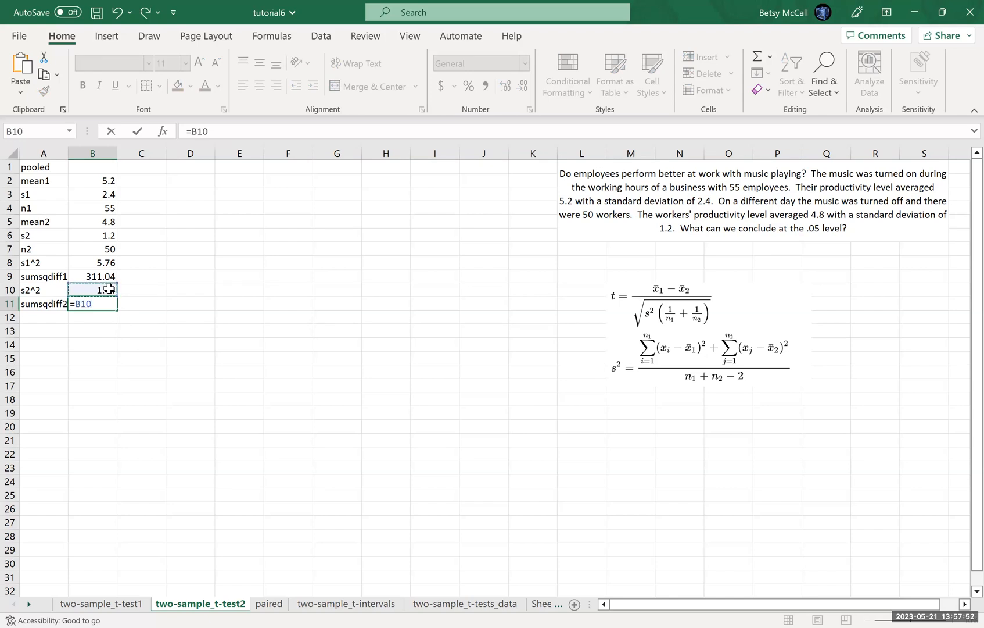
{"action": "type", "text": "*("}
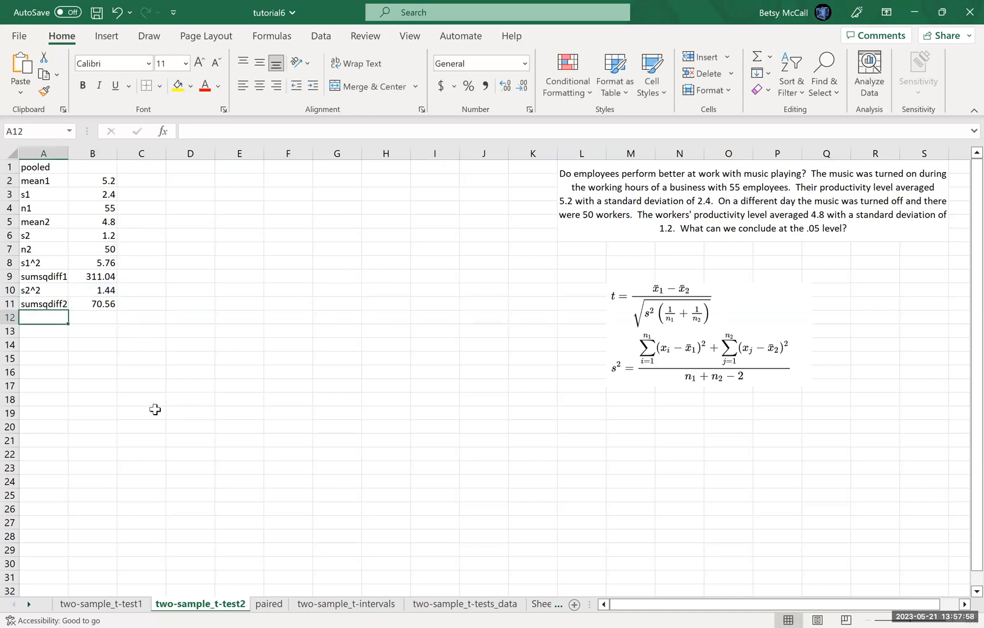
{"action": "mouse_move", "coordinate": [260, 431]}
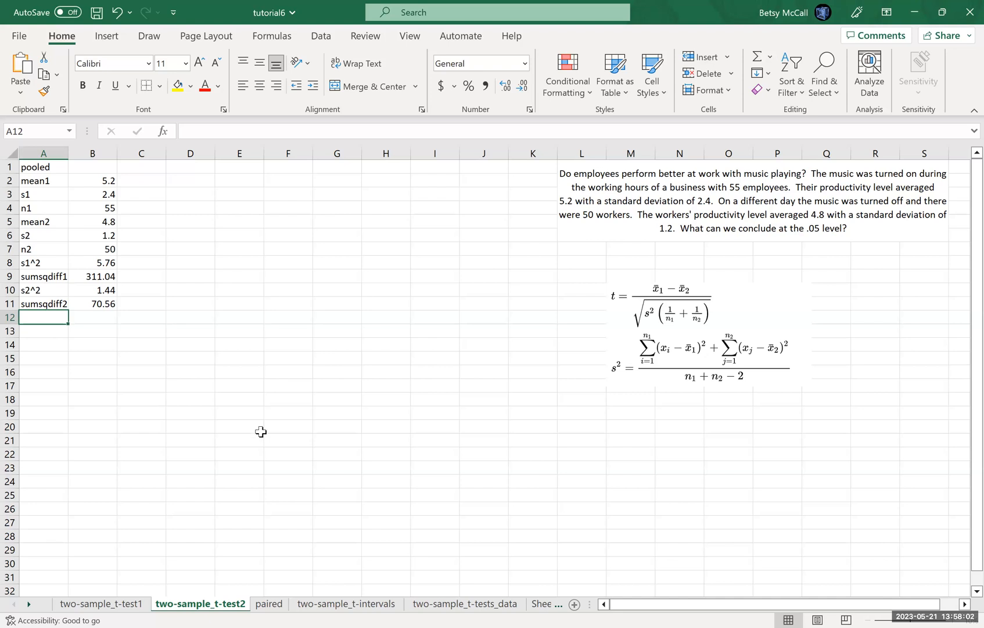
{"action": "mouse_move", "coordinate": [752, 351]}
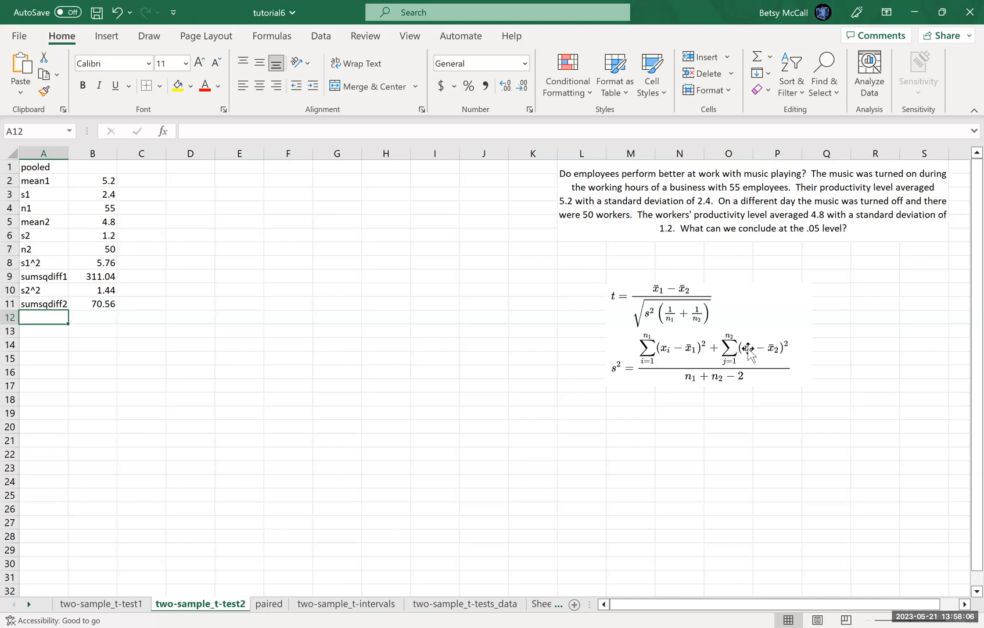
{"action": "mouse_move", "coordinate": [475, 350]}
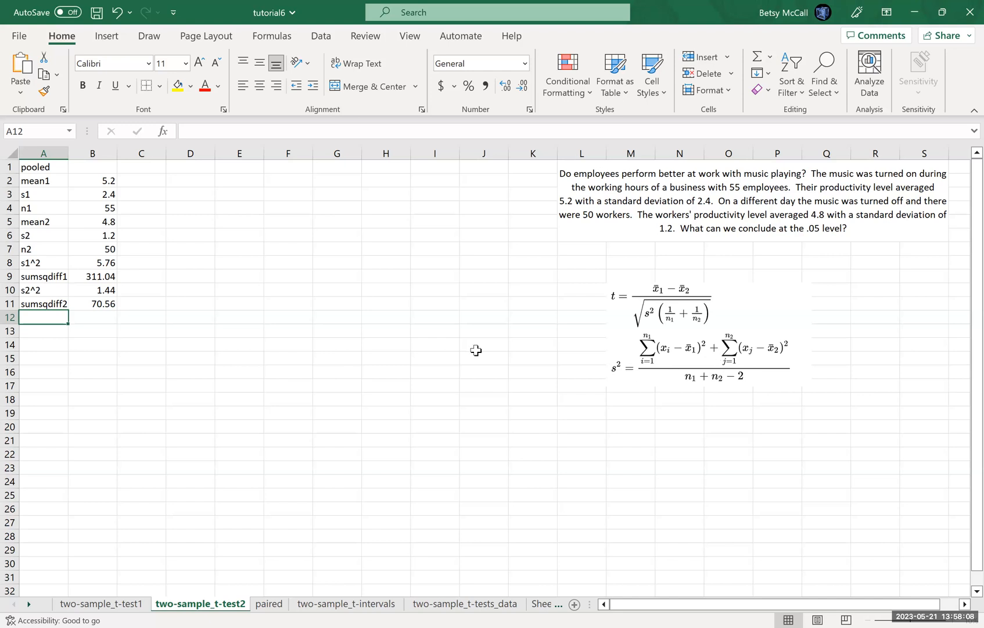
{"action": "mouse_move", "coordinate": [748, 352]}
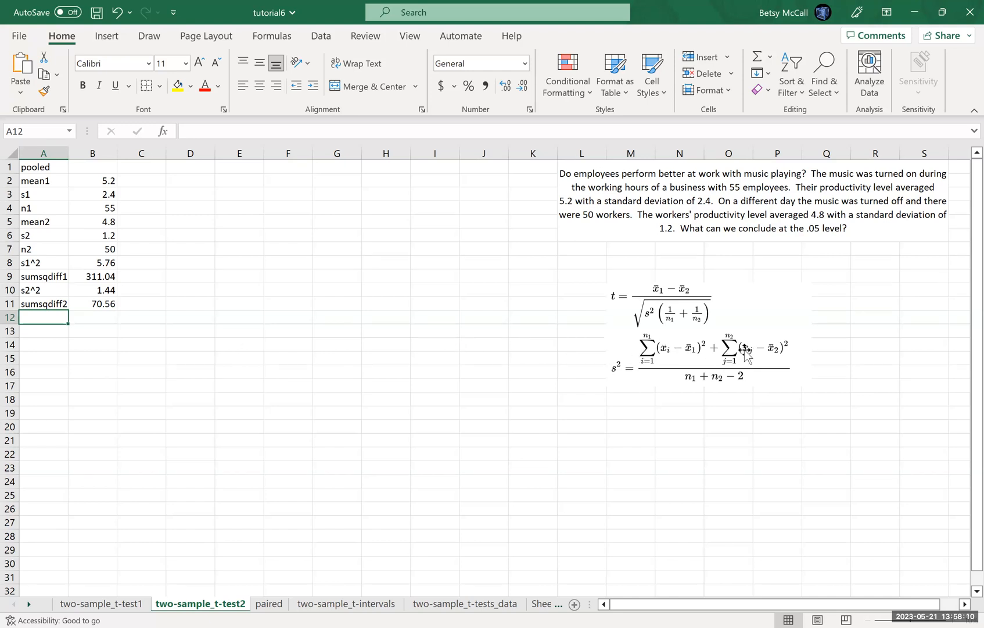
{"action": "mouse_move", "coordinate": [271, 380]}
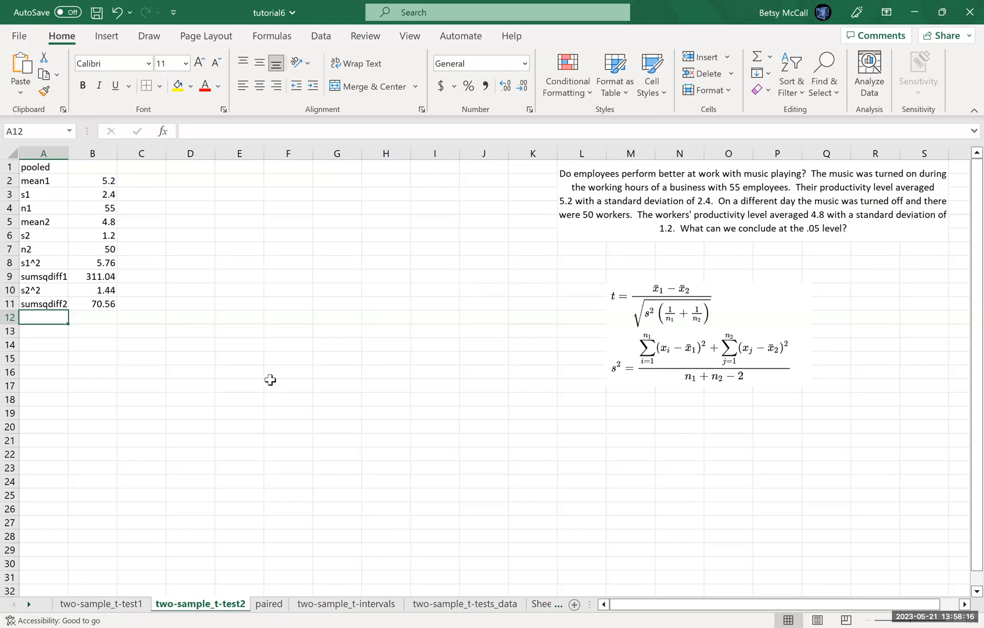
- Add the poolednum row as =B9+B11, giving 381.6
{"action": "type", "text": "poolednum"}
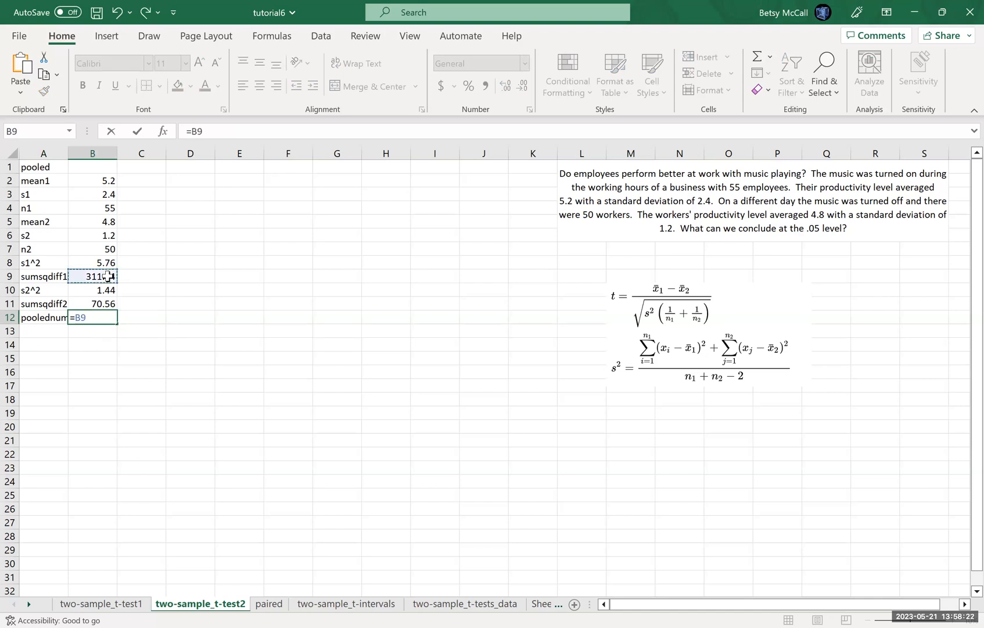
{"action": "type", "text": "+"}
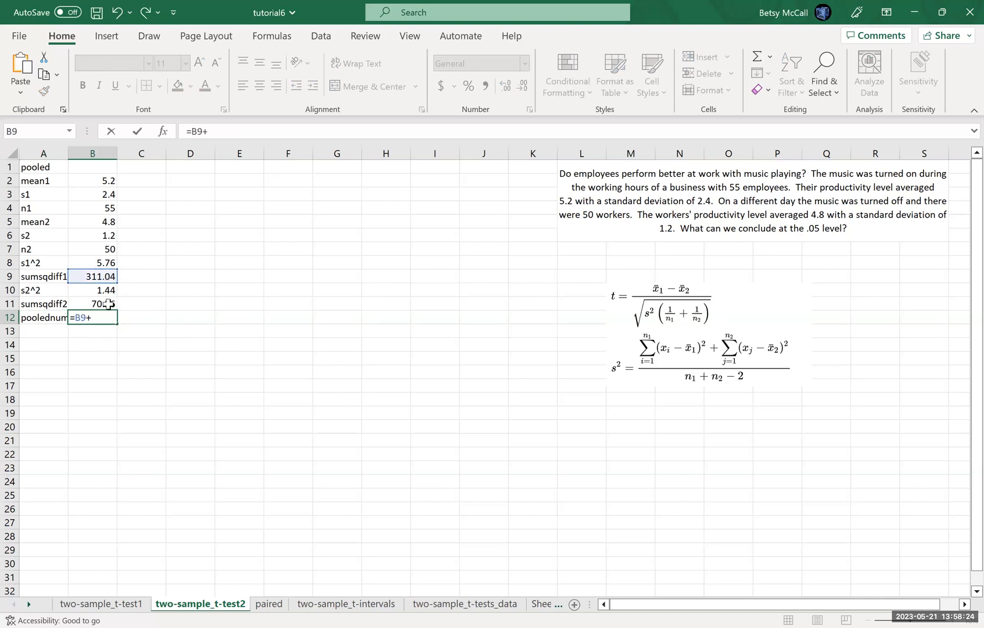
{"action": "key", "text": "Return"}
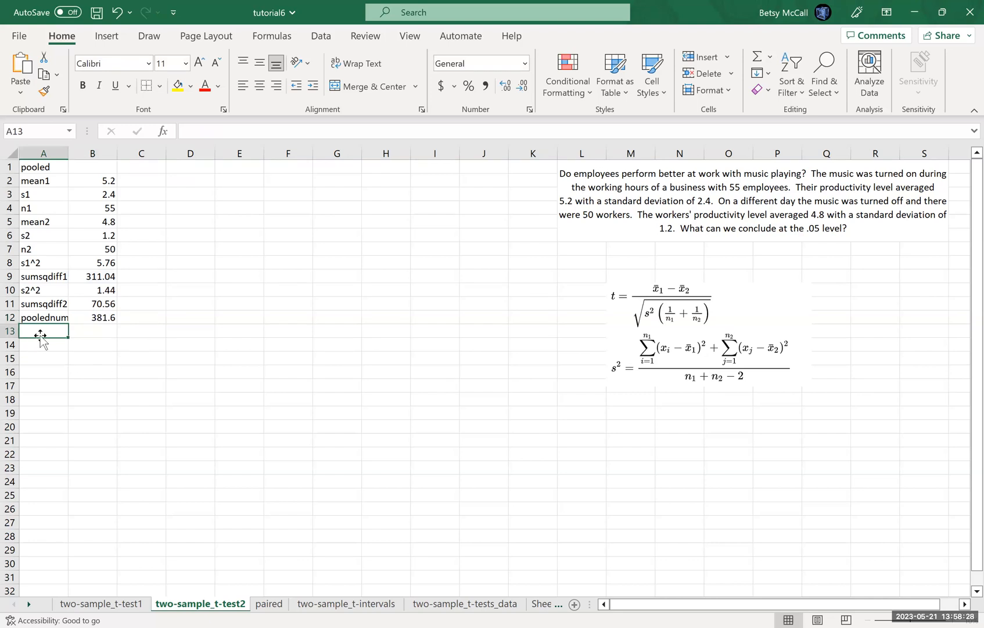
{"action": "mouse_move", "coordinate": [41, 330]}
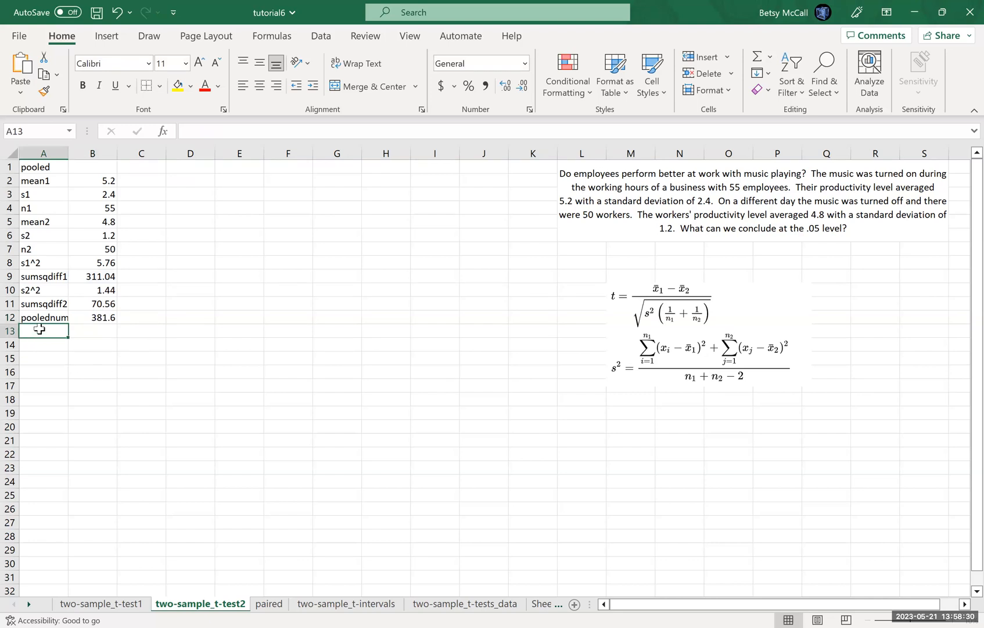
- Add the pooledenom row as =B4+B7-2, giving 103
{"action": "type", "text": "poolede"}
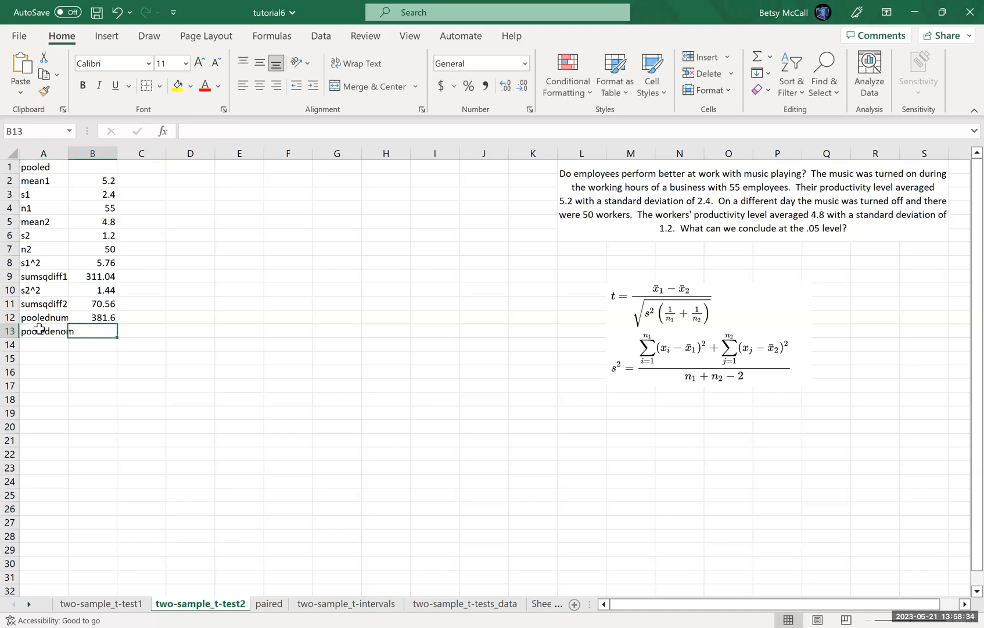
{"action": "type", "text": "="}
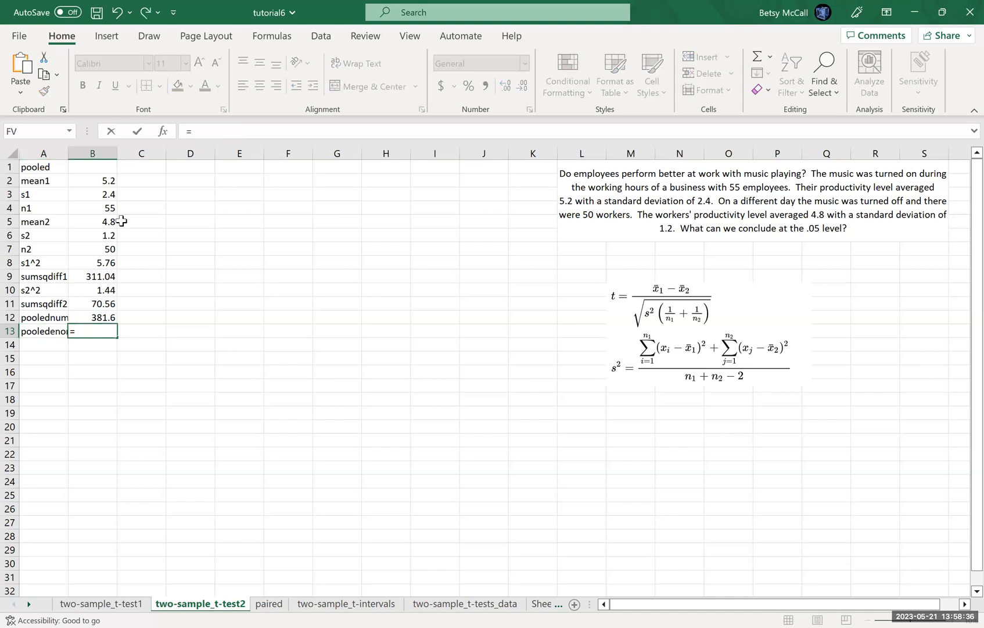
{"action": "left_click", "coordinate": [91, 207]}
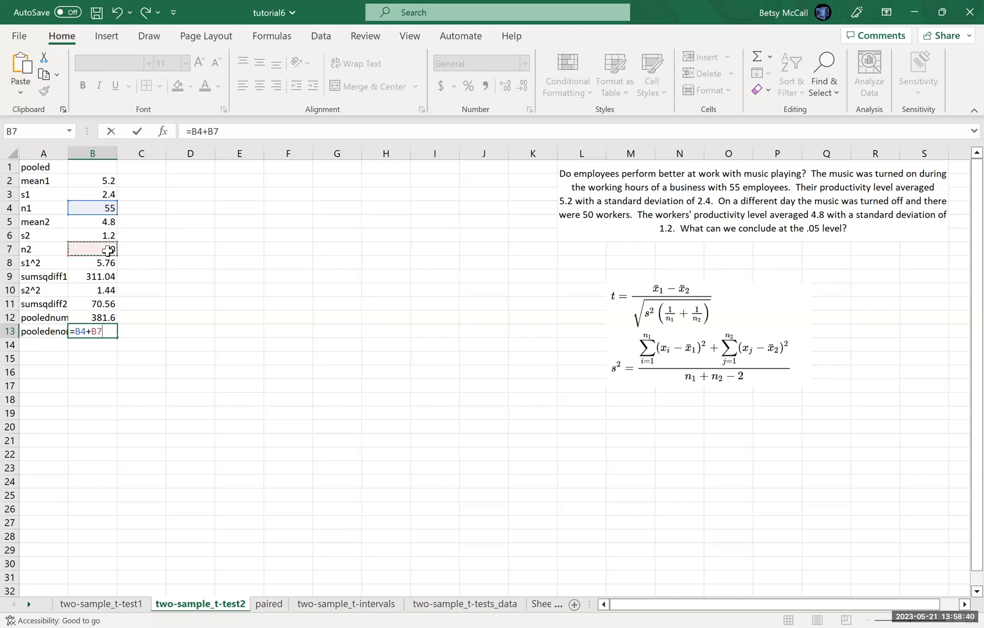
{"action": "key", "text": "Return"}
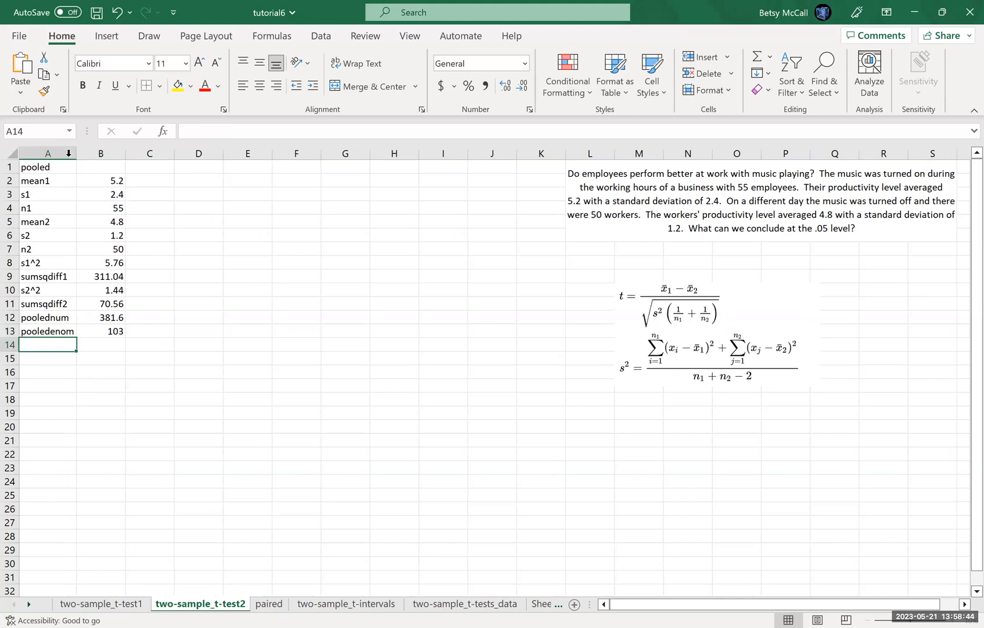
{"action": "mouse_move", "coordinate": [67, 344]}
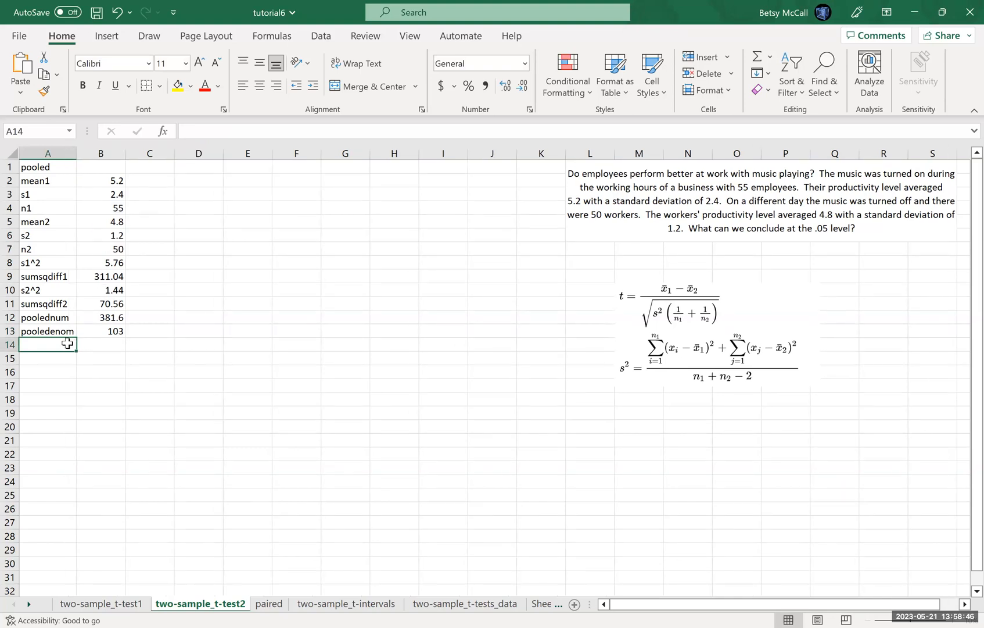
- Label row 14 sp and enter =B12/B13, giving 3.704854
{"action": "type", "text": "poole"}
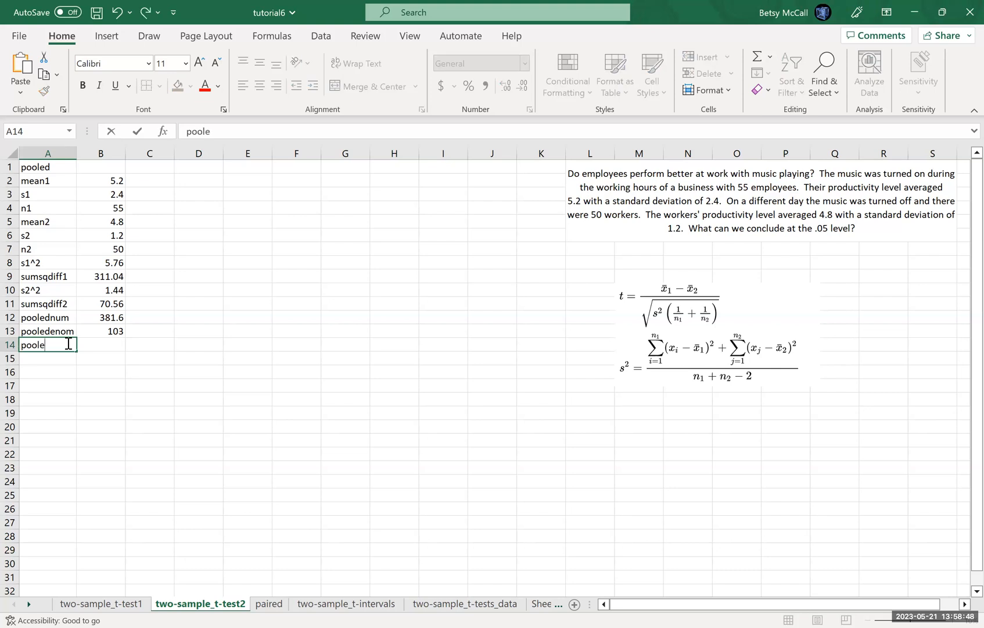
{"action": "type", "text": "ds"}
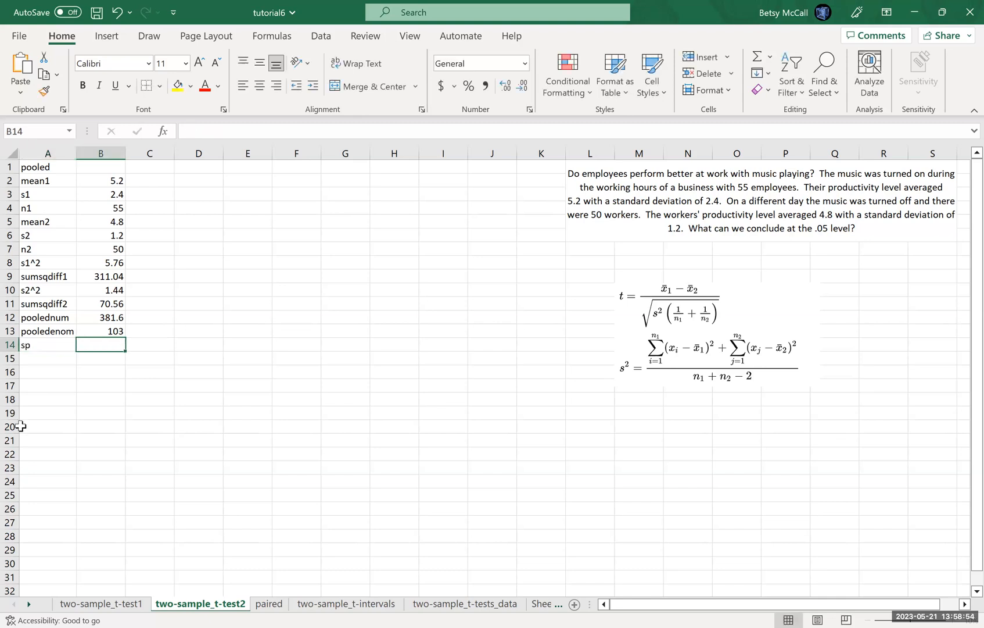
{"action": "type", "text": "="}
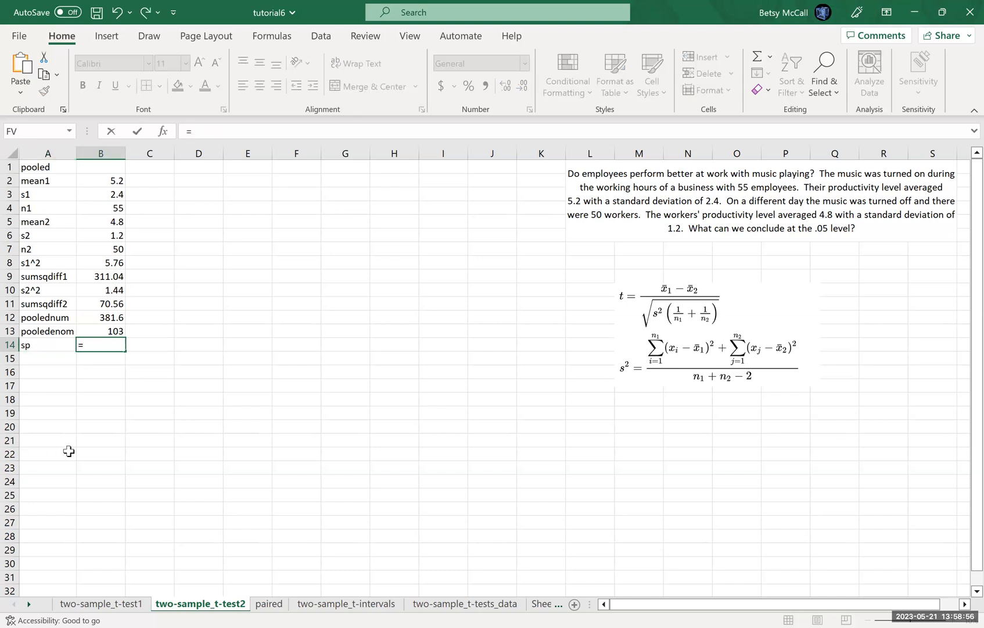
{"action": "mouse_move", "coordinate": [154, 408]}
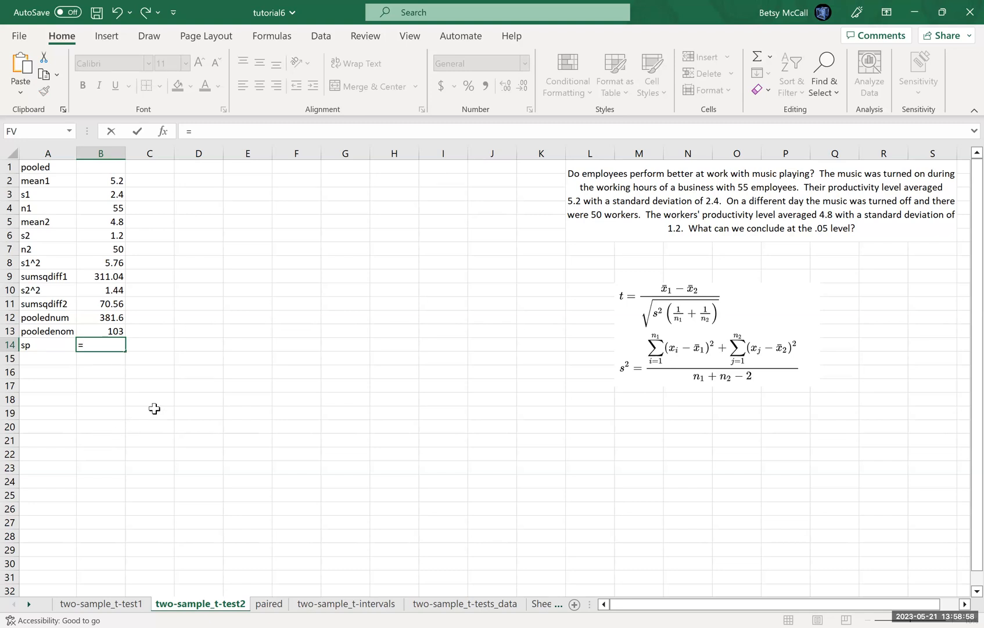
{"action": "mouse_move", "coordinate": [133, 344]}
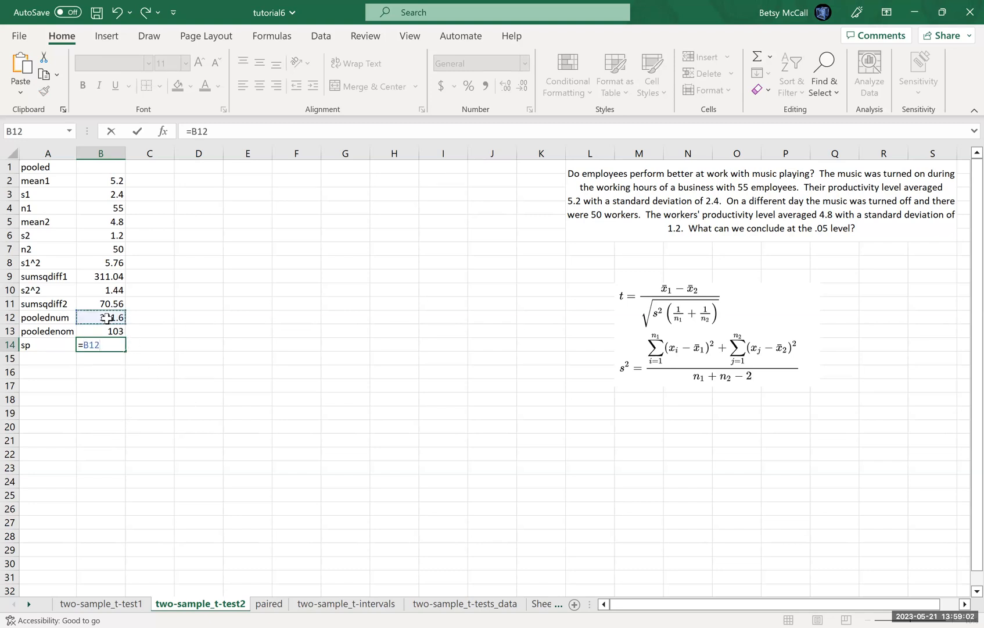
{"action": "type", "text": "/"}
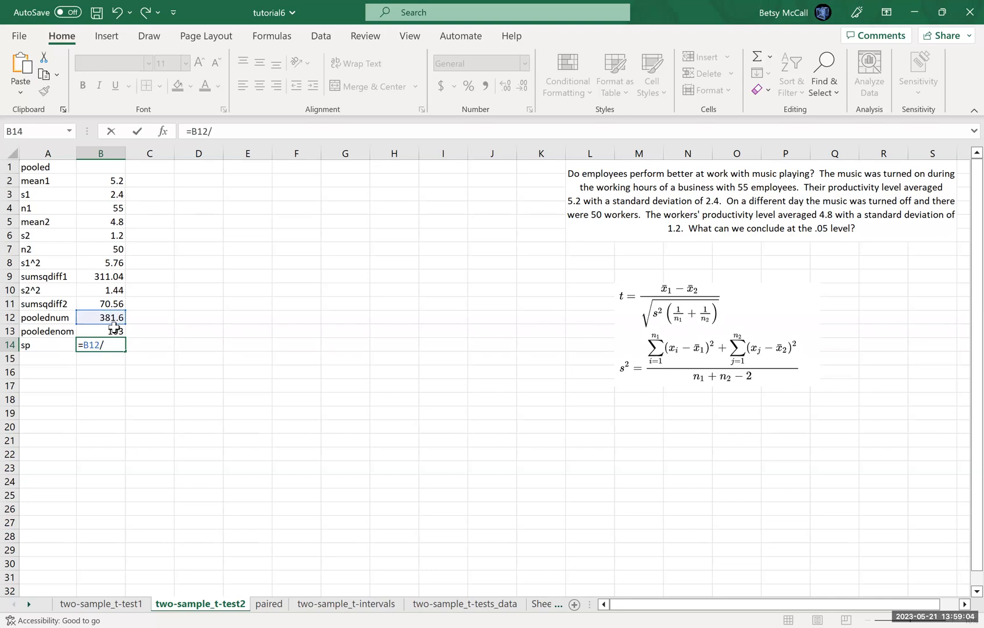
{"action": "key", "text": "Return"}
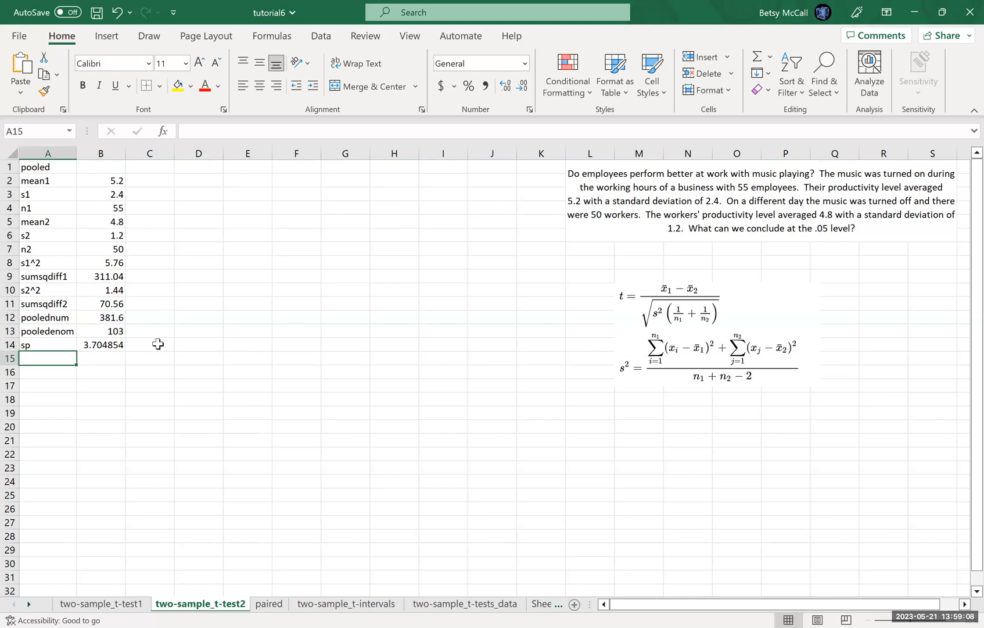
{"action": "mouse_move", "coordinate": [148, 347]}
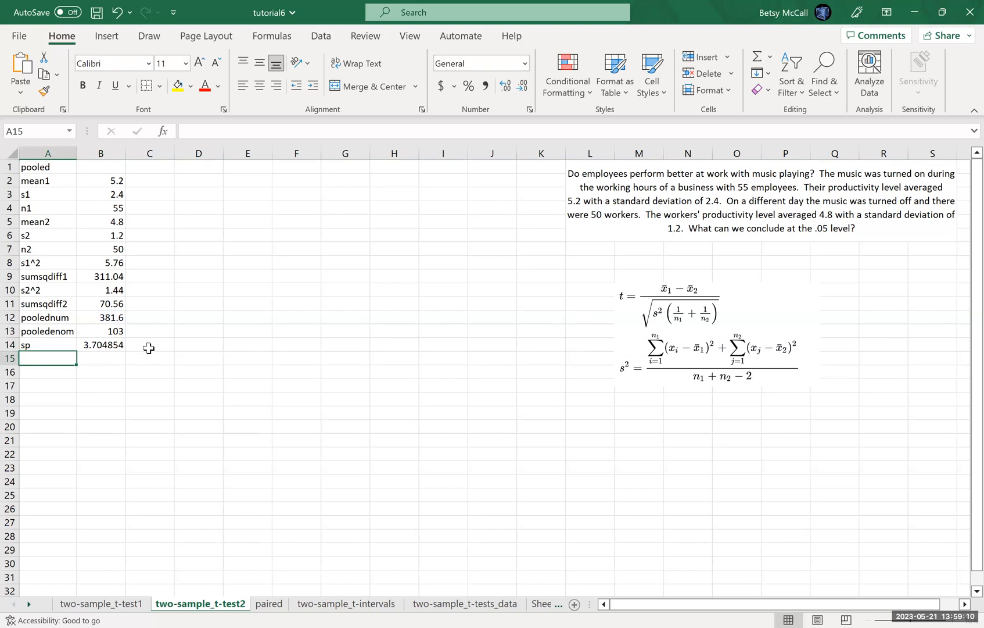
{"action": "mouse_move", "coordinate": [39, 344]}
{"action": "type", "text": "^2"}
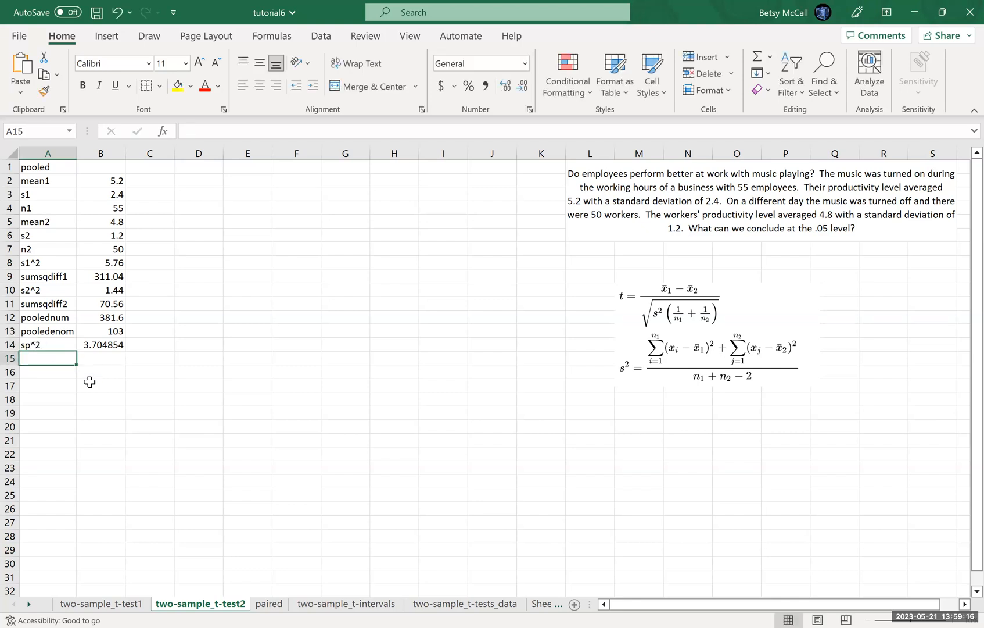
{"action": "mouse_move", "coordinate": [132, 407]}
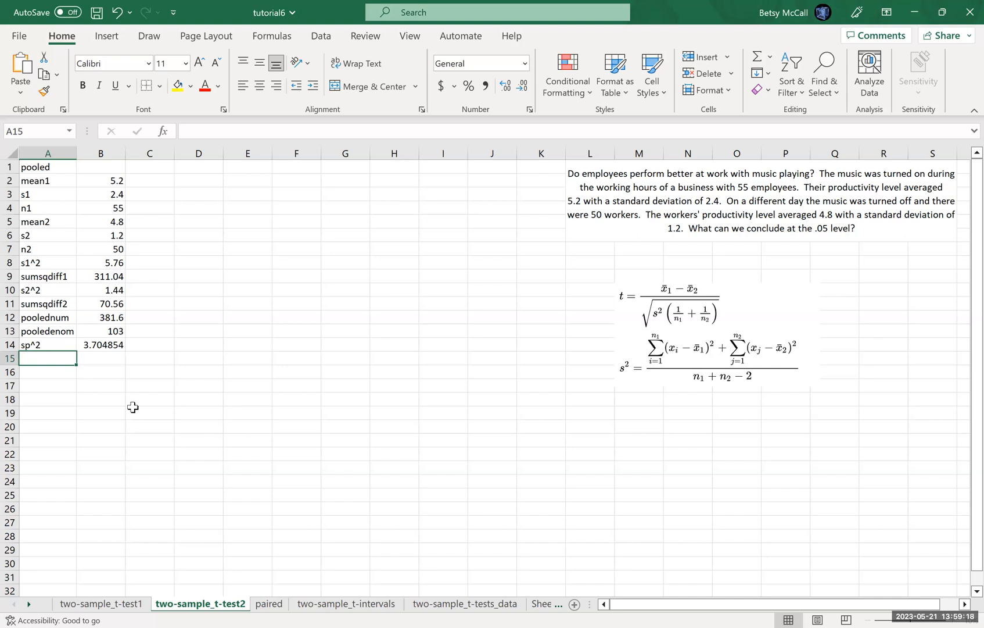
{"action": "mouse_move", "coordinate": [504, 446]}
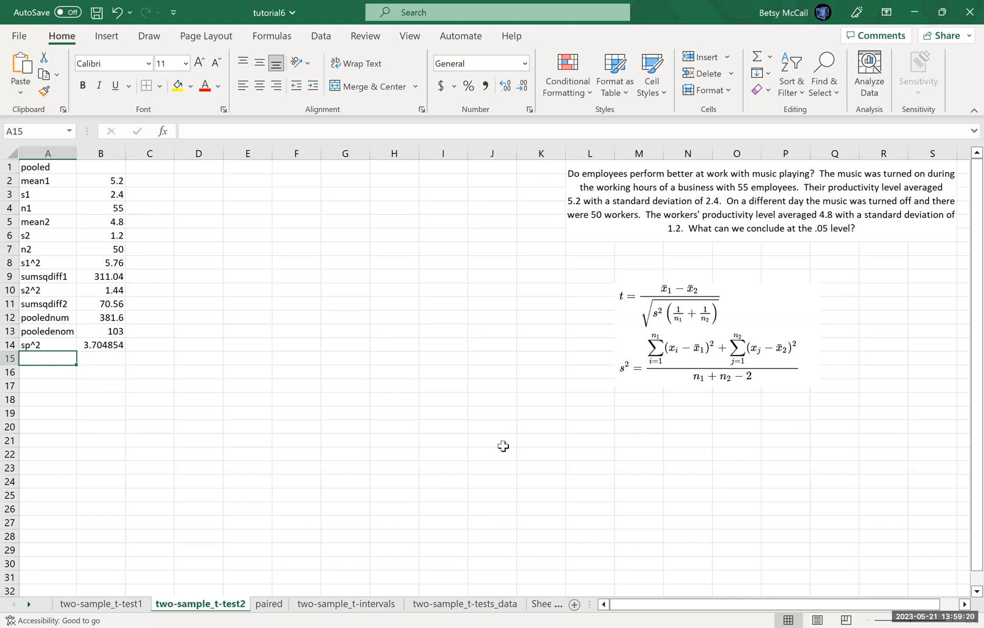
{"action": "mouse_move", "coordinate": [659, 317]}
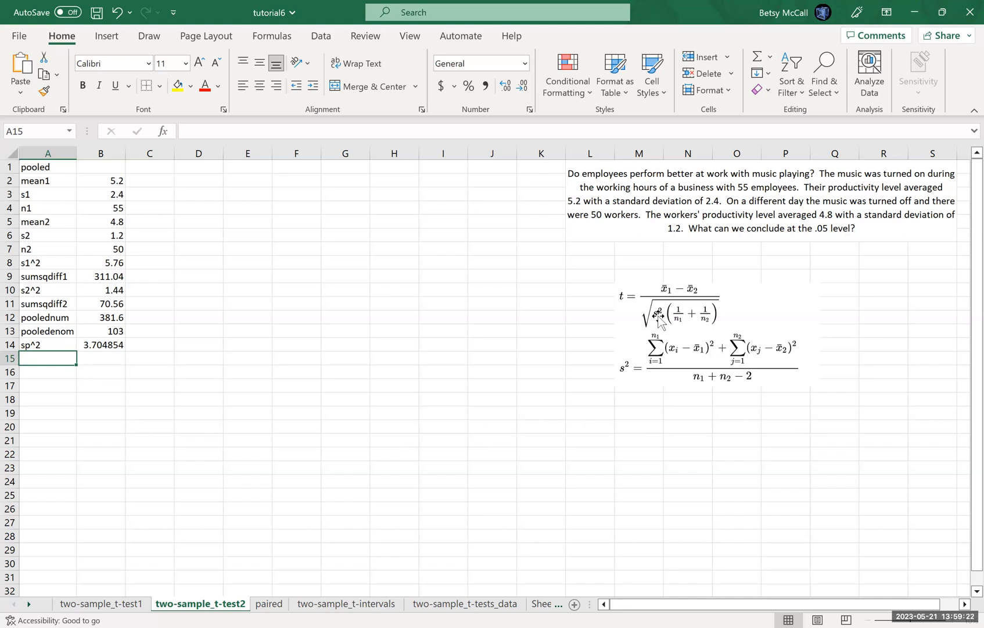
{"action": "mouse_move", "coordinate": [404, 465]}
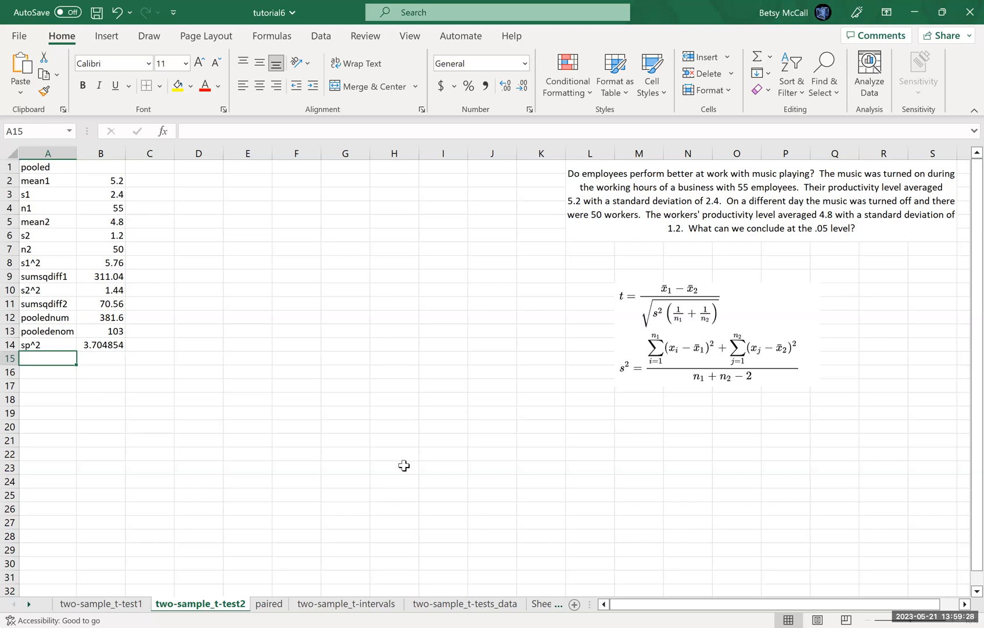
{"action": "mouse_move", "coordinate": [234, 358]}
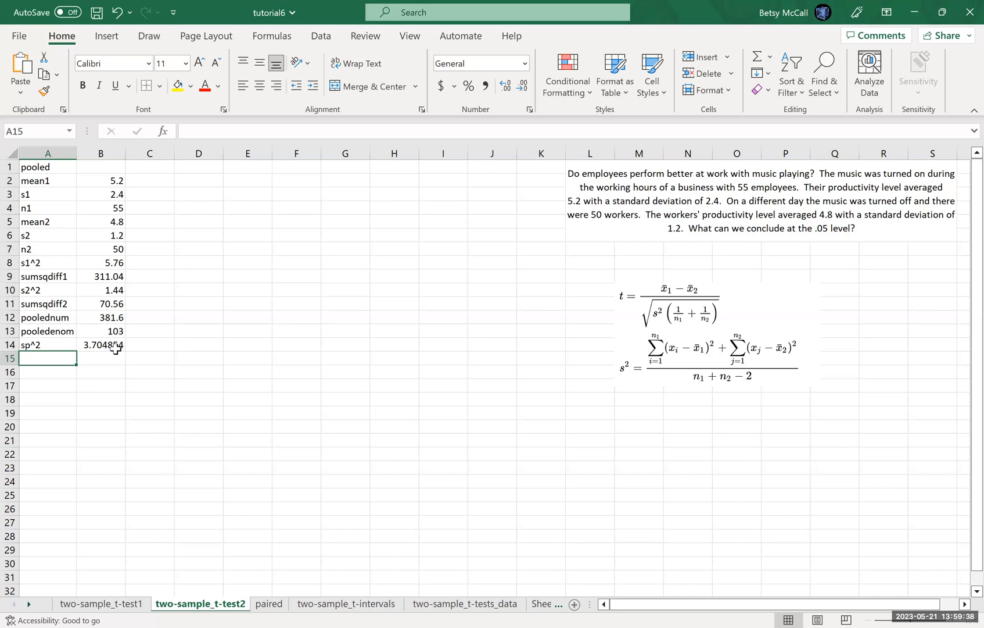
{"action": "mouse_move", "coordinate": [279, 364]}
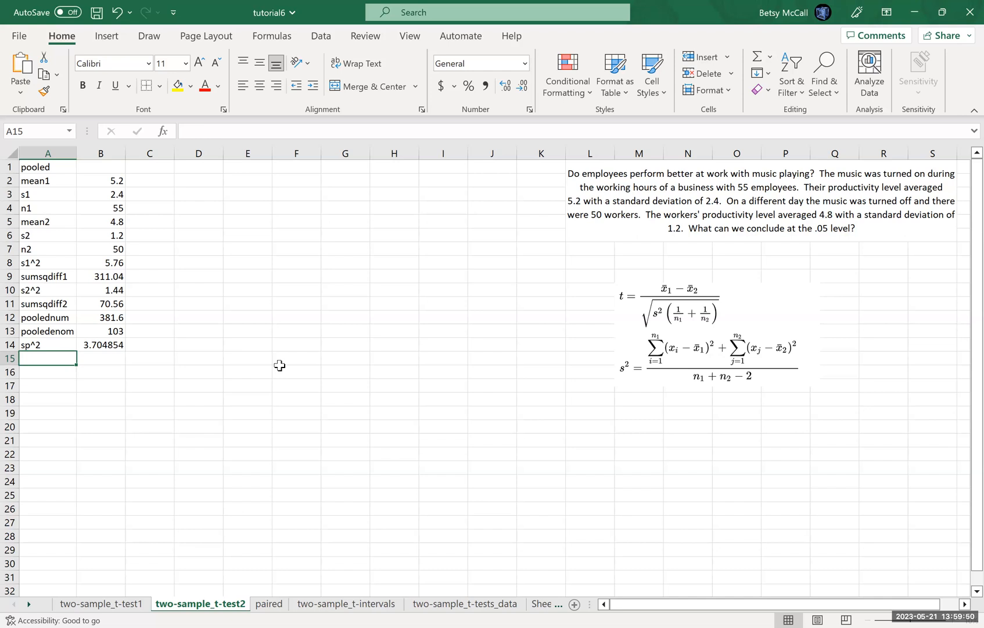
{"action": "mouse_move", "coordinate": [259, 354]}
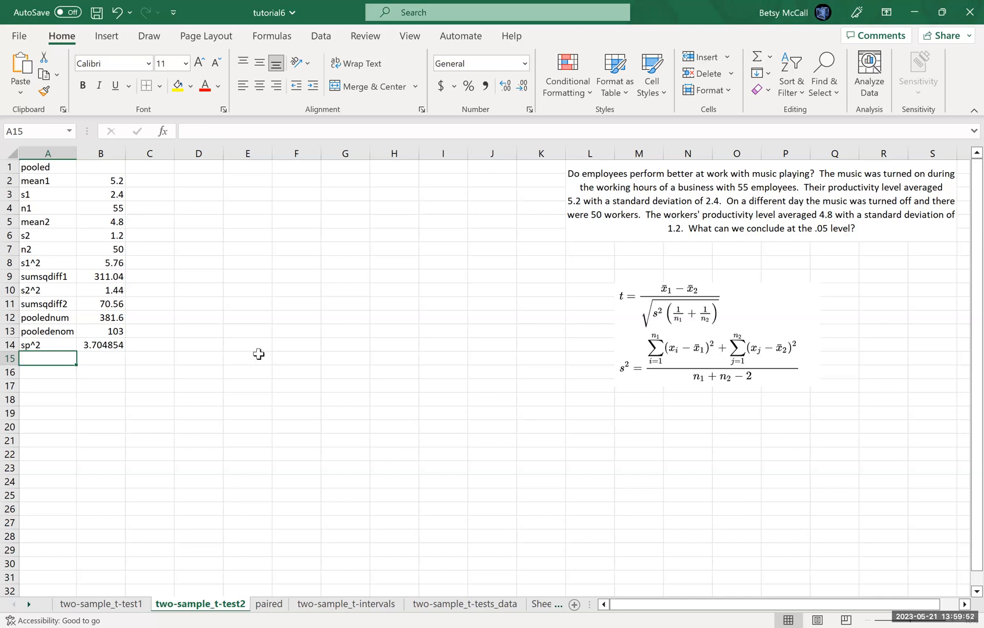
{"action": "mouse_move", "coordinate": [120, 264]}
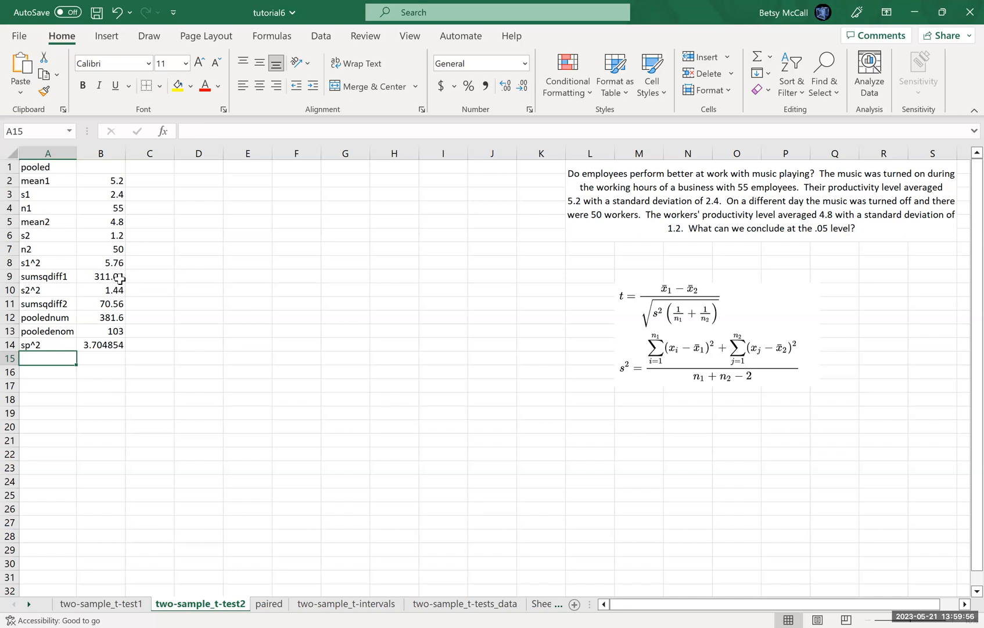
{"action": "mouse_move", "coordinate": [117, 300]}
{"action": "type", "text": "se"}
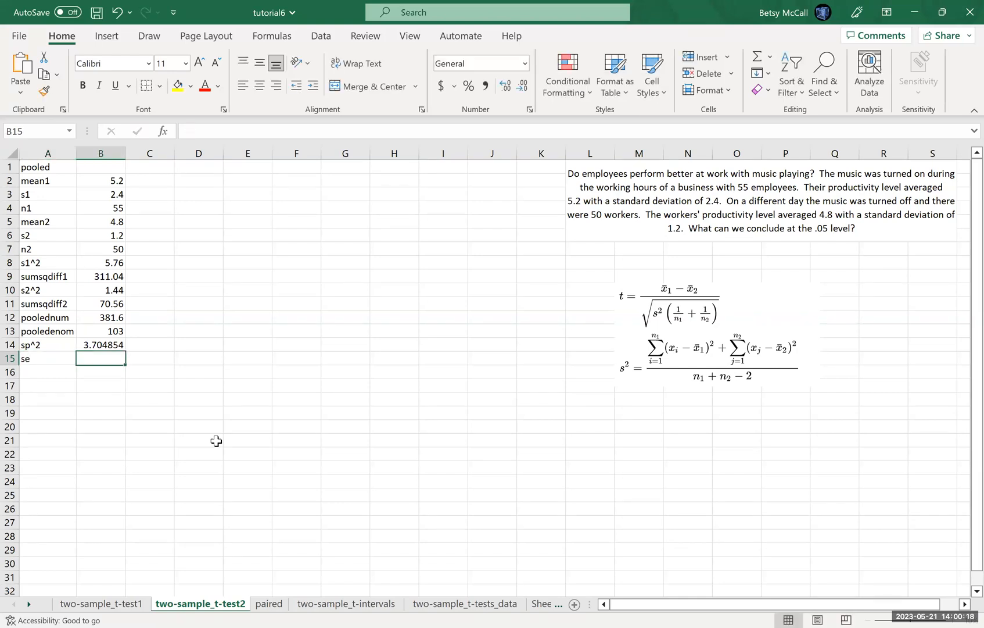
{"action": "mouse_move", "coordinate": [643, 318]}
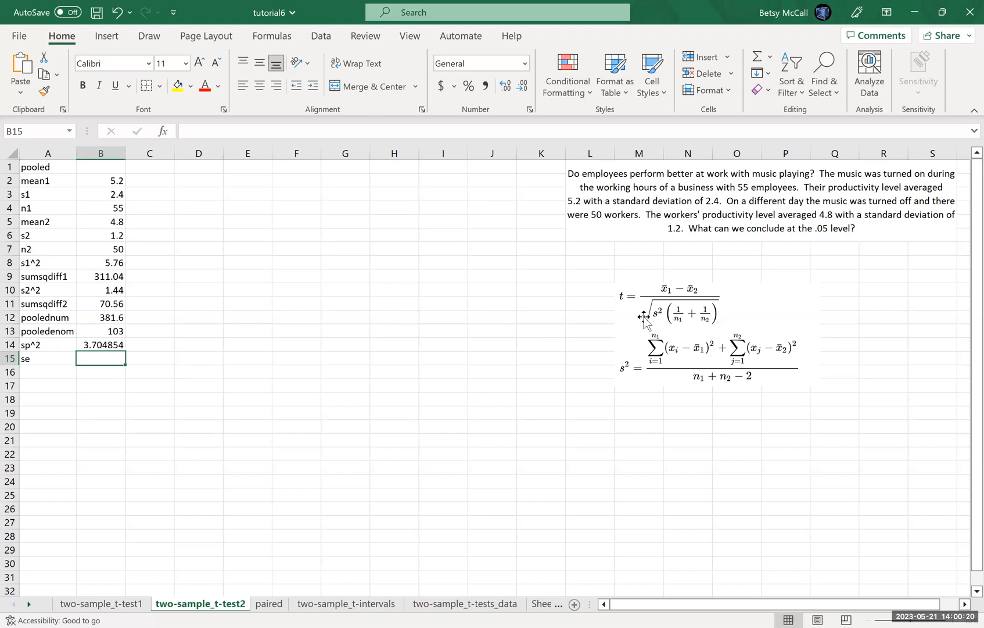
- Compute se in B15 as =SQRT(B14*(1/B4+1/B7)), giving 0.376109
{"action": "type", "text": "="}
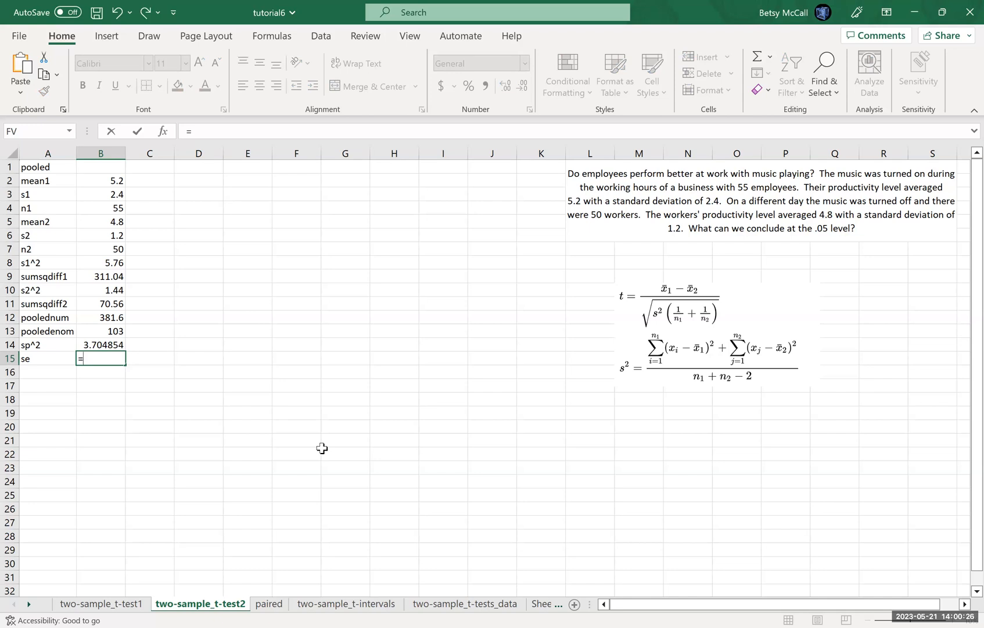
{"action": "type", "text": "SQRT("}
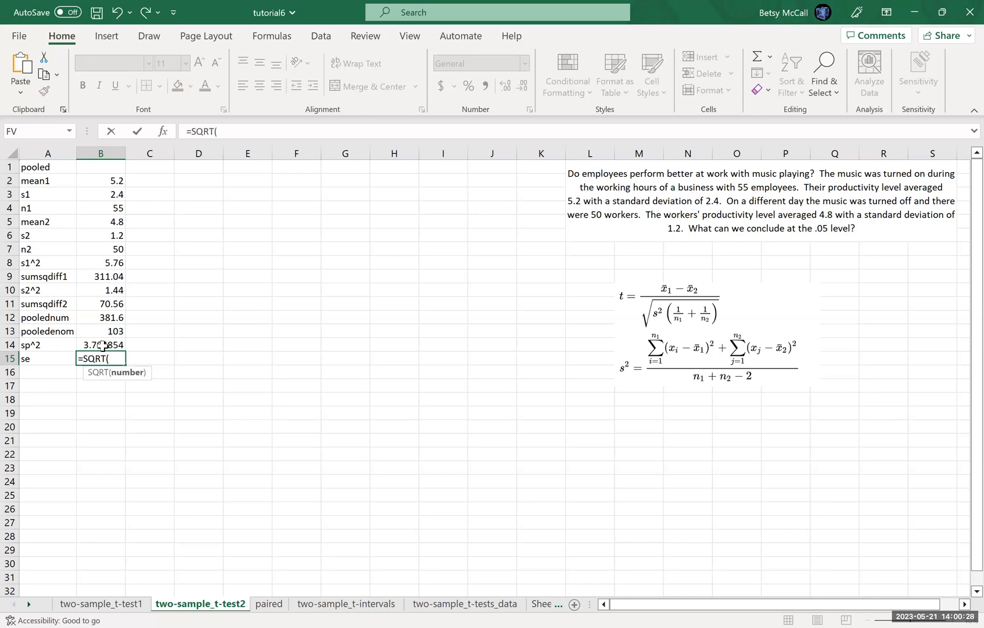
{"action": "left_click", "coordinate": [100, 344]}
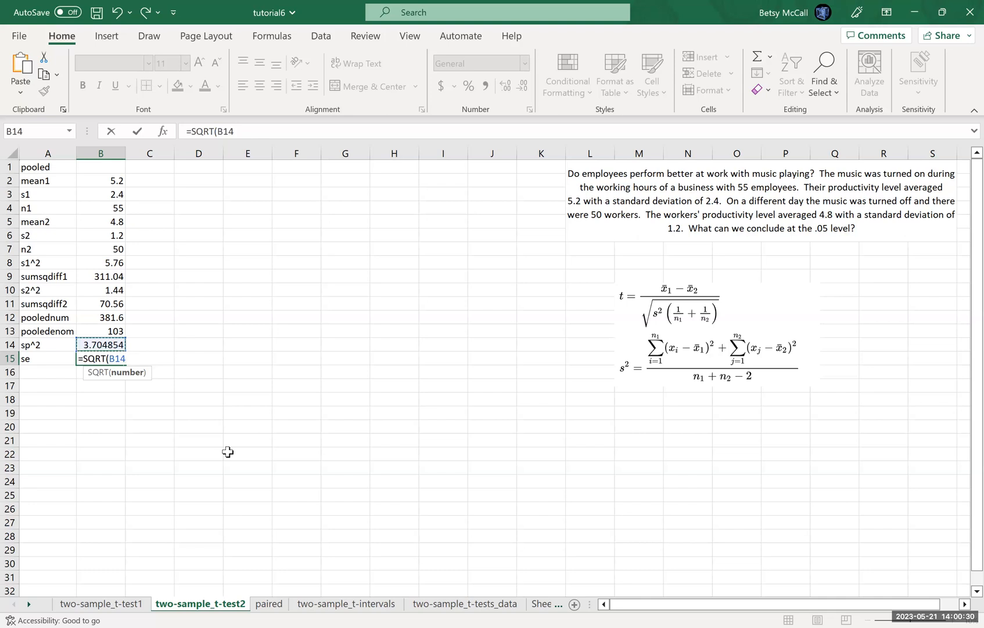
{"action": "type", "text": "*("}
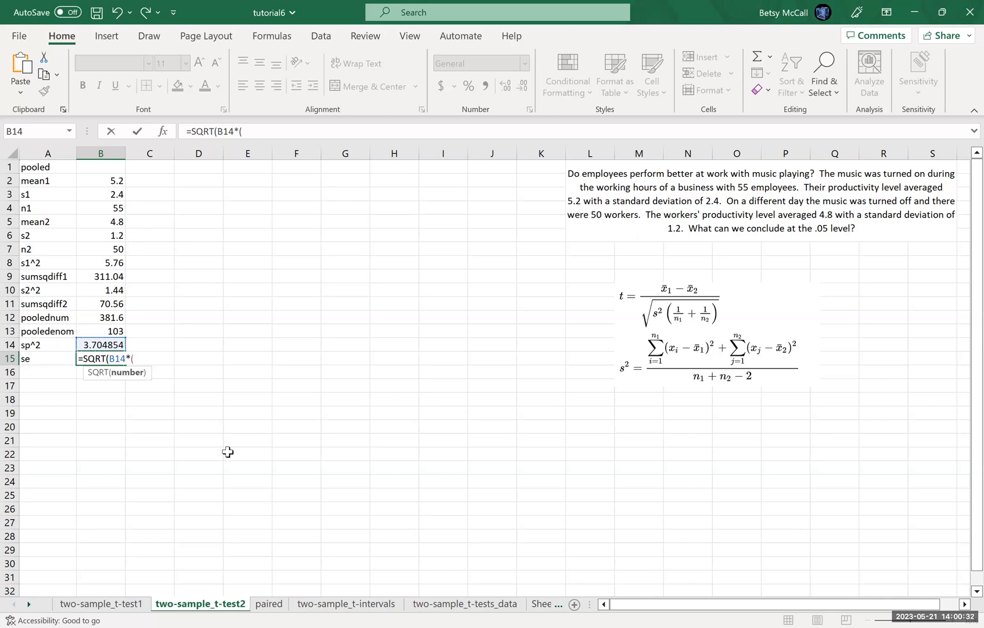
{"action": "type", "text": "1/"}
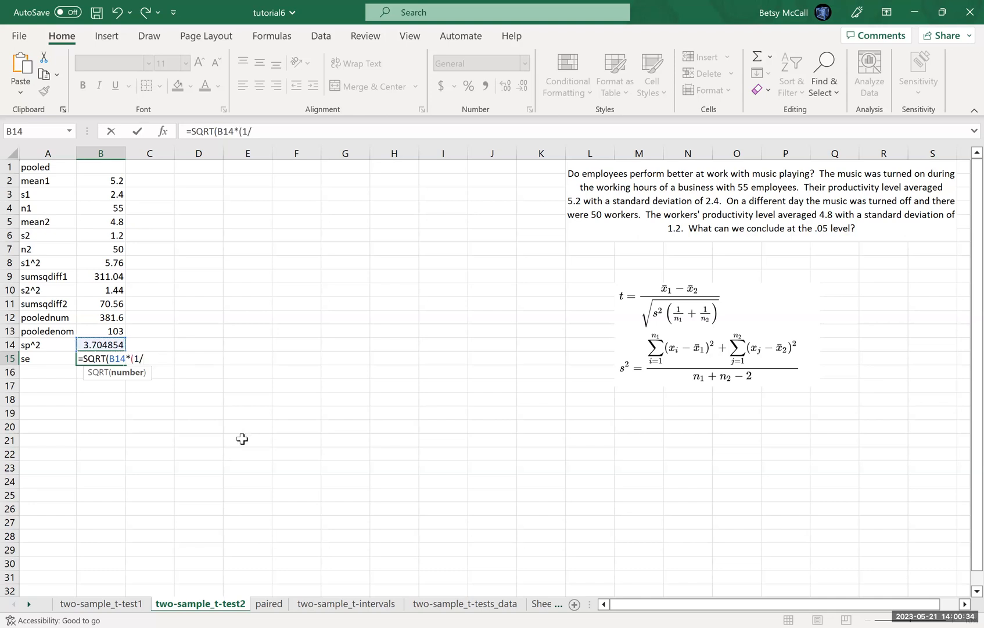
{"action": "left_click", "coordinate": [100, 207]}
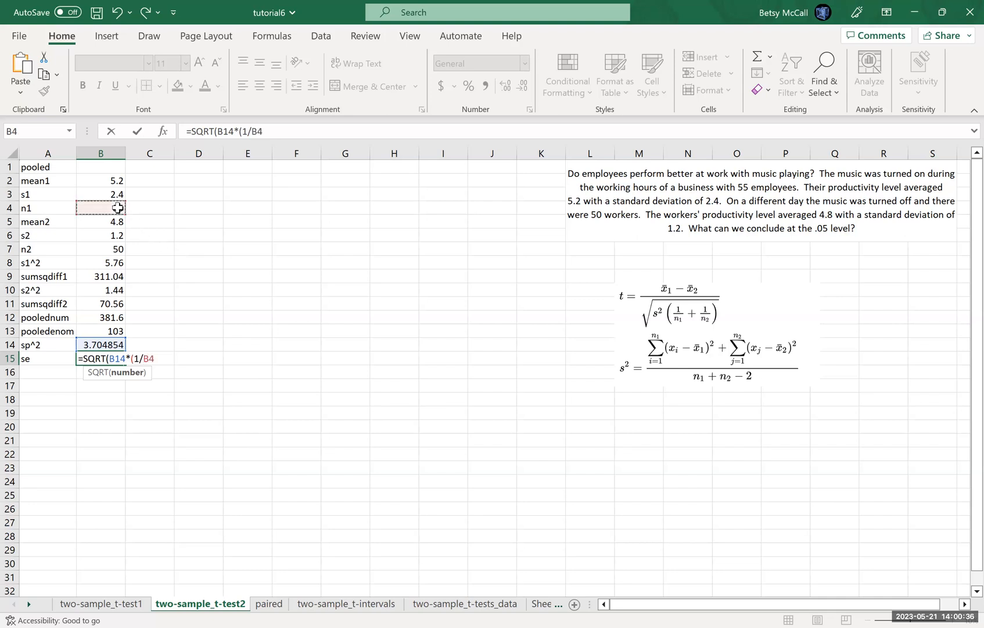
{"action": "type", "text": "+"}
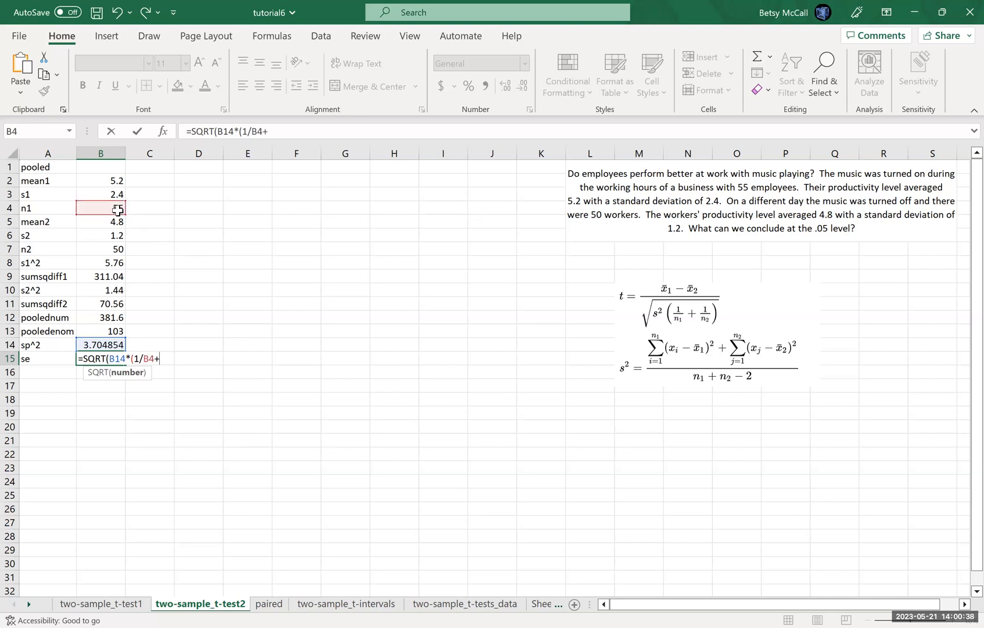
{"action": "type", "text": "1/"}
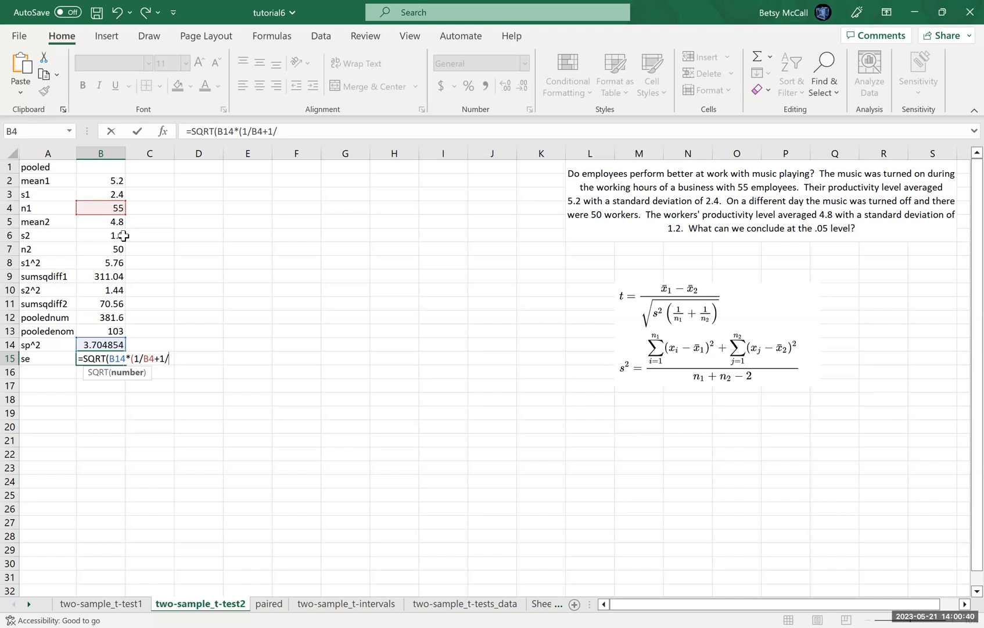
{"action": "left_click", "coordinate": [100, 249]}
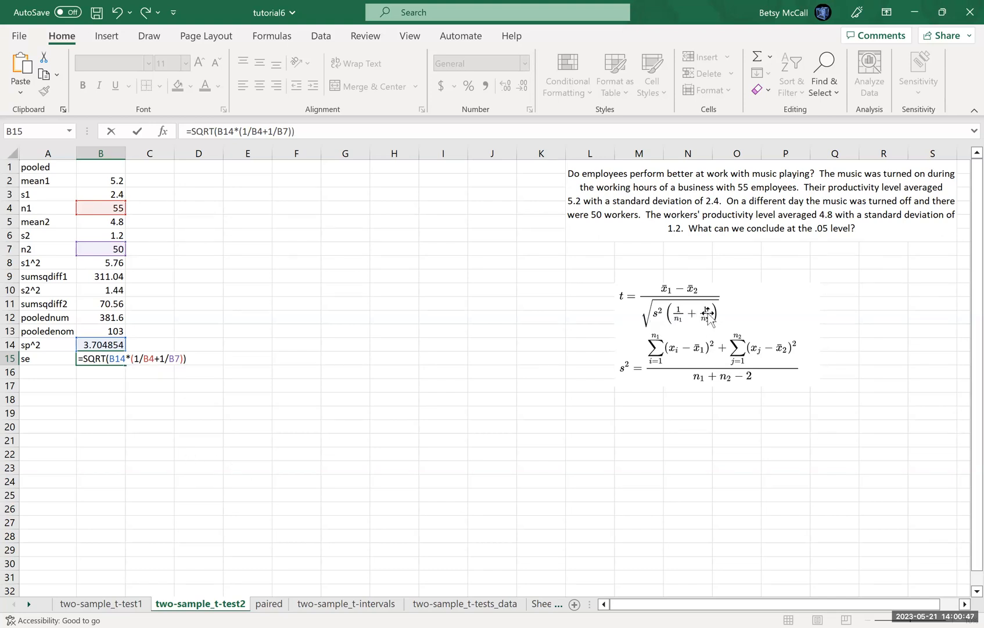
{"action": "mouse_move", "coordinate": [428, 481]}
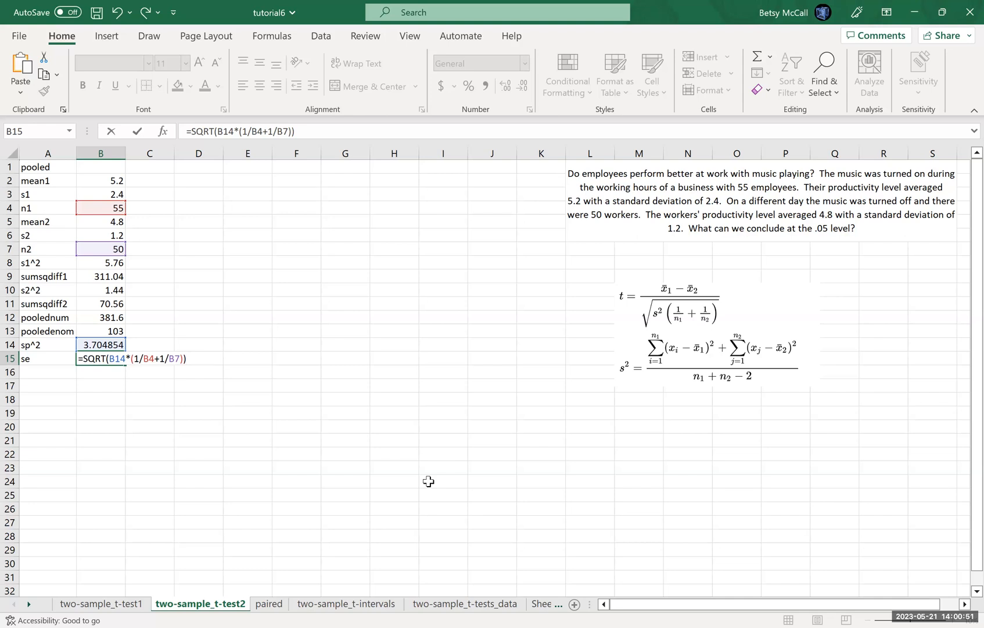
{"action": "key", "text": "Return"}
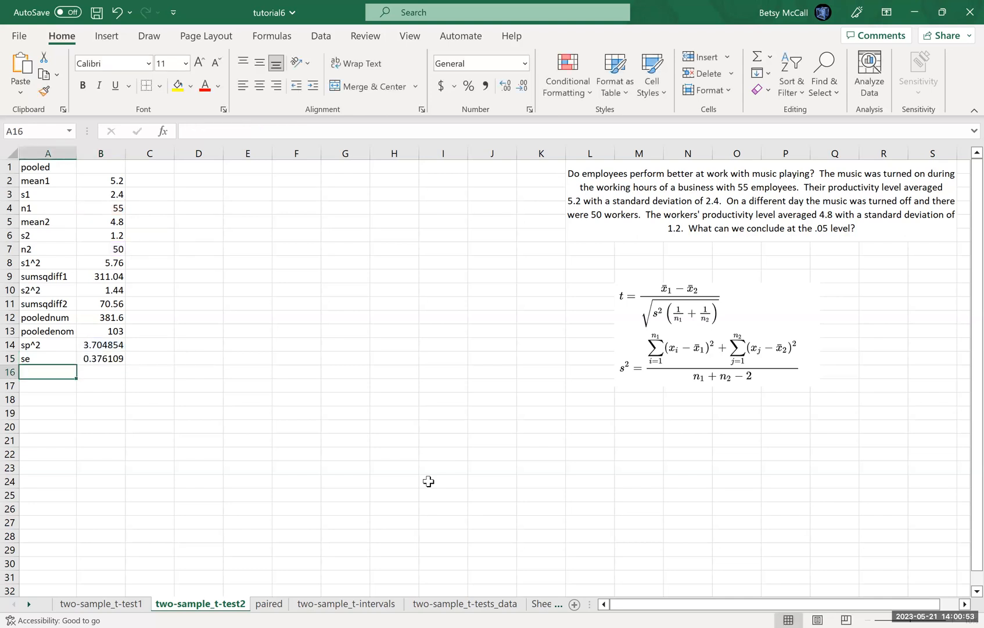
- Label the test stat row and enter =(B2-B5)/B15, giving 1.063521
{"action": "type", "text": "test stat"}
{"action": "left_click", "coordinate": [101, 371]}
{"action": "type", "text": "="}
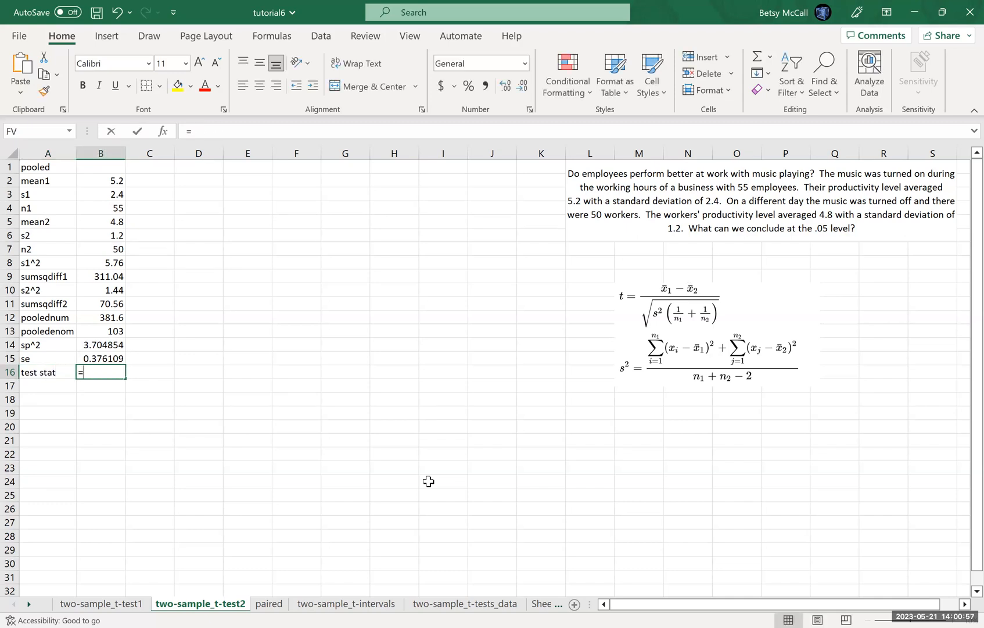
{"action": "type", "text": "("}
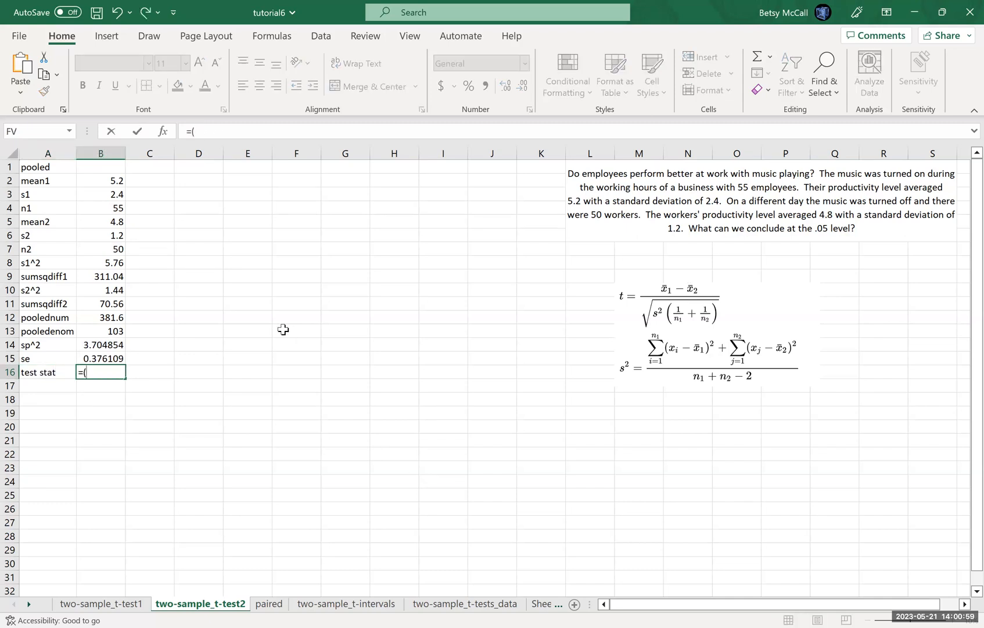
{"action": "left_click", "coordinate": [101, 181]}
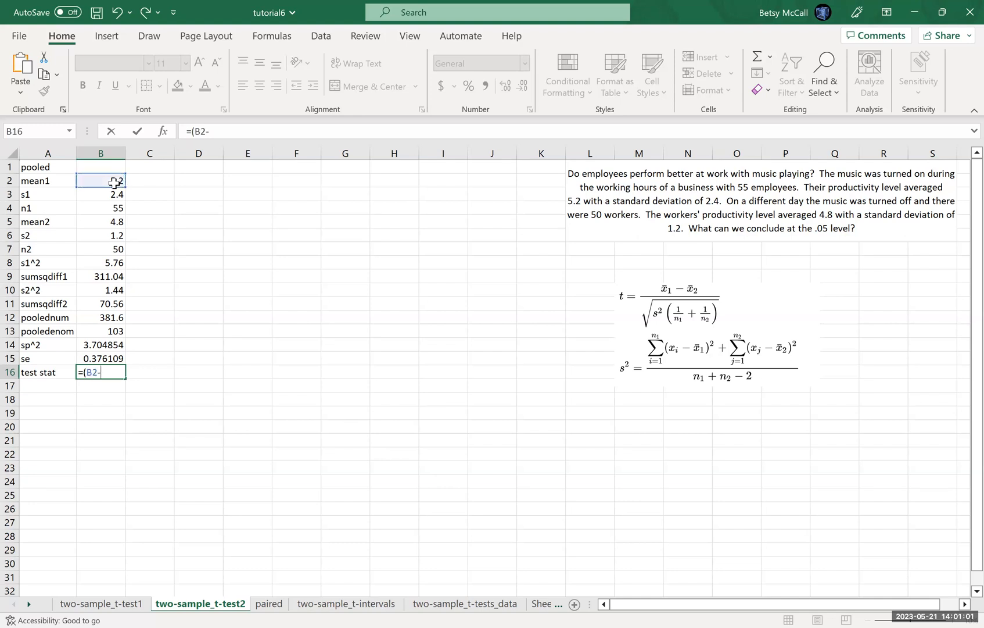
{"action": "left_click", "coordinate": [100, 221]}
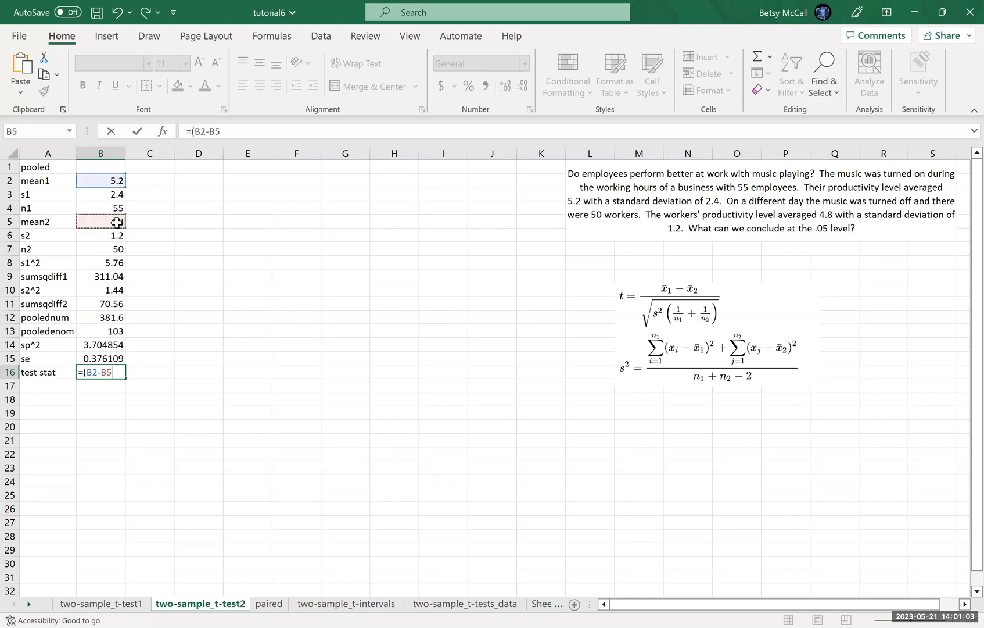
{"action": "type", "text": ")/"}
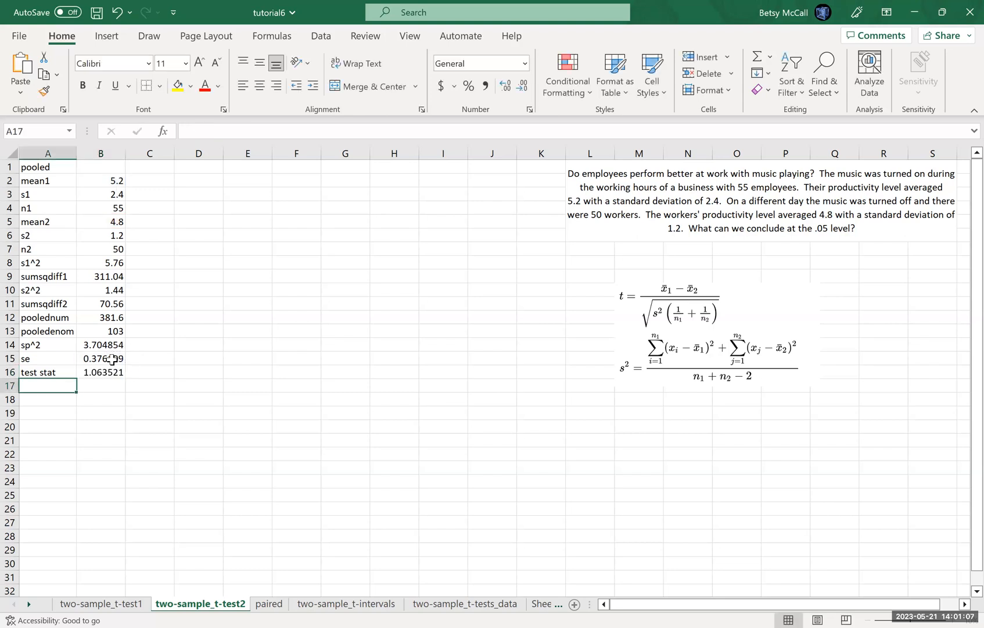
{"action": "mouse_move", "coordinate": [101, 428]}
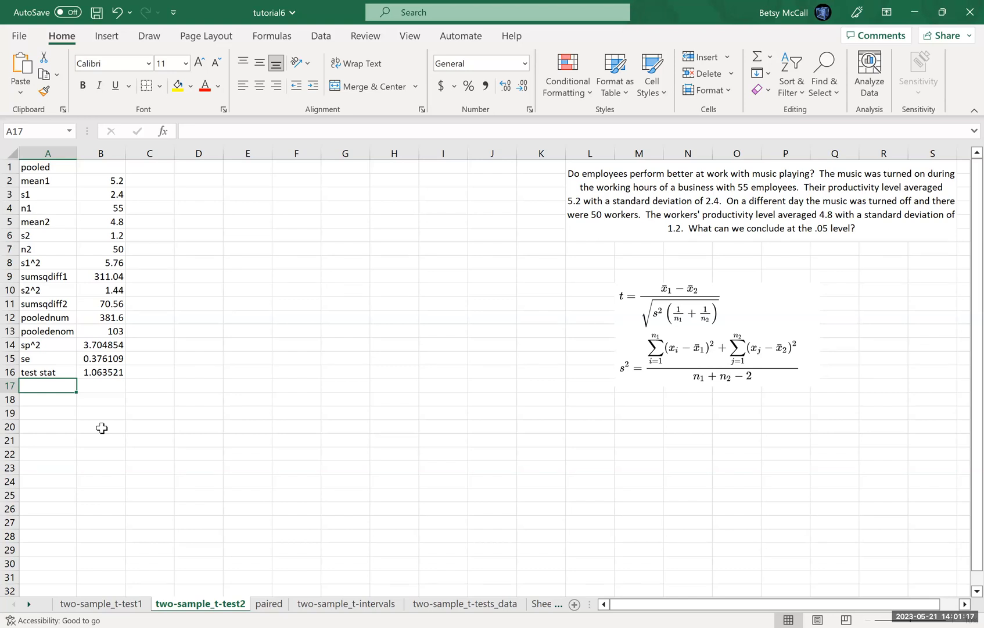
{"action": "mouse_move", "coordinate": [722, 383]}
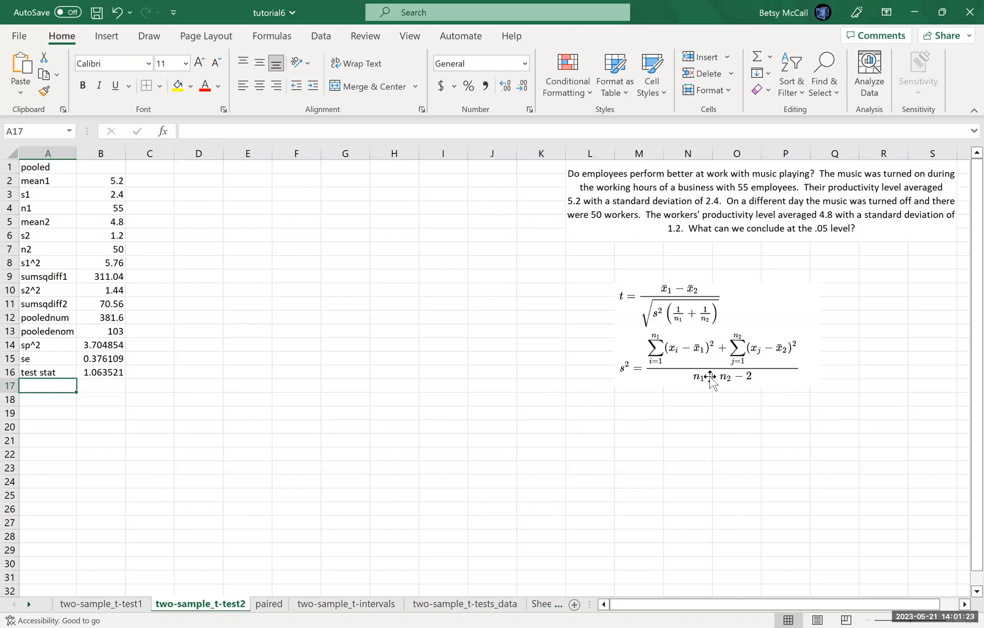
{"action": "mouse_move", "coordinate": [729, 385]}
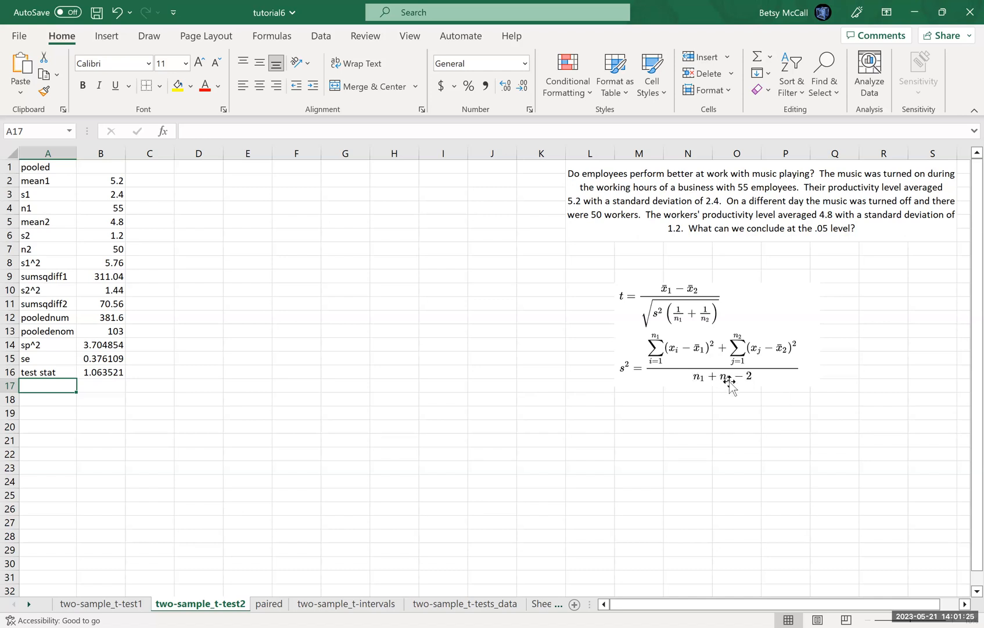
{"action": "mouse_move", "coordinate": [319, 485]}
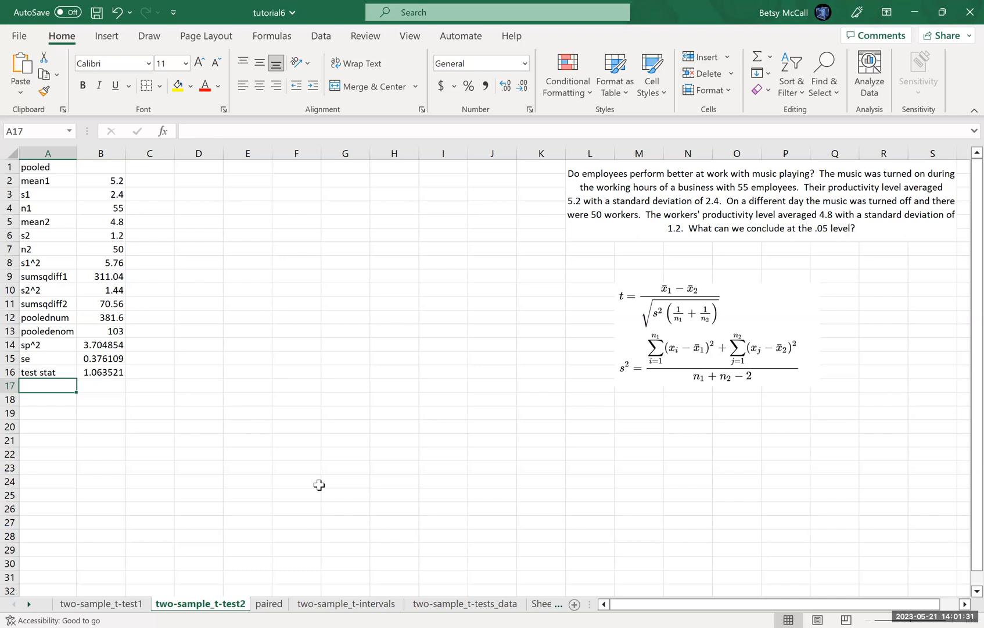
- Label row 17 p-value and enter =T.DIST.RT(B16,B13), giving 0.145016
{"action": "type", "text": "p-value"}
{"action": "left_click", "coordinate": [100, 385]}
{"action": "type", "text": "="}
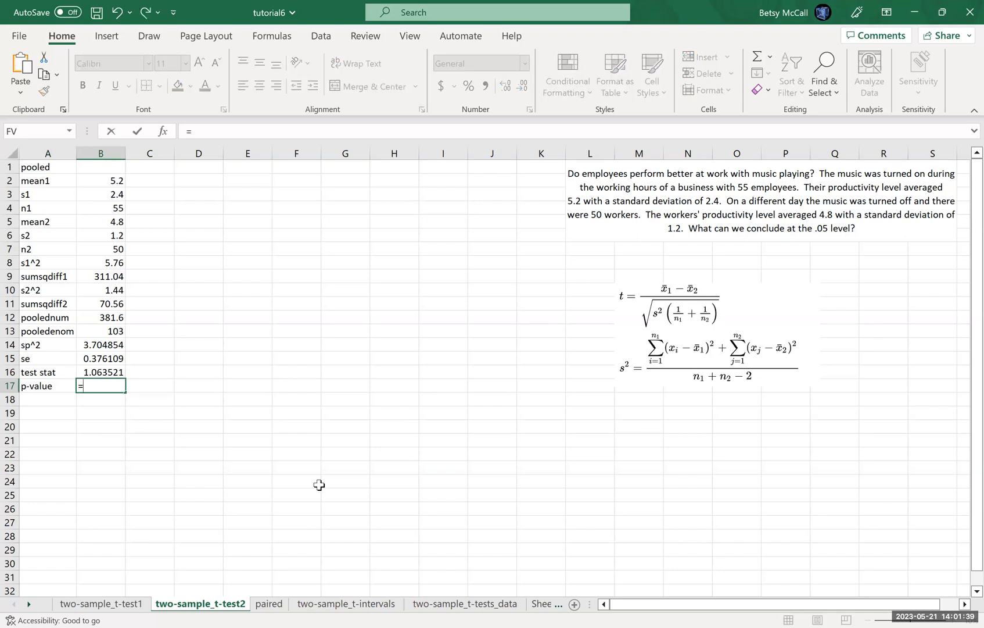
{"action": "type", "text": "t.dist.2t("}
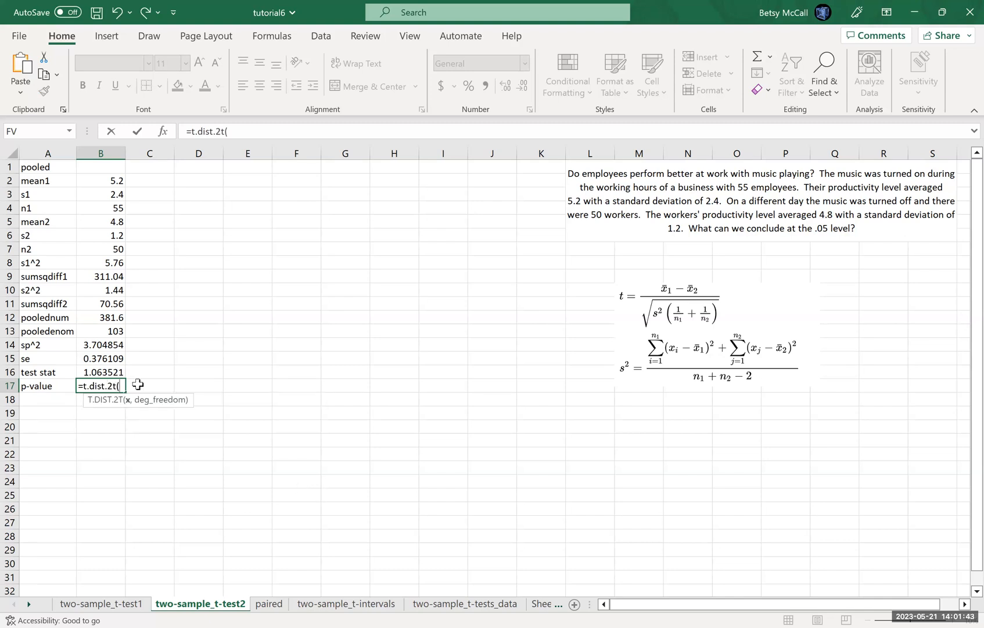
{"action": "left_click", "coordinate": [100, 372]}
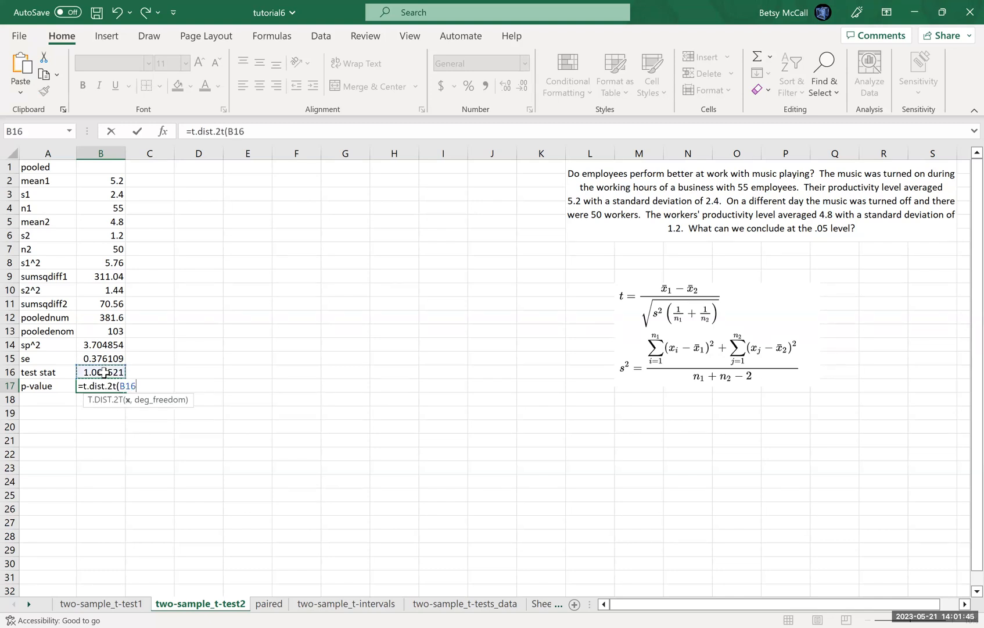
{"action": "type", "text": ","}
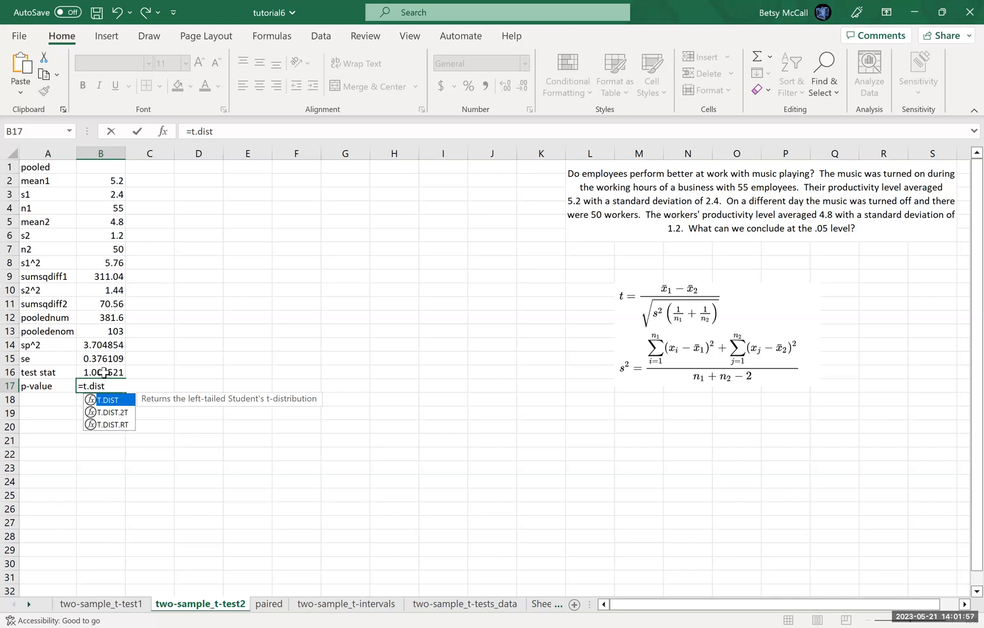
{"action": "mouse_move", "coordinate": [123, 423]}
{"action": "type", "text": ".rt("}
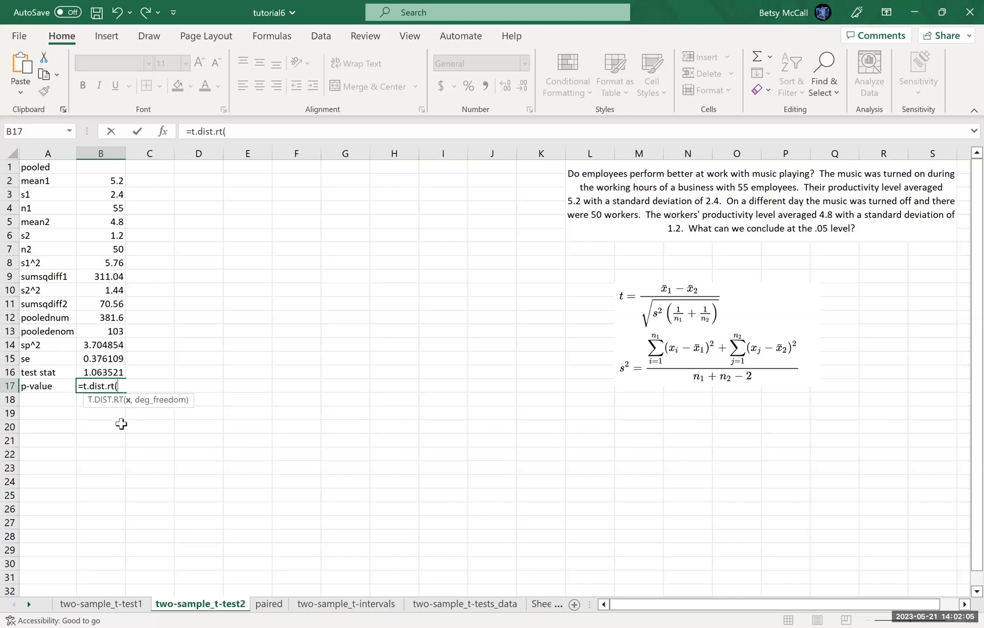
{"action": "mouse_move", "coordinate": [105, 371]}
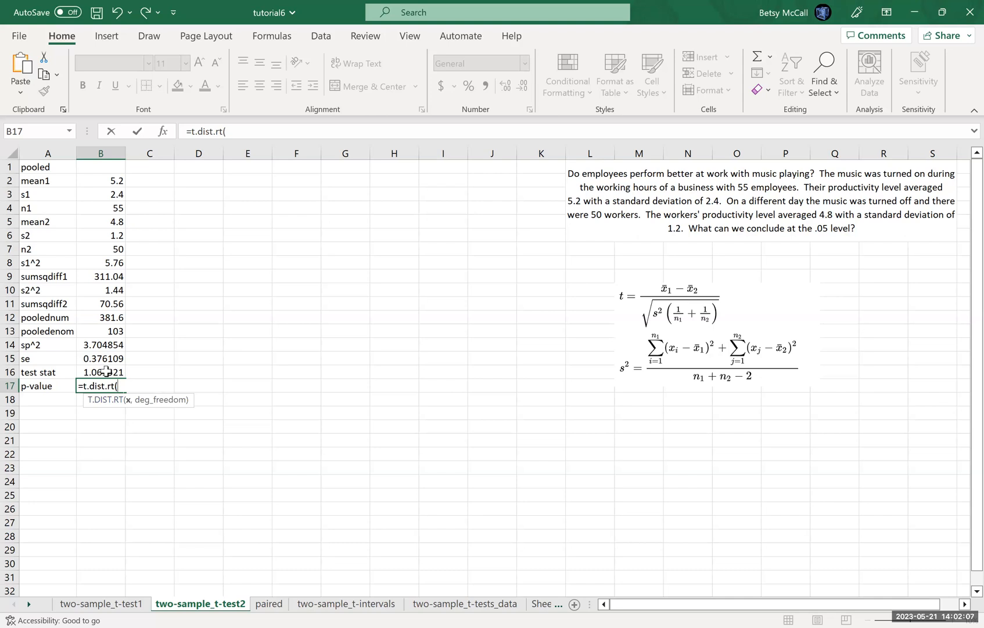
{"action": "left_click", "coordinate": [100, 372]}
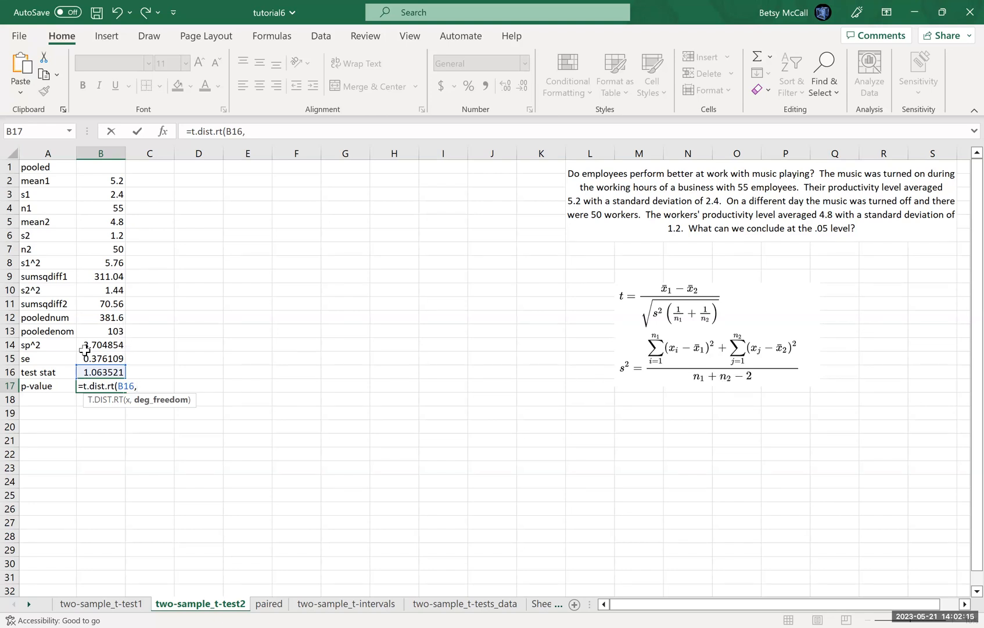
{"action": "left_click", "coordinate": [100, 331]}
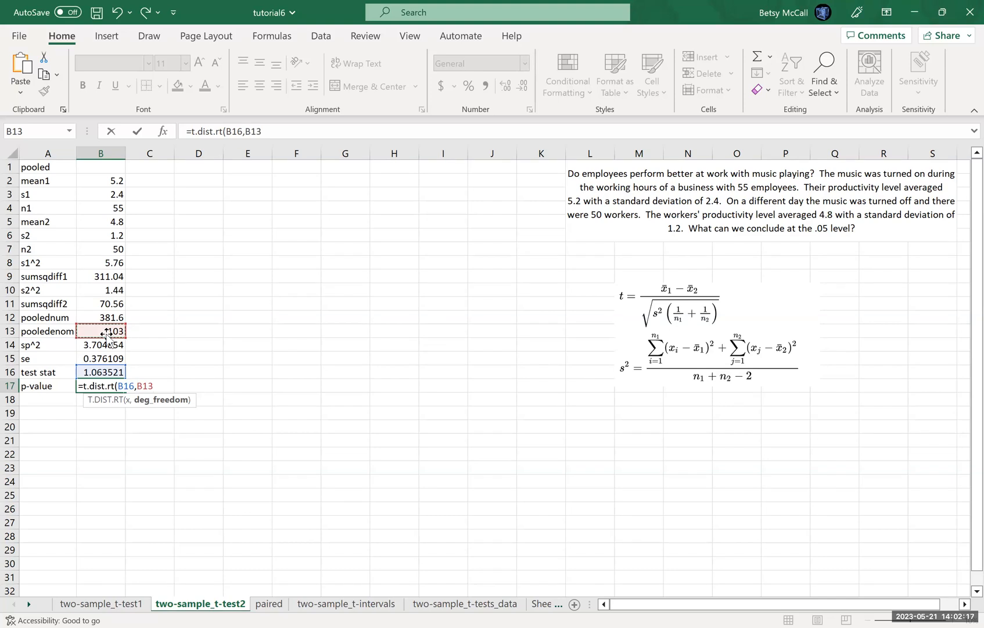
{"action": "key", "text": "Return"}
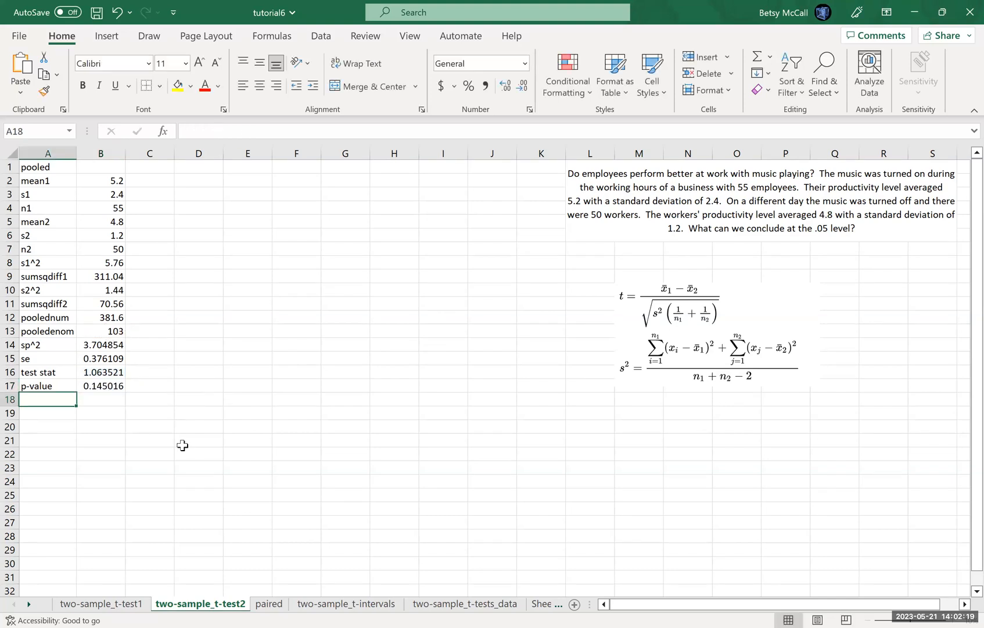
{"action": "mouse_move", "coordinate": [202, 386]}
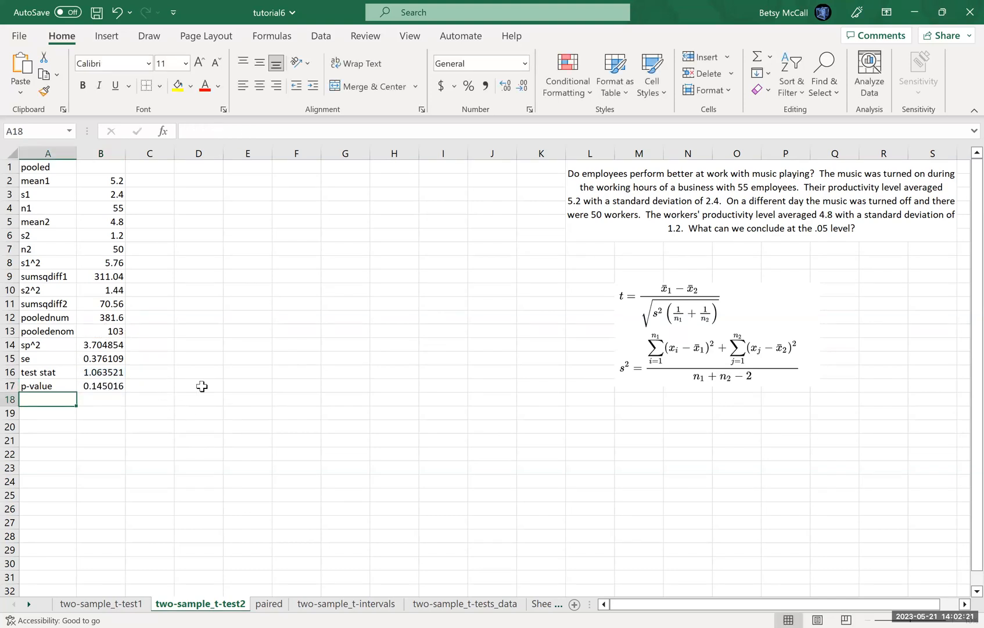
{"action": "mouse_move", "coordinate": [241, 392]}
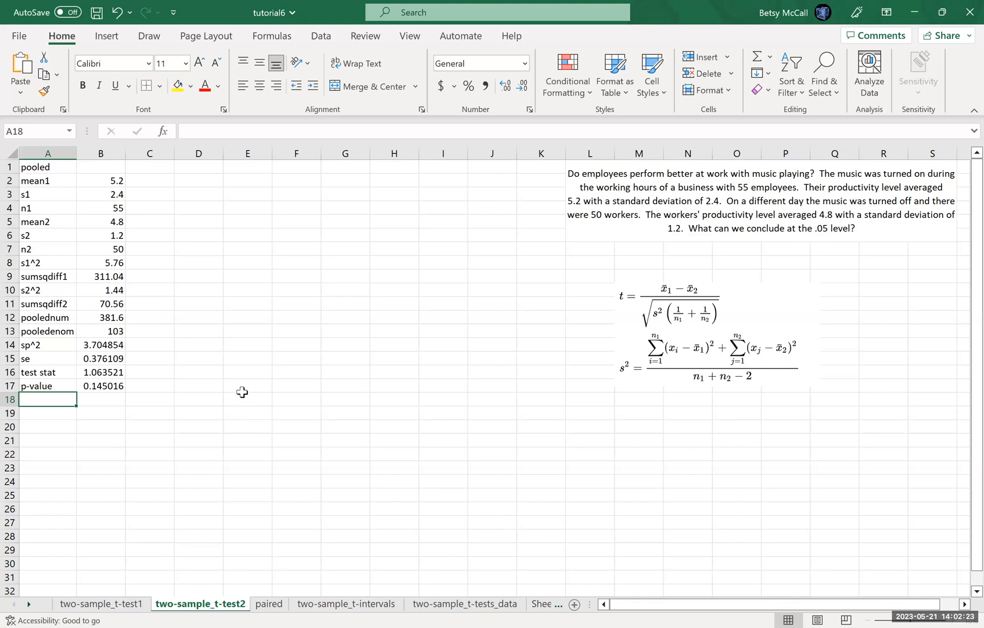
- Write 'greater than 0.05' and 'fail to reject the null' beside the p-value
{"action": "left_click", "coordinate": [247, 386]}
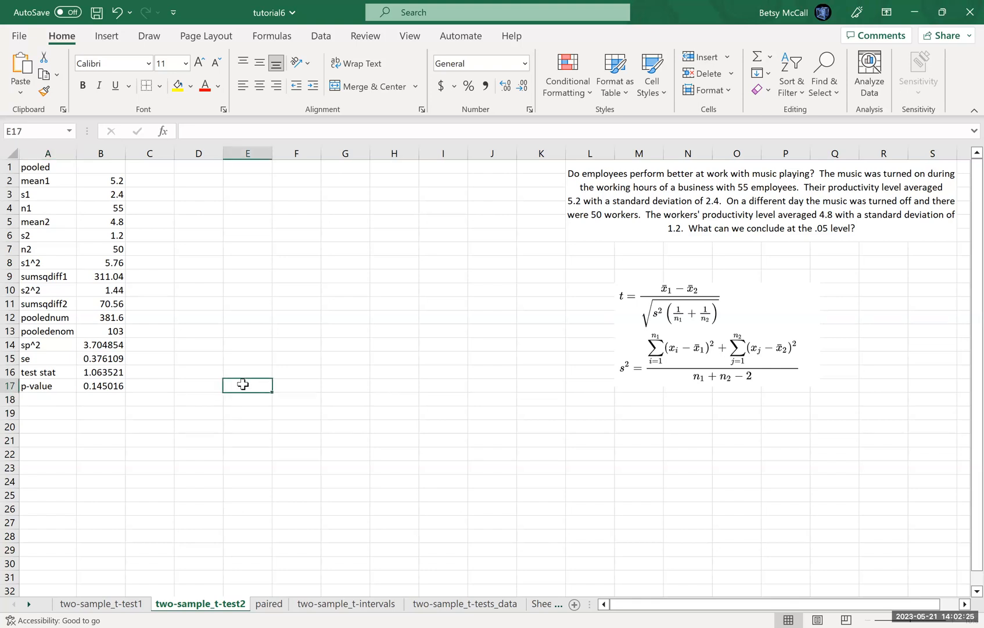
{"action": "type", "text": "greater th"}
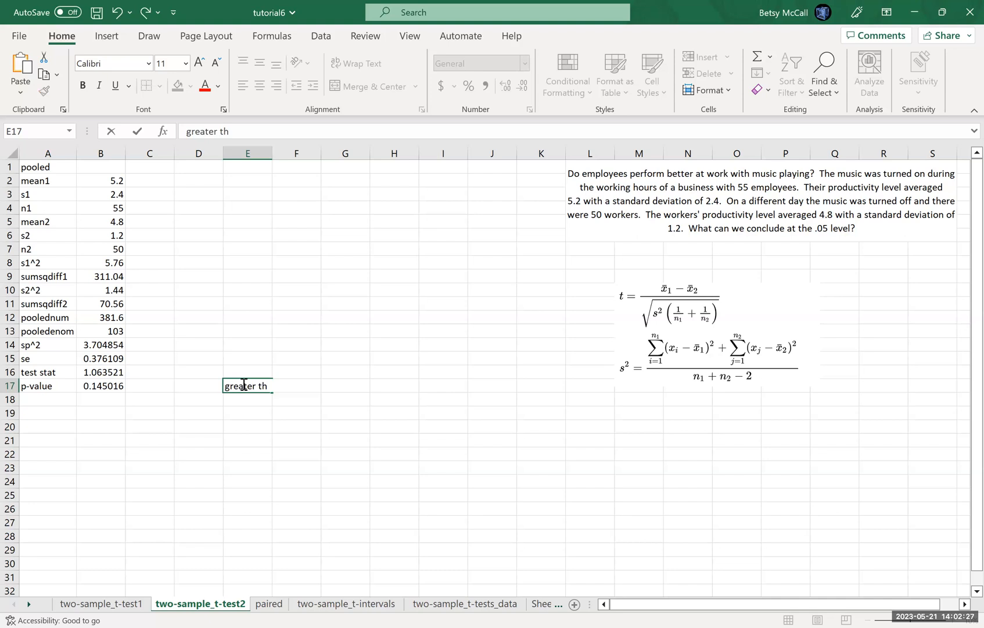
{"action": "type", "text": "an 0.05"}
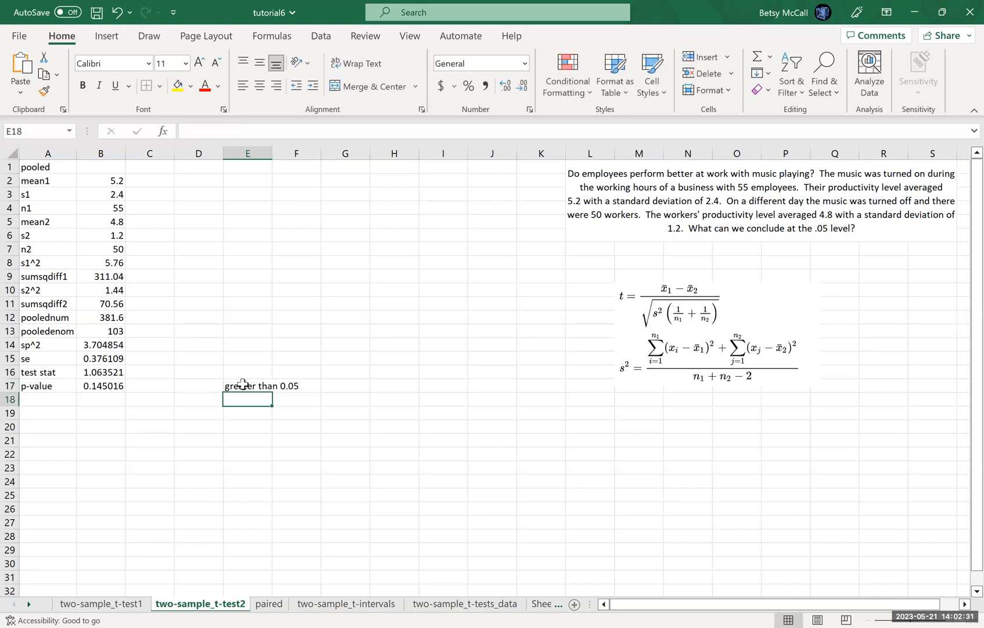
{"action": "type", "text": "fail to reje"}
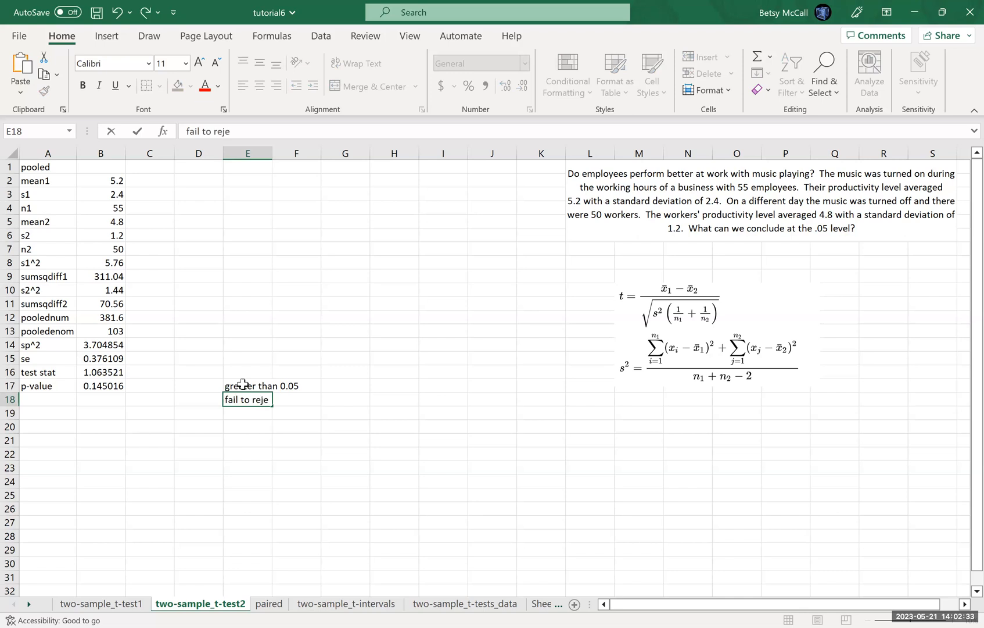
{"action": "type", "text": "ct the null"}
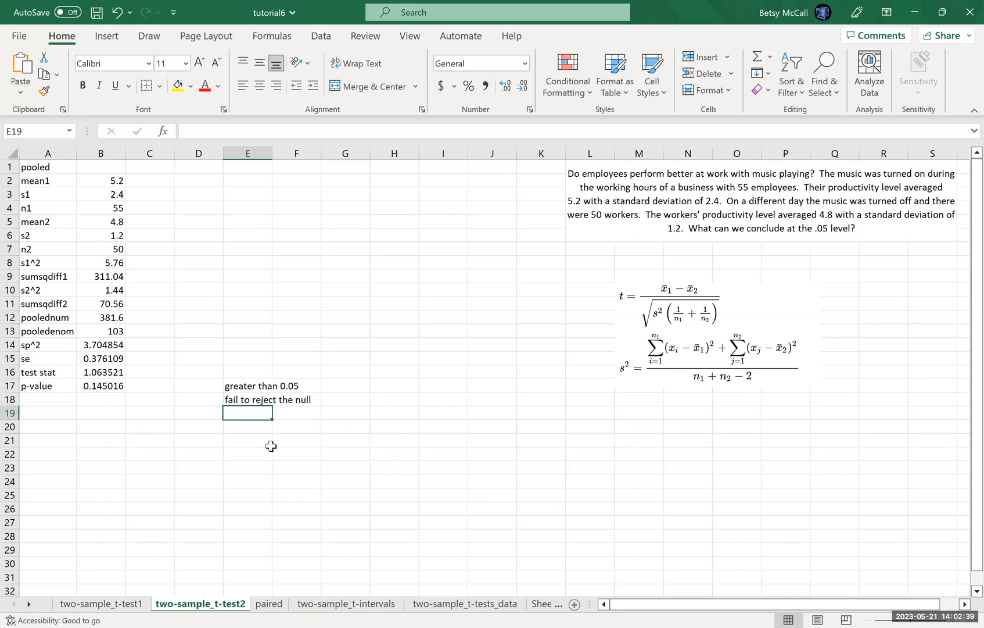
- Add a line saying playing music does not appear to significantly impact productivity
{"action": "type", "text": "playing music d"}
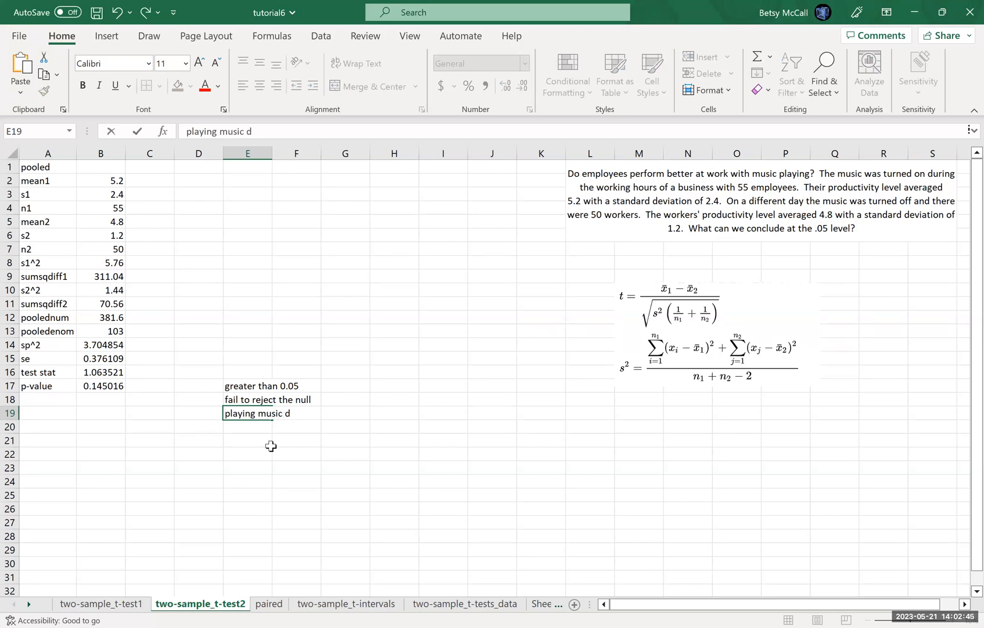
{"action": "type", "text": "oes not appea"}
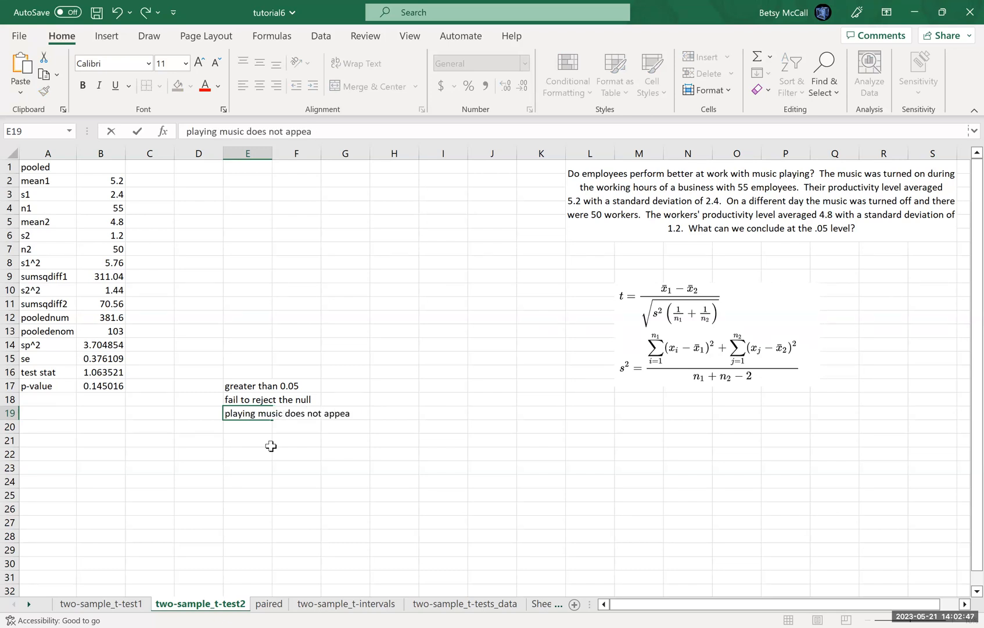
{"action": "type", "text": "r to significantly impac"}
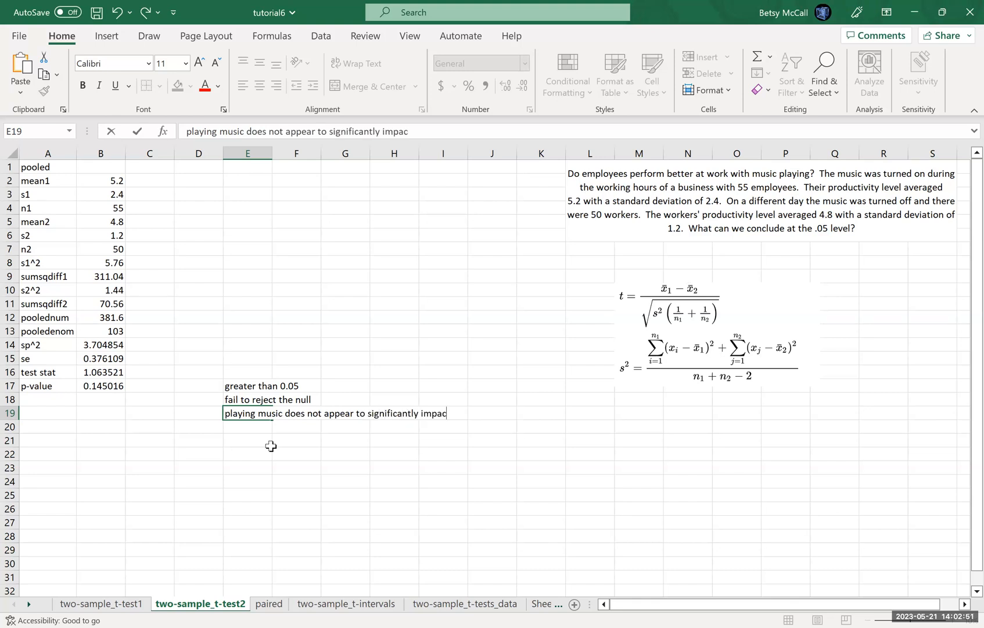
{"action": "type", "text": "t"}
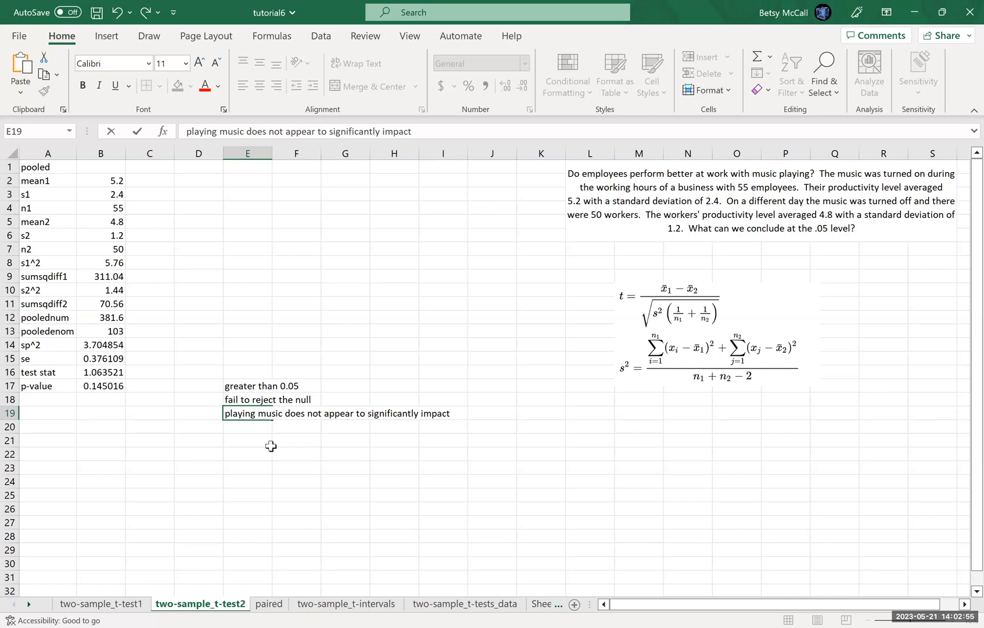
{"action": "type", "text": "pro"}
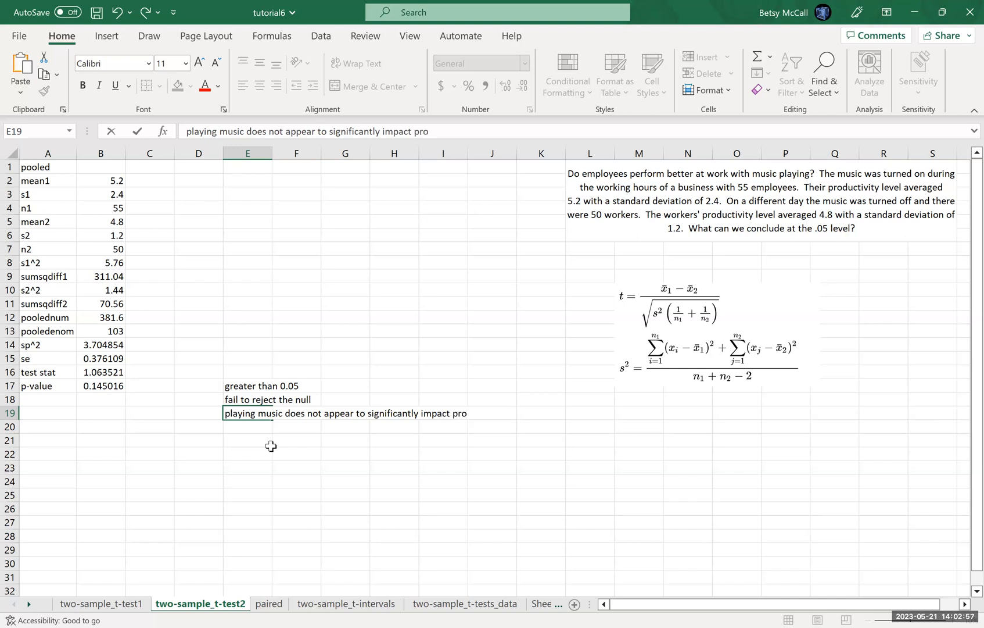
{"action": "type", "text": "ductivity"}
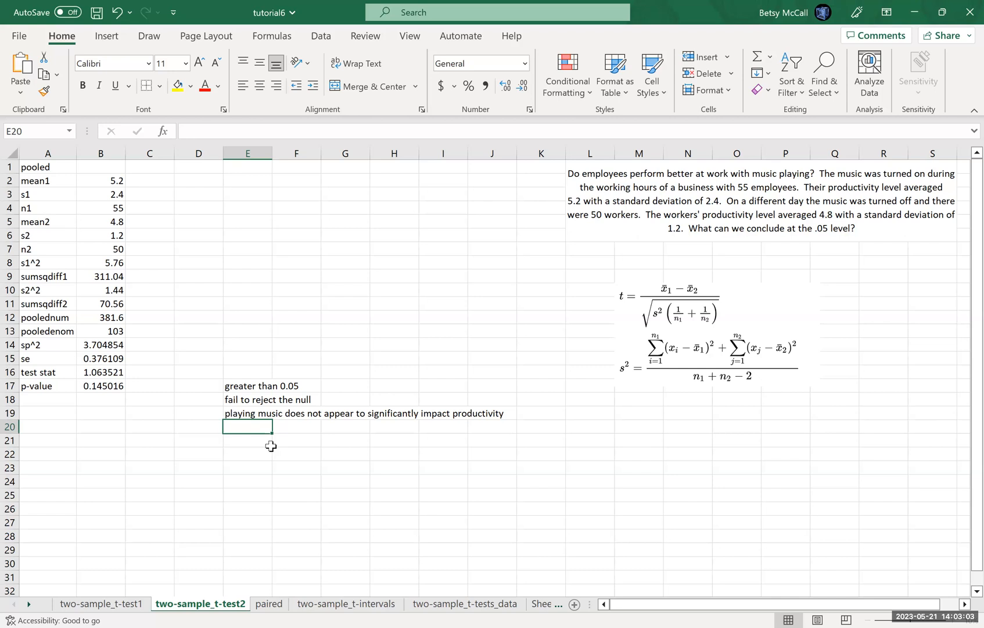
{"action": "mouse_move", "coordinate": [376, 220]}
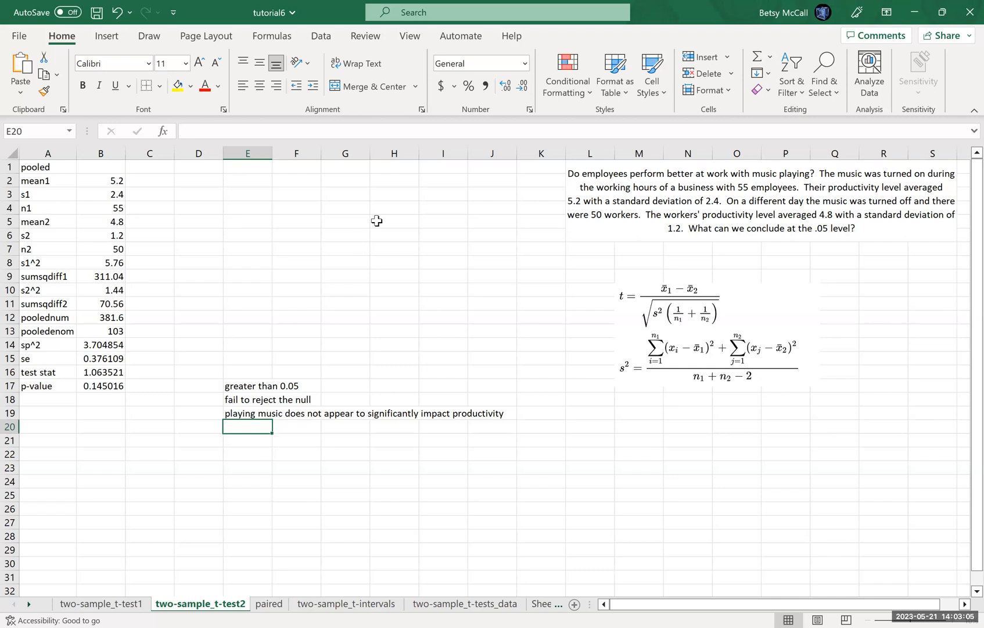